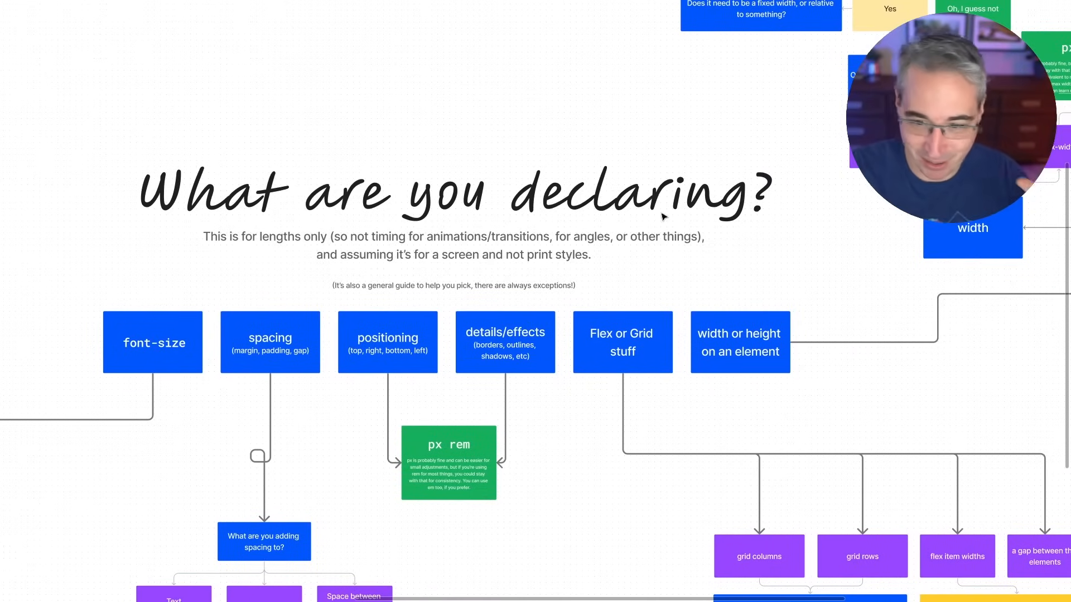
mouse_move(518, 402)
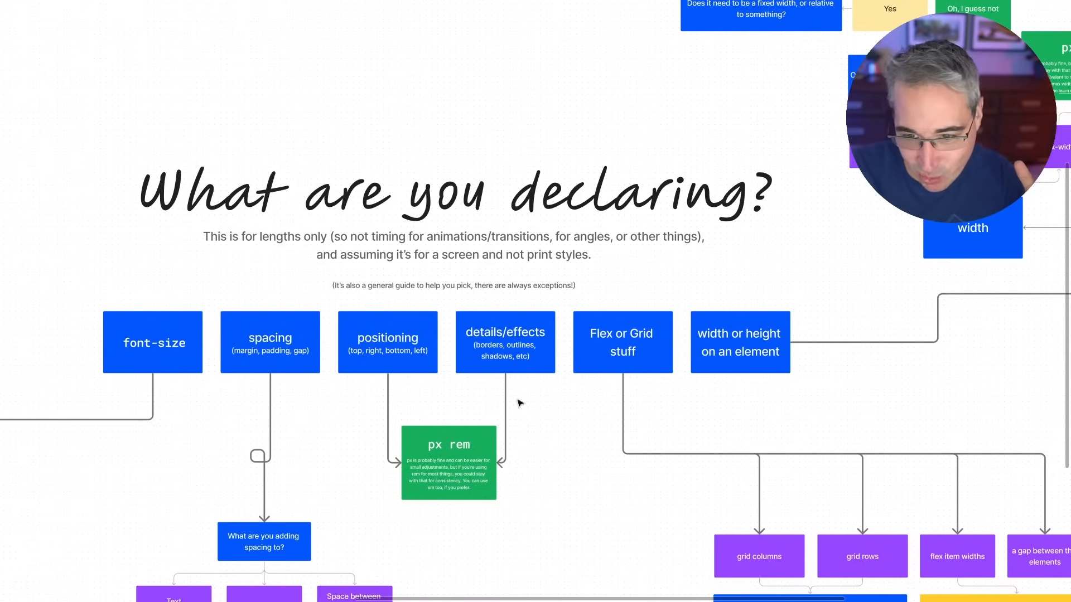
mouse_move(287, 266)
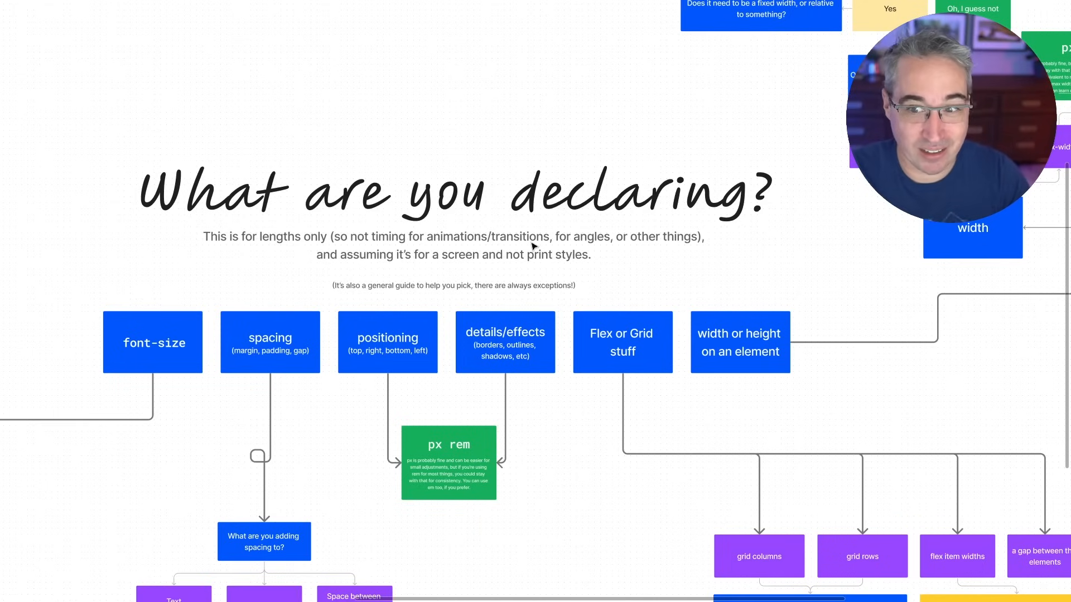
mouse_move(596, 244)
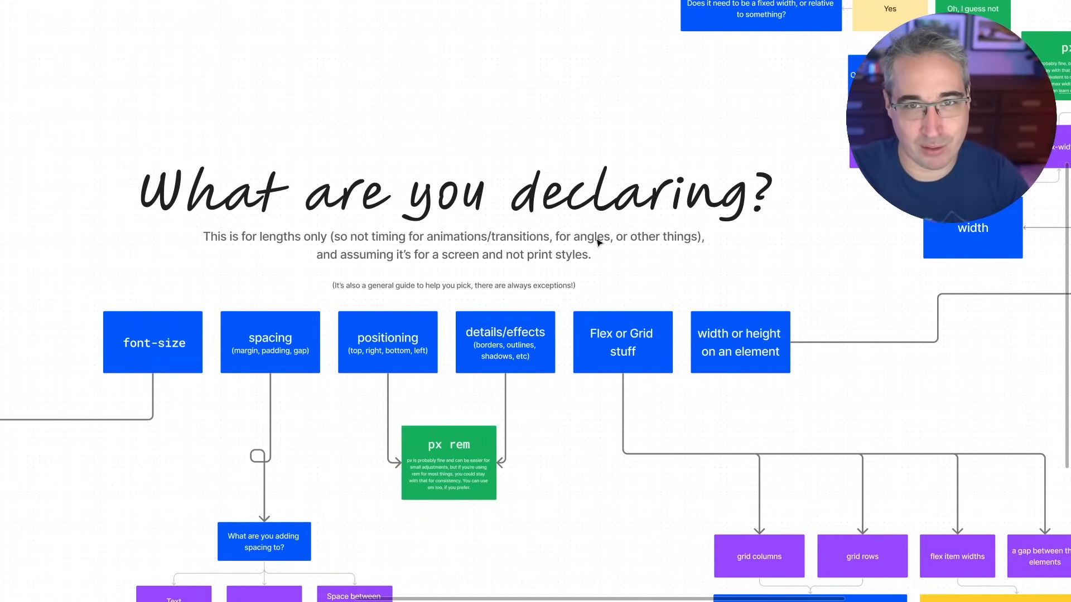
mouse_move(622, 270)
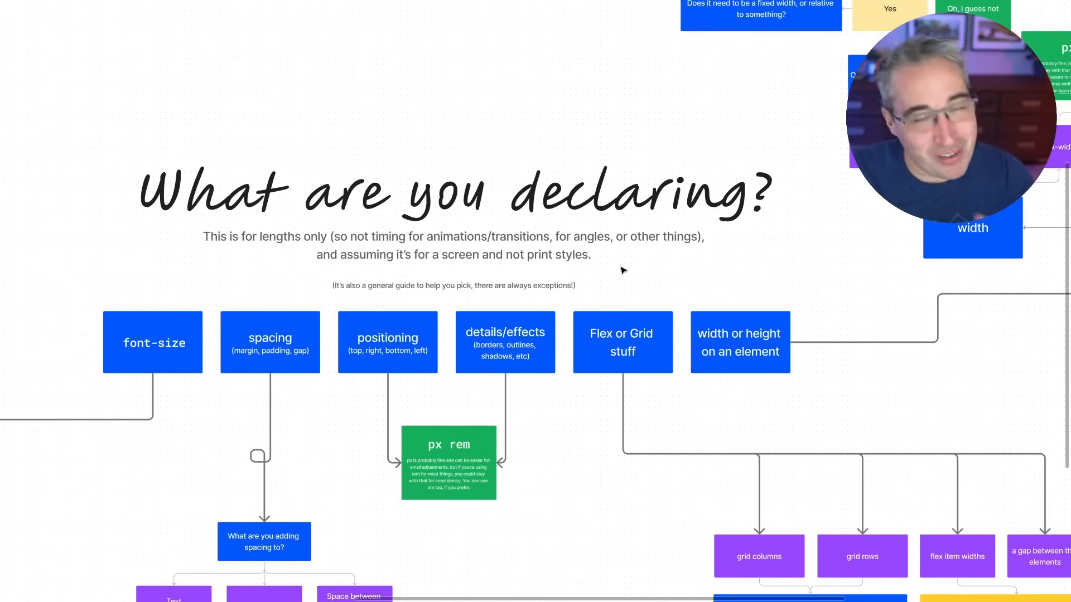
mouse_move(351, 266)
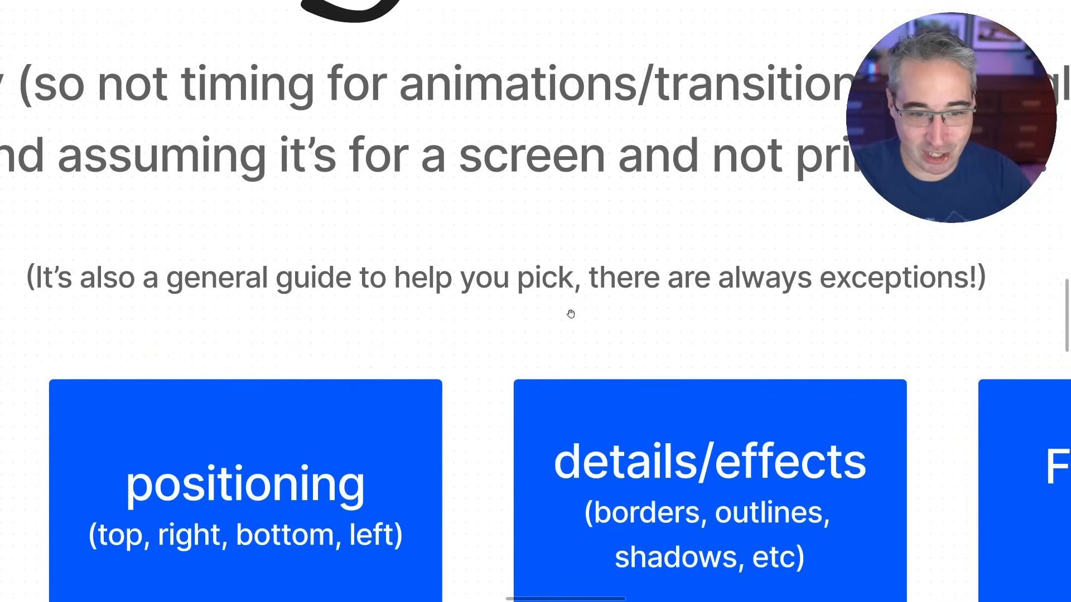
Bold the phrase 'there are always exceptions' in the guide note under the title.
click(642, 277)
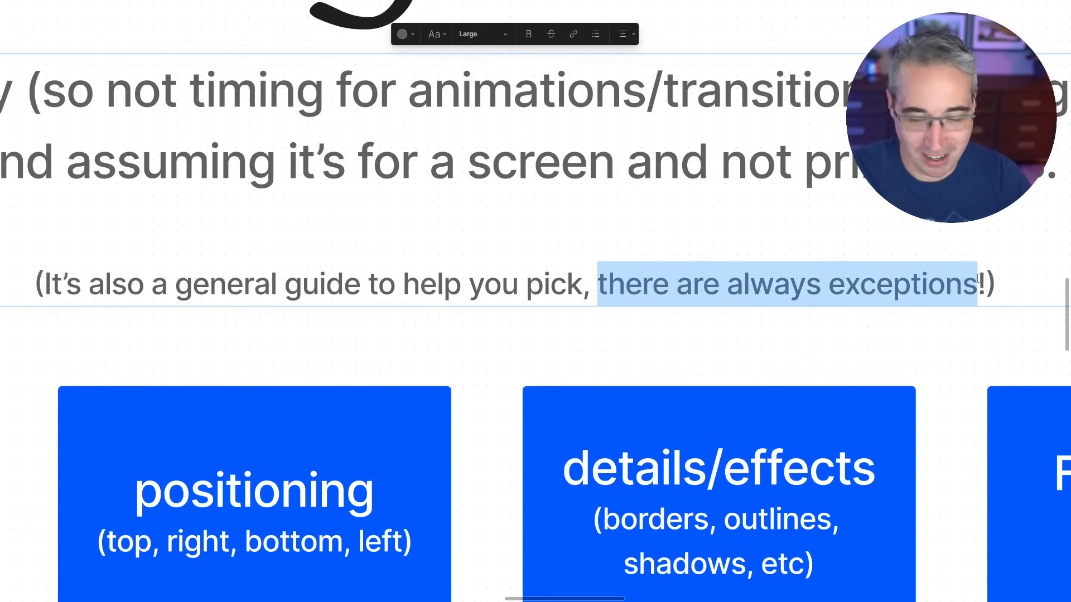
click(480, 34)
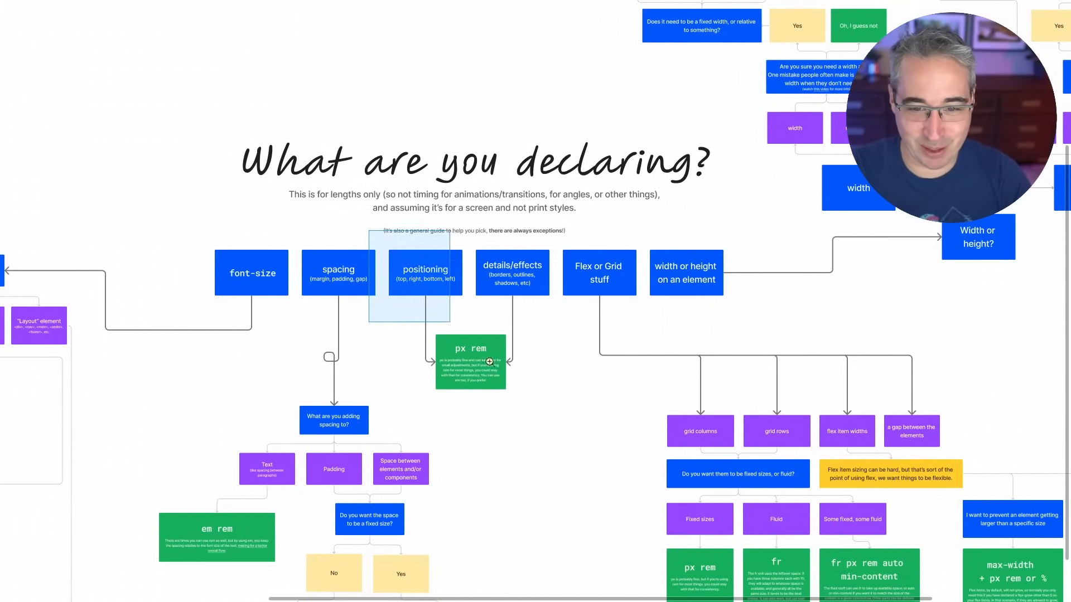
scroll(up, 3)
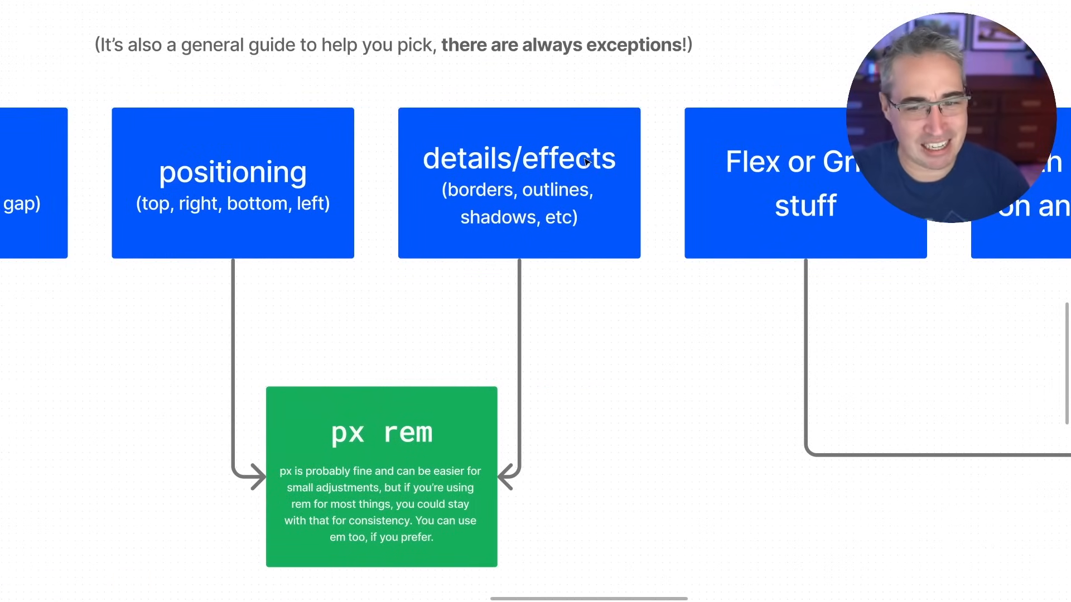
mouse_move(456, 222)
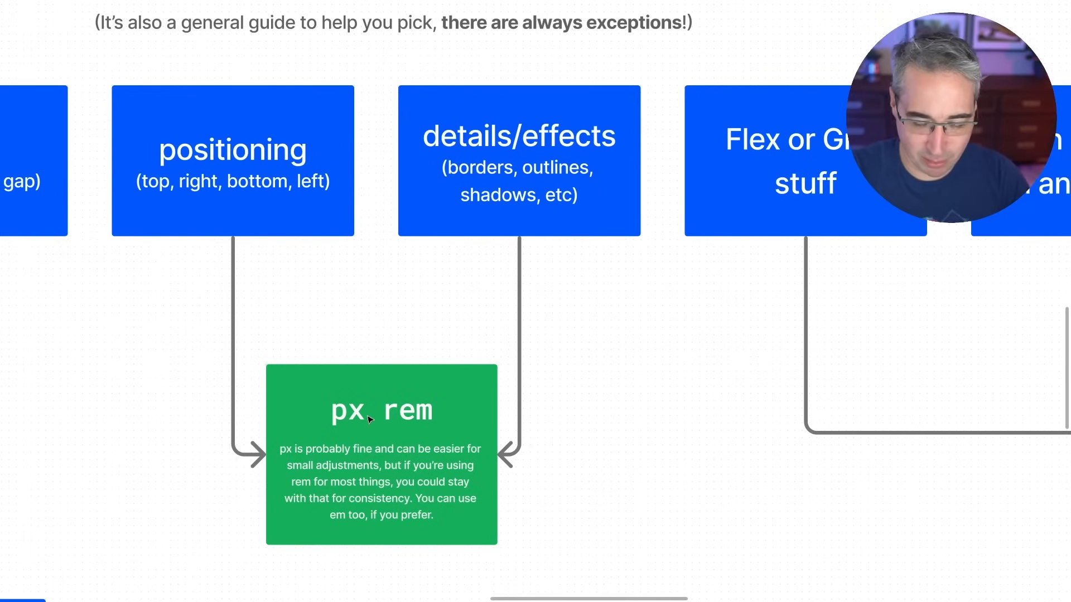
mouse_move(564, 372)
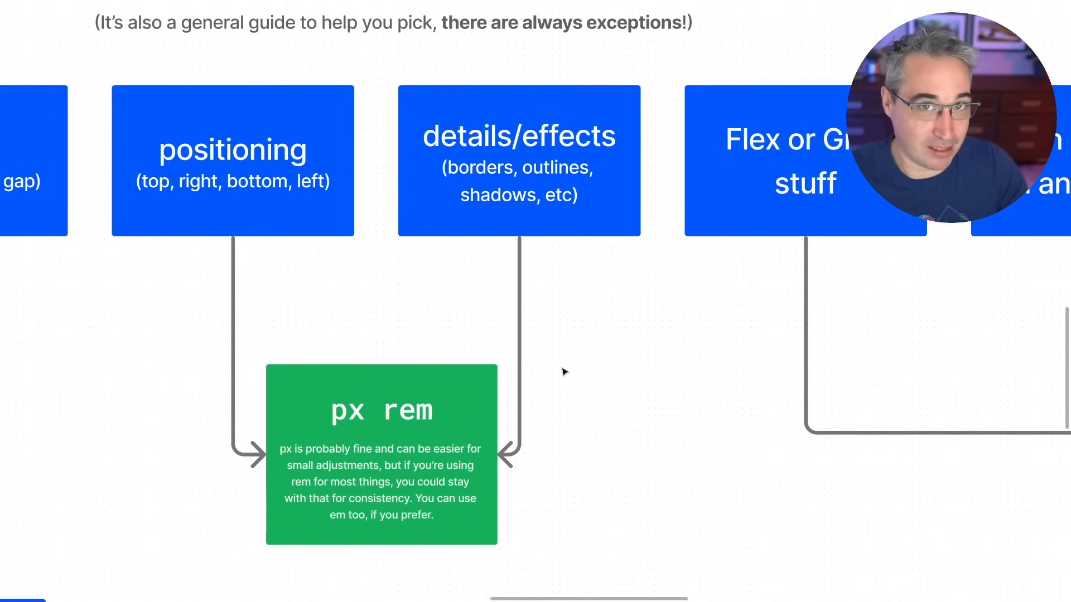
mouse_move(443, 286)
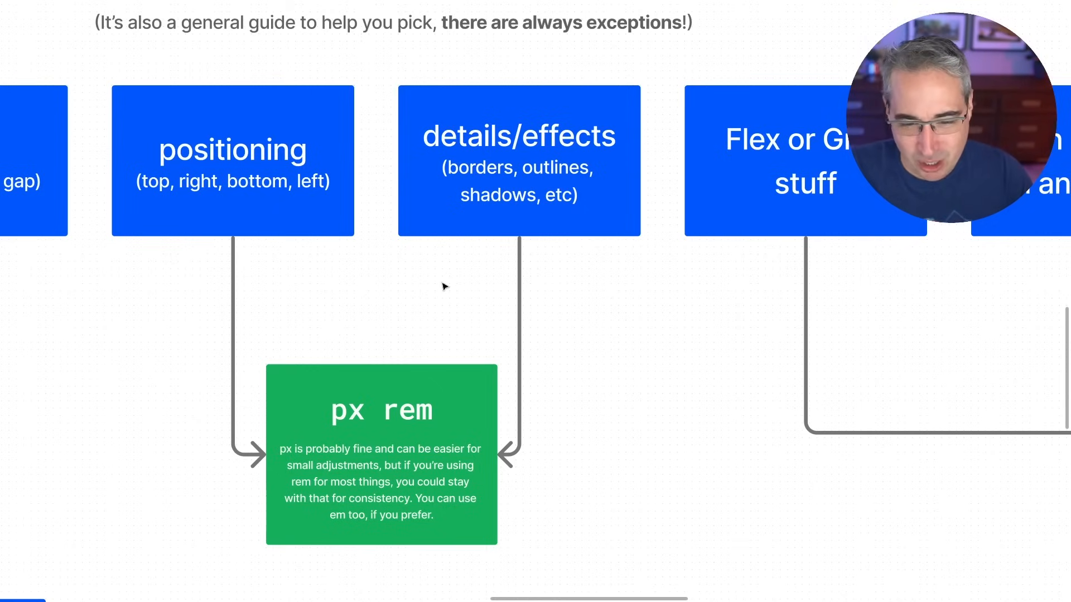
mouse_move(235, 100)
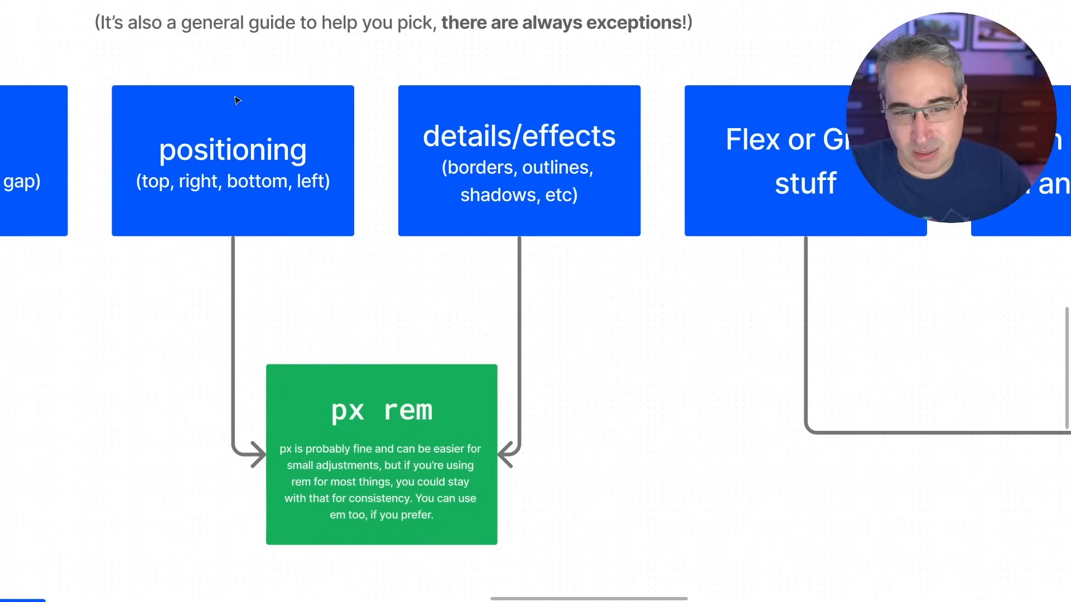
mouse_move(189, 268)
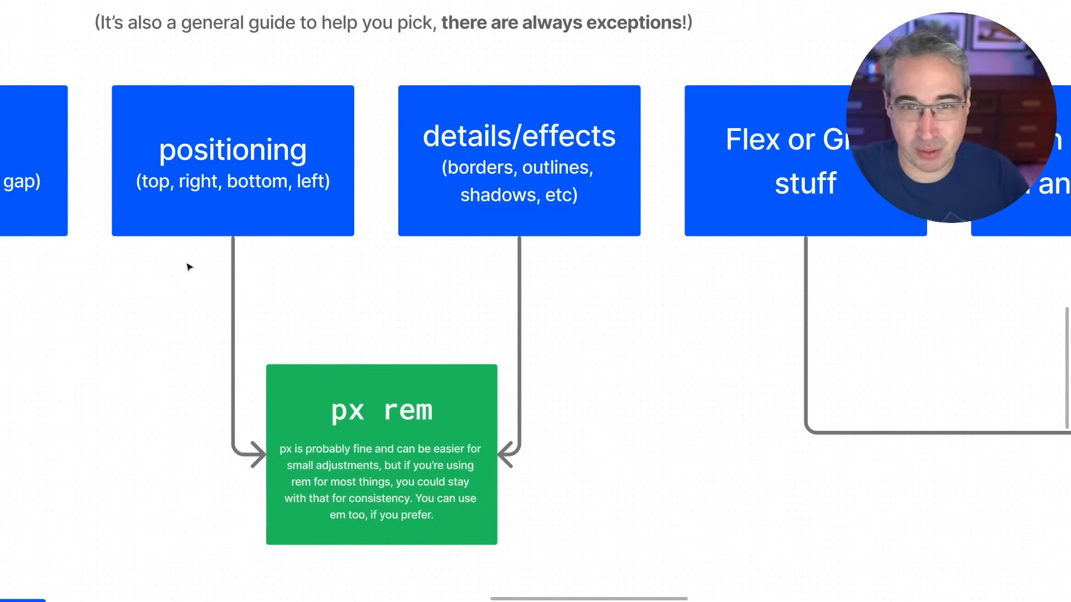
mouse_move(278, 190)
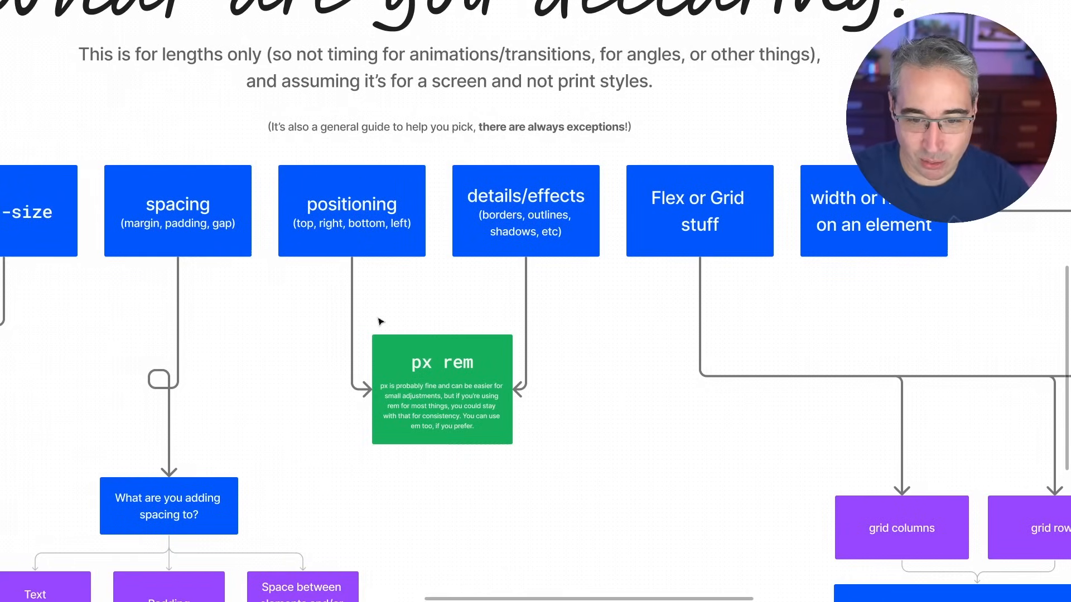
mouse_move(491, 369)
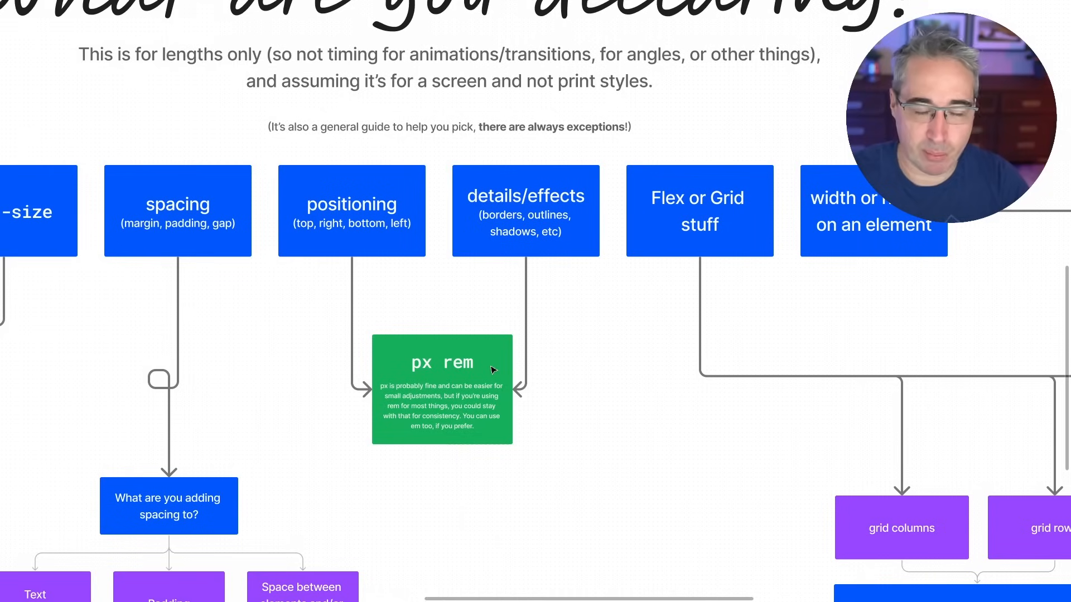
mouse_move(646, 362)
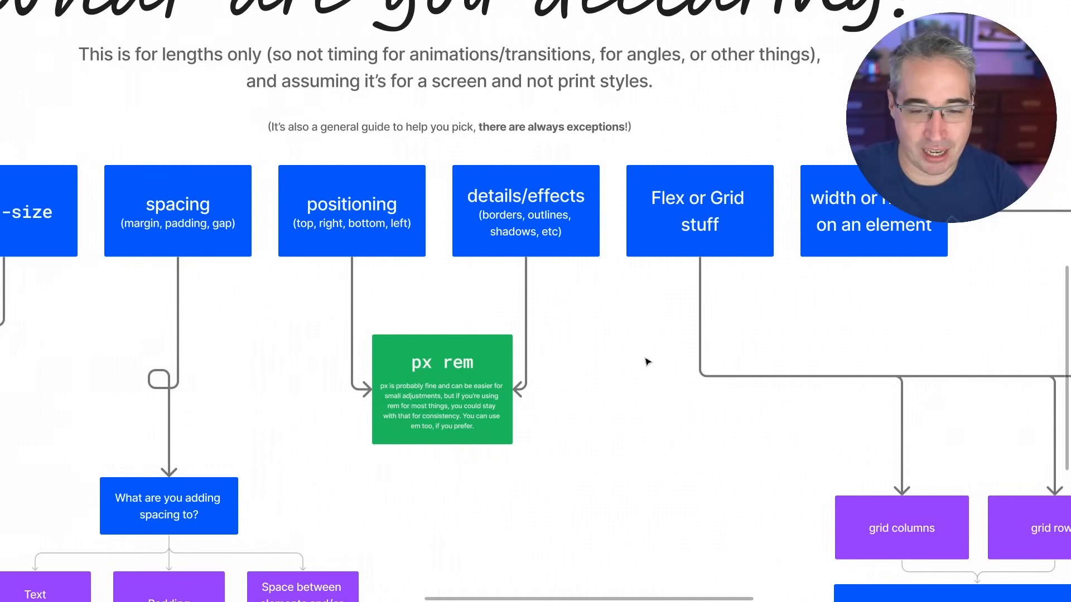
mouse_move(627, 355)
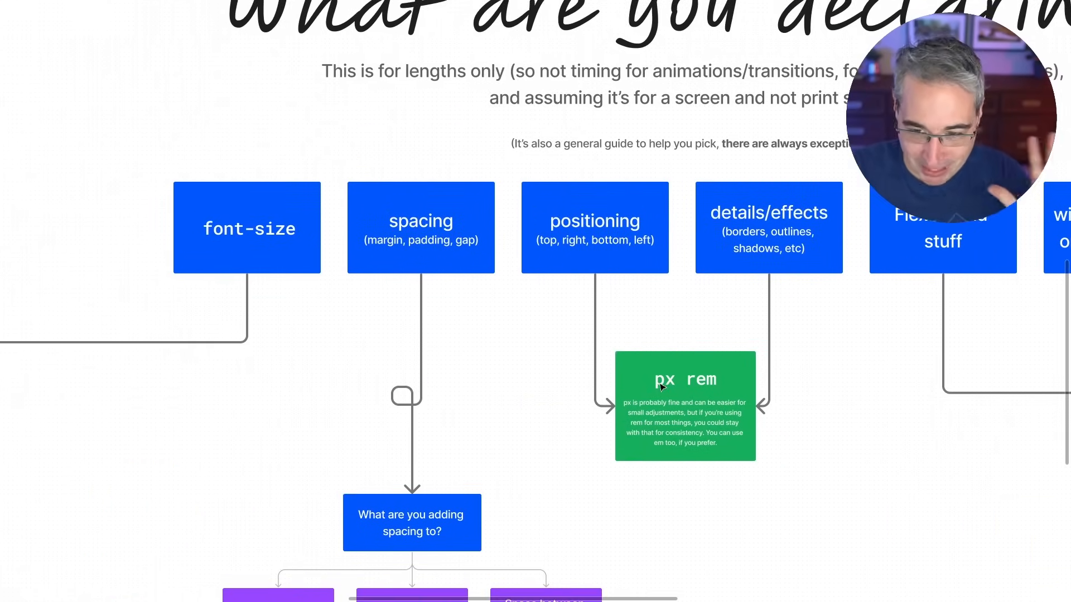
Jump from the font-size category box to the 'Which of these are you selecting' branch.
click(248, 228)
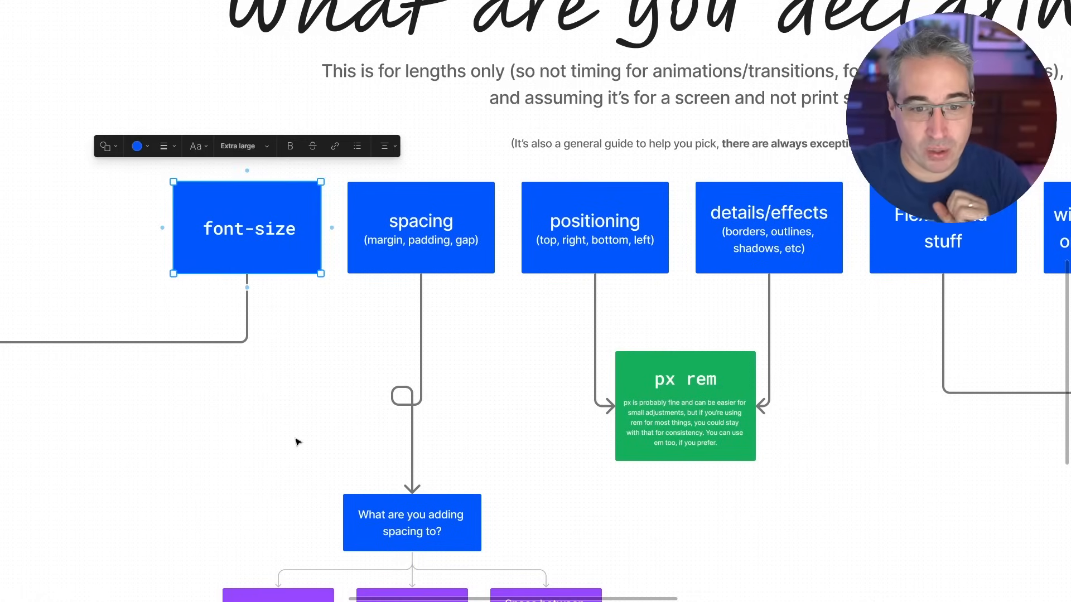
click(297, 441)
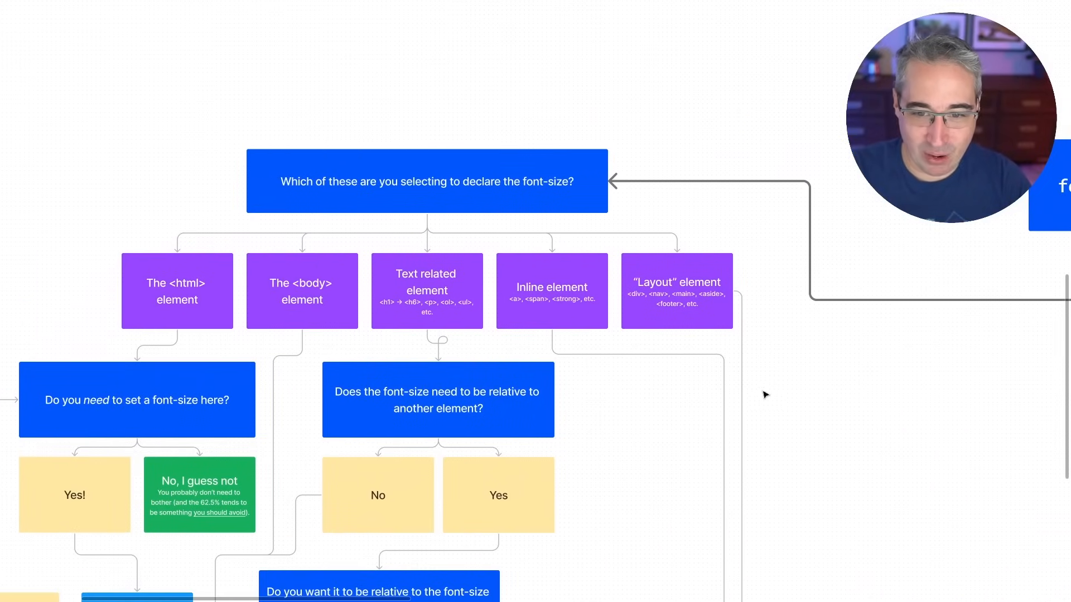
mouse_move(710, 350)
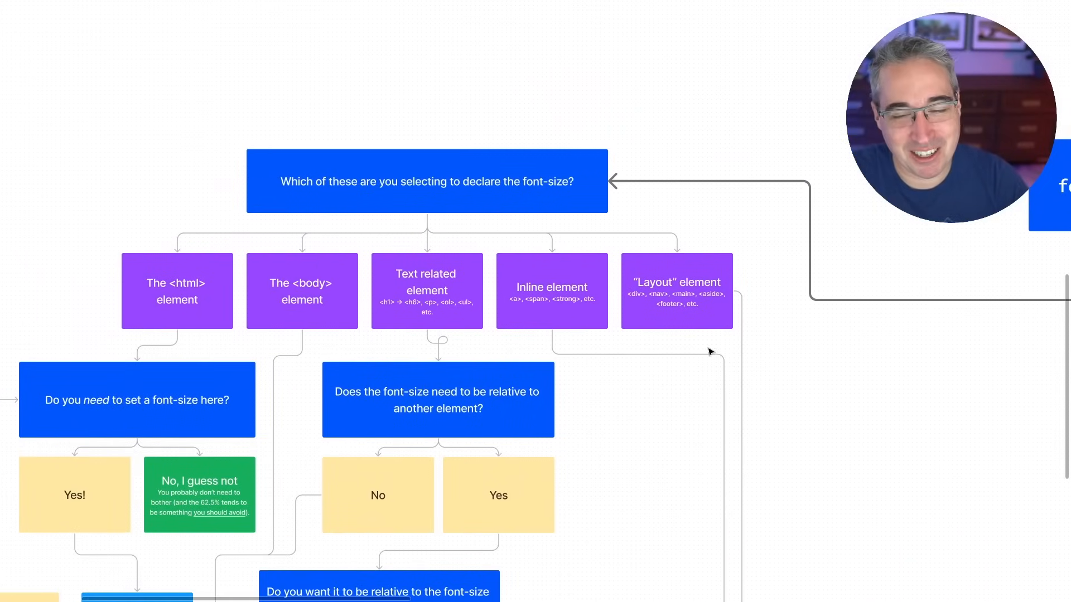
mouse_move(833, 379)
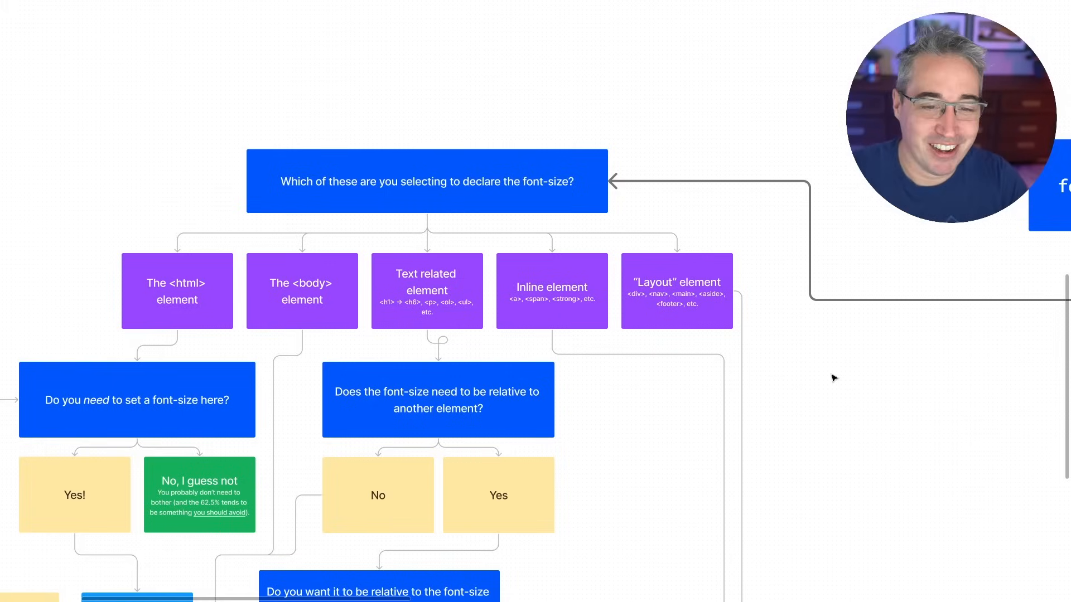
mouse_move(171, 255)
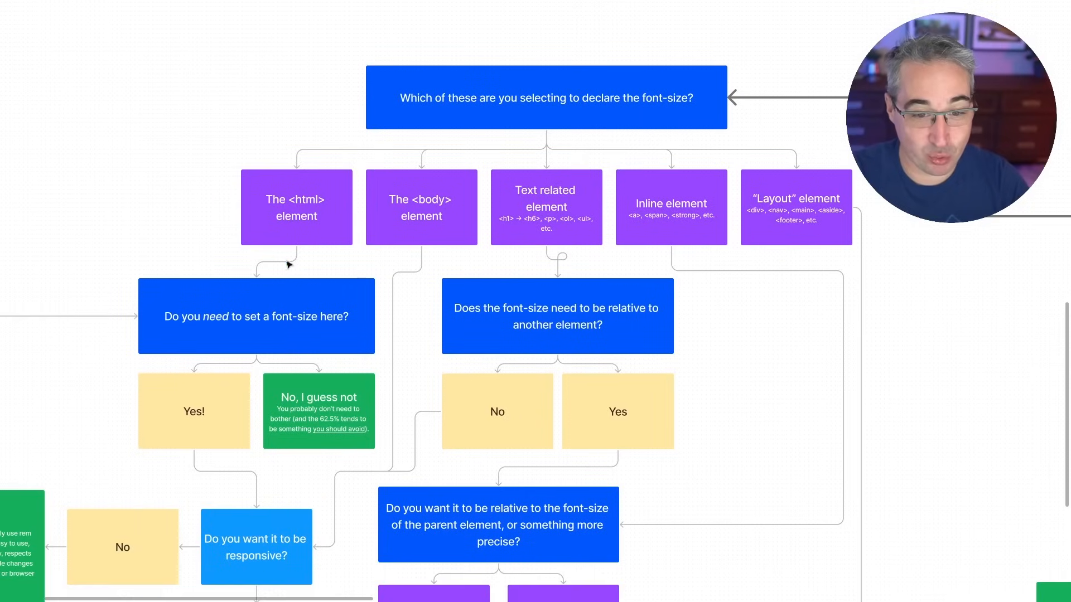
click(796, 207)
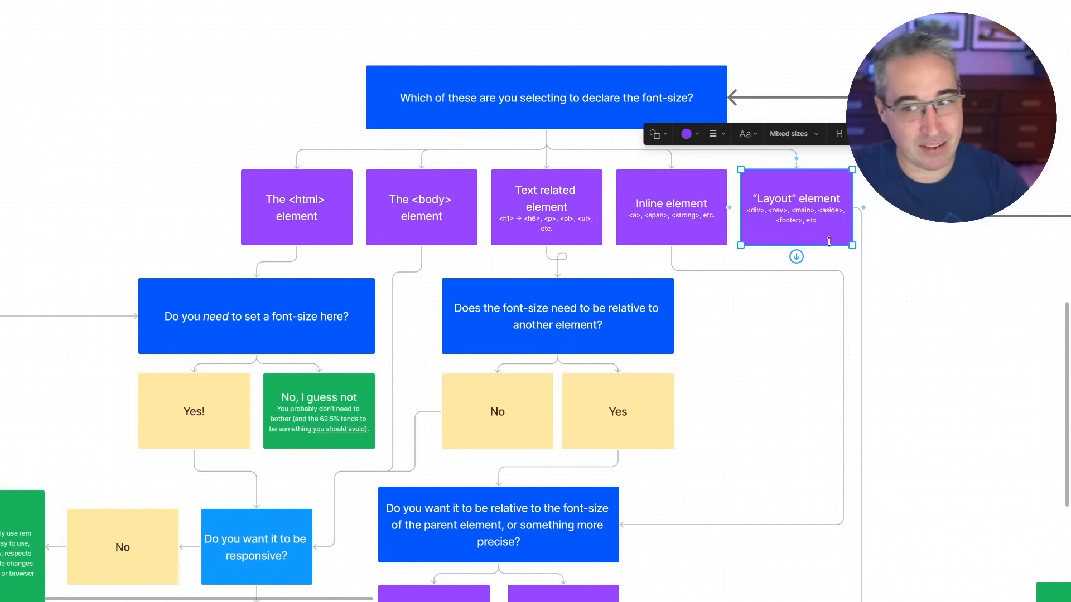
scroll(down, 3)
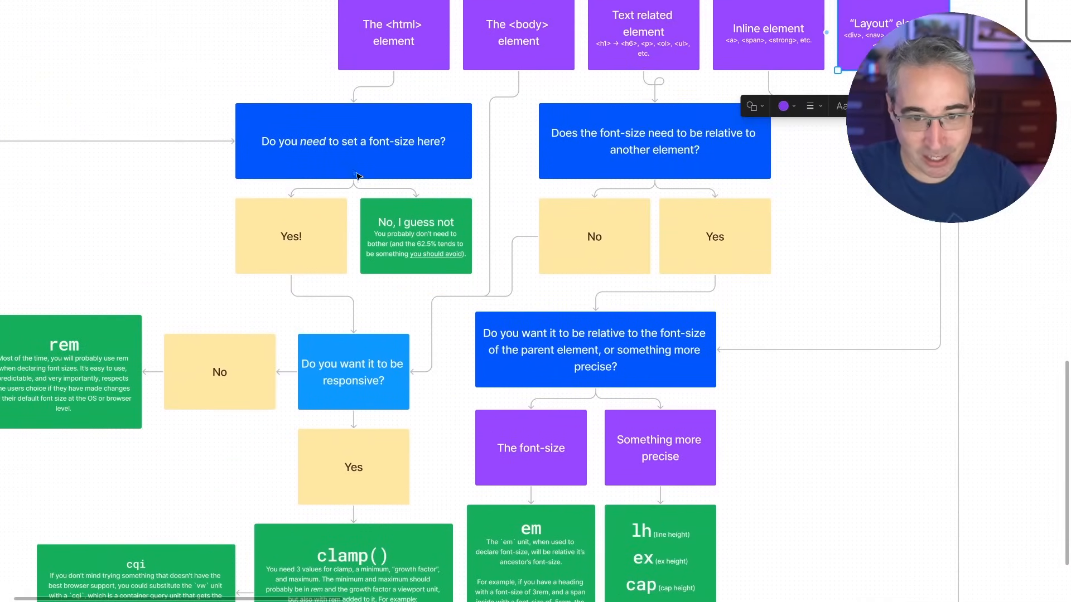
mouse_move(213, 183)
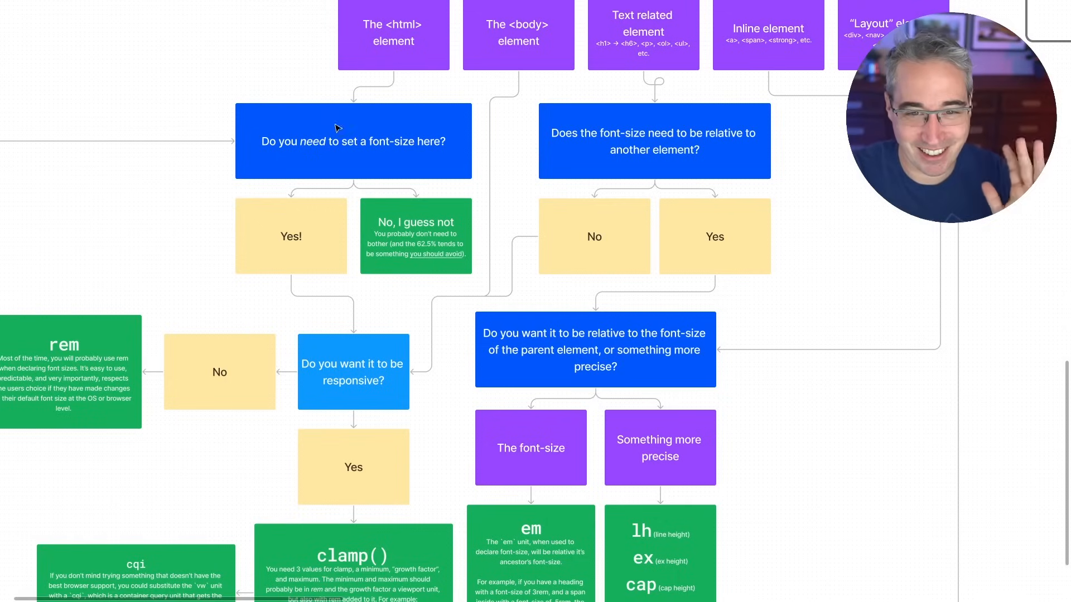
mouse_move(433, 73)
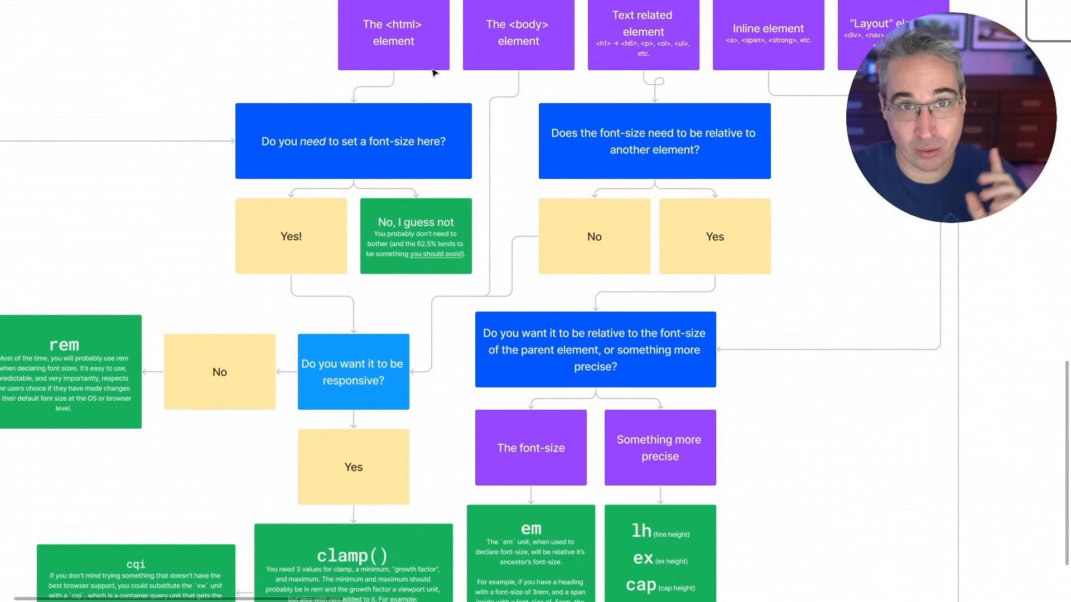
mouse_move(411, 34)
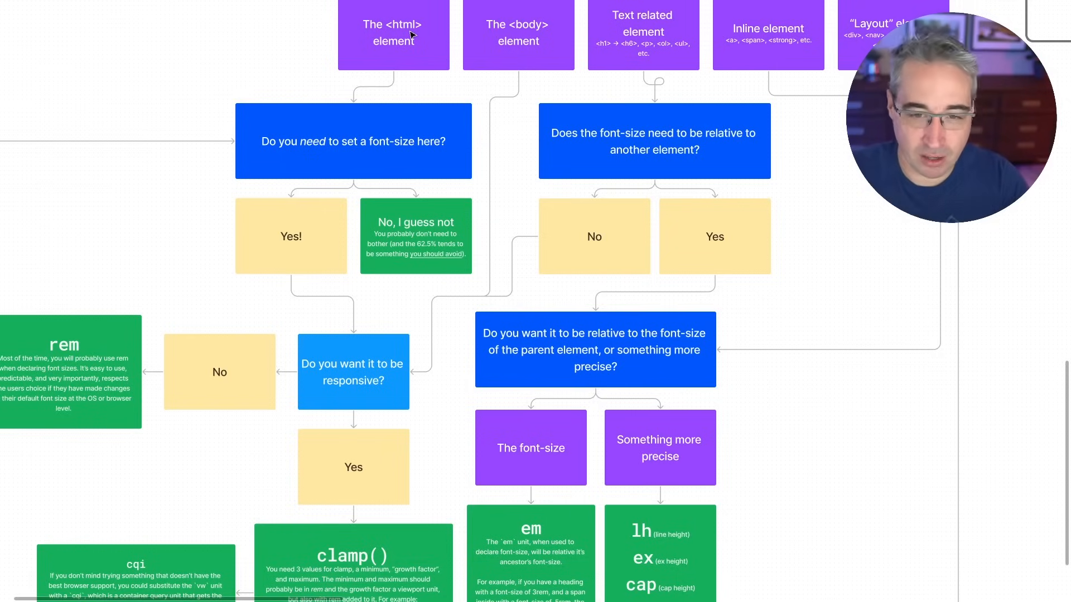
mouse_move(295, 247)
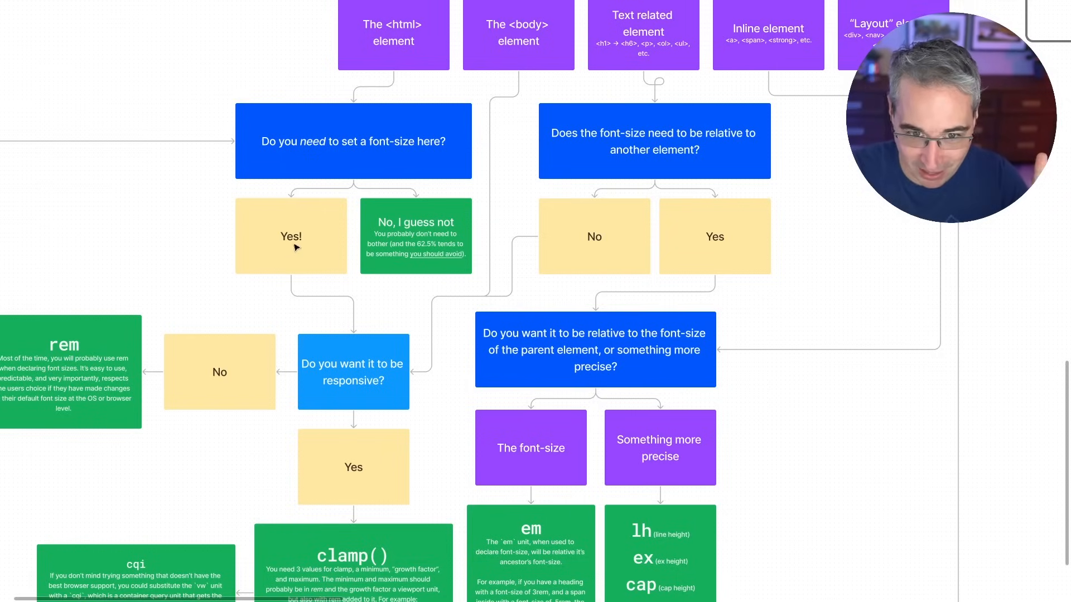
mouse_move(450, 233)
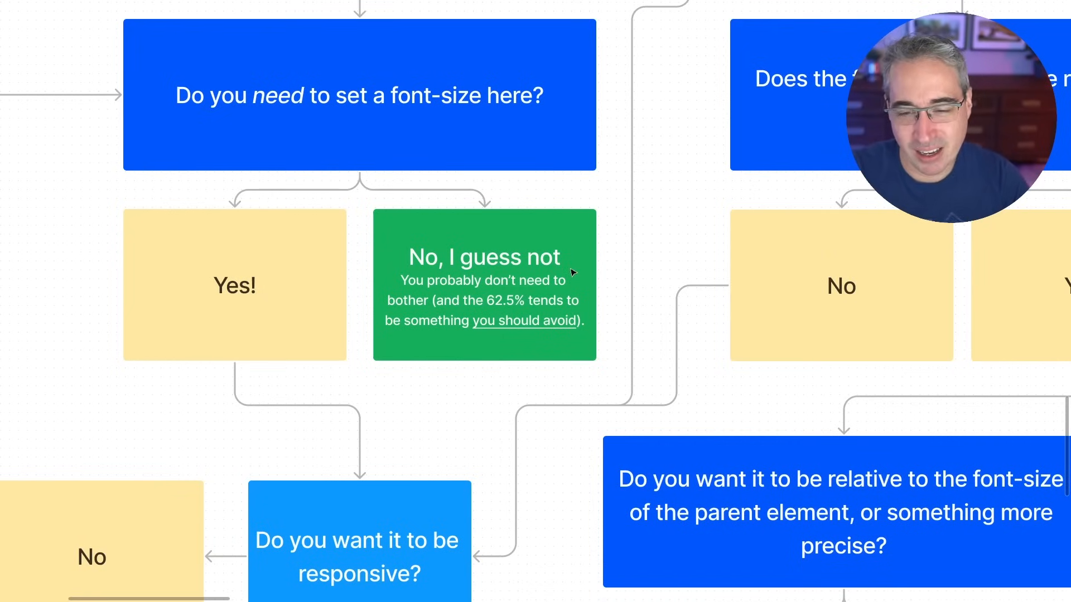
mouse_move(610, 241)
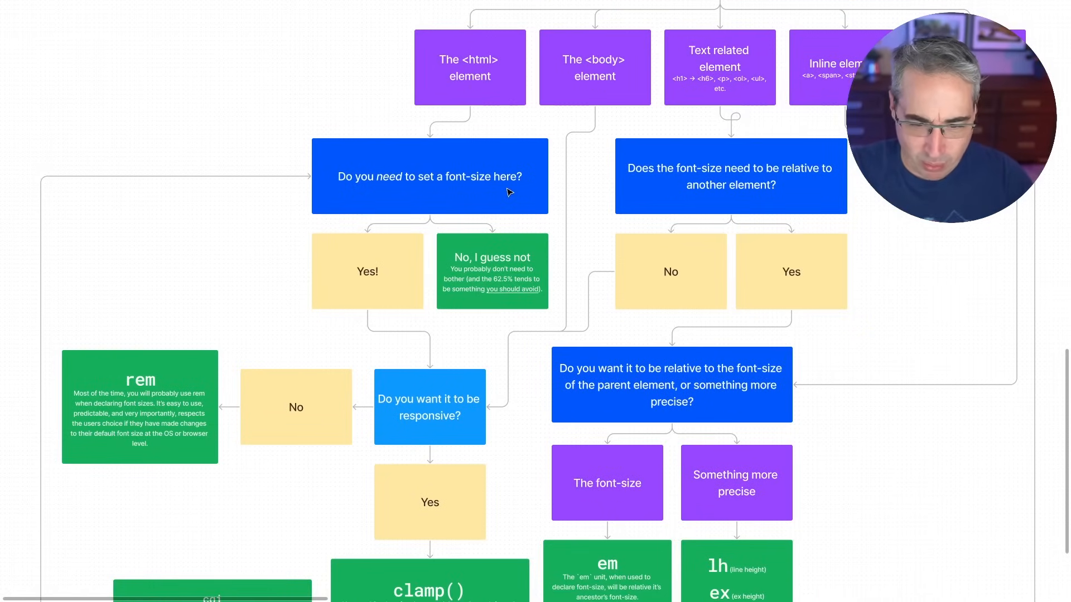
scroll(down, 3)
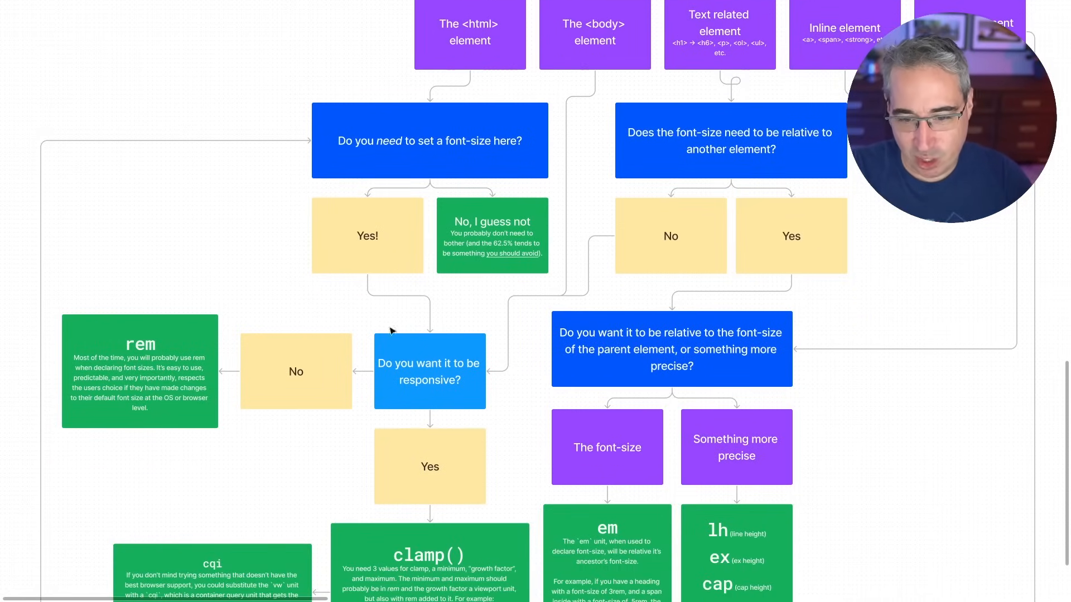
click(139, 371)
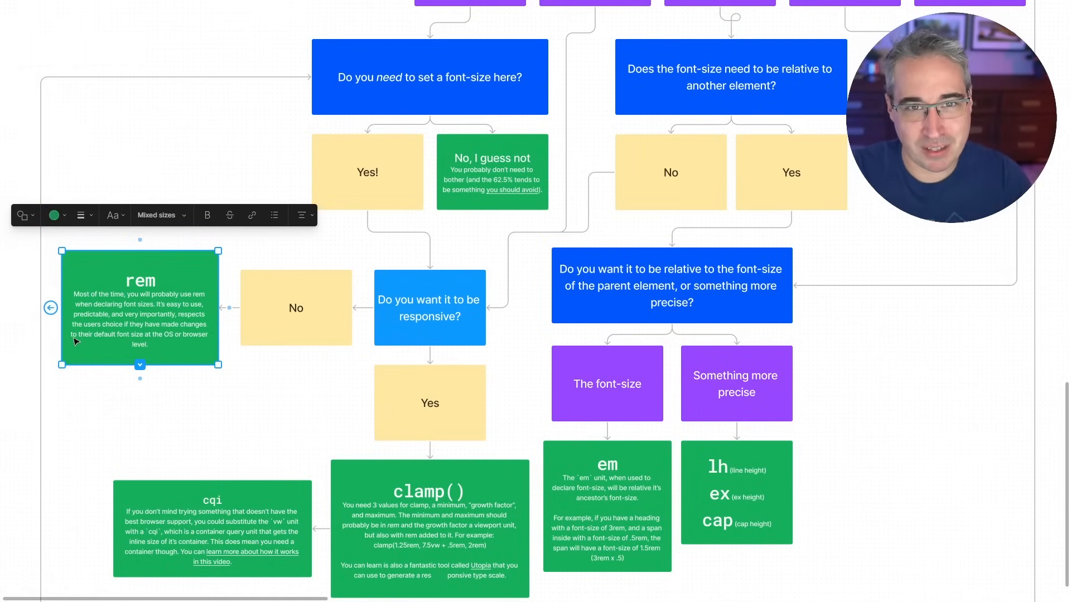
click(430, 525)
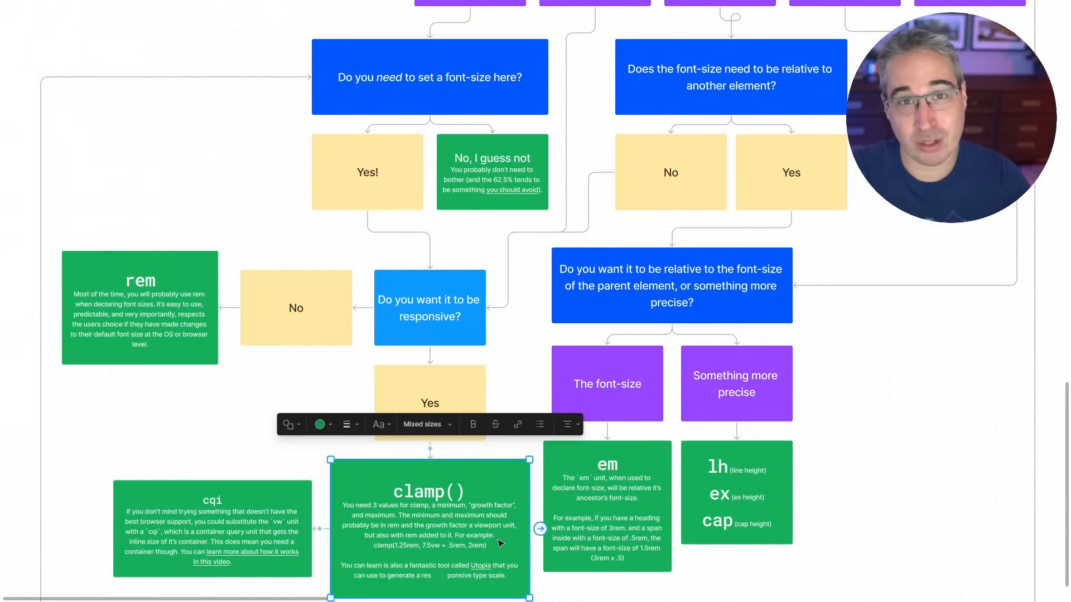
mouse_move(444, 550)
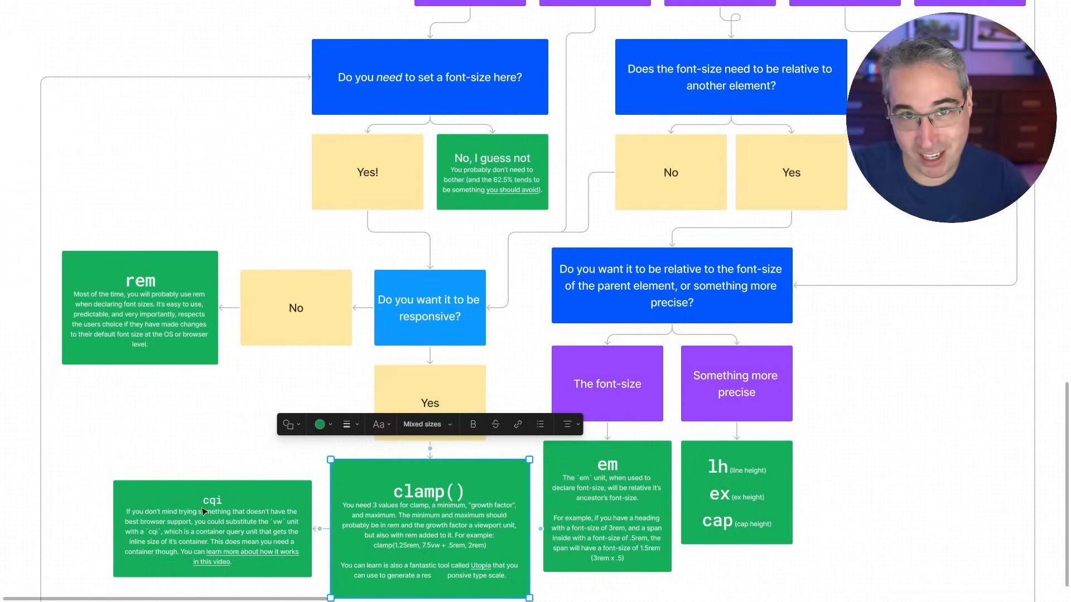
mouse_move(443, 546)
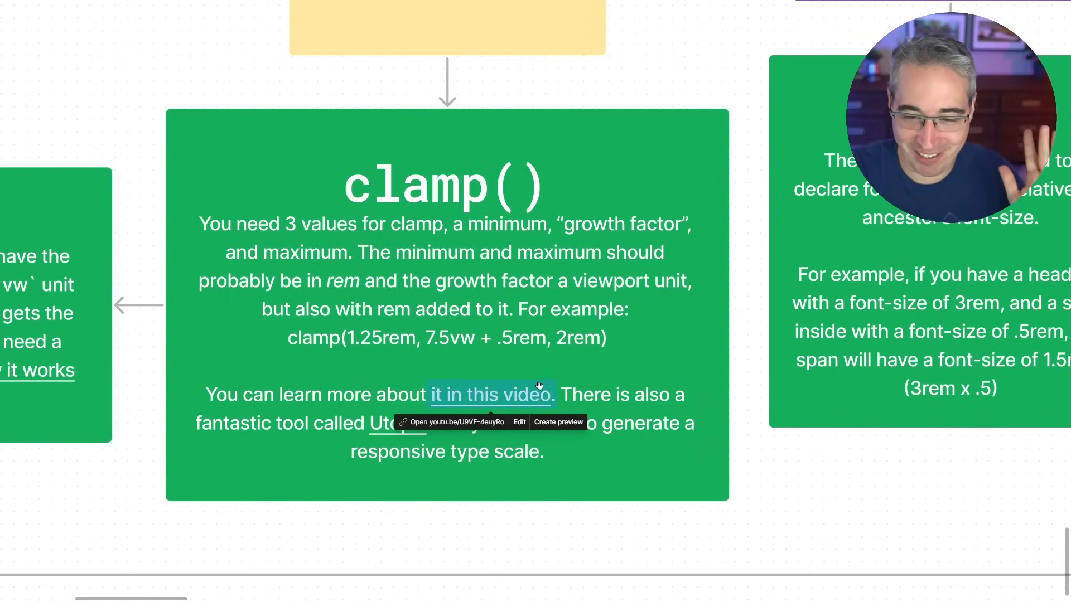
mouse_move(832, 457)
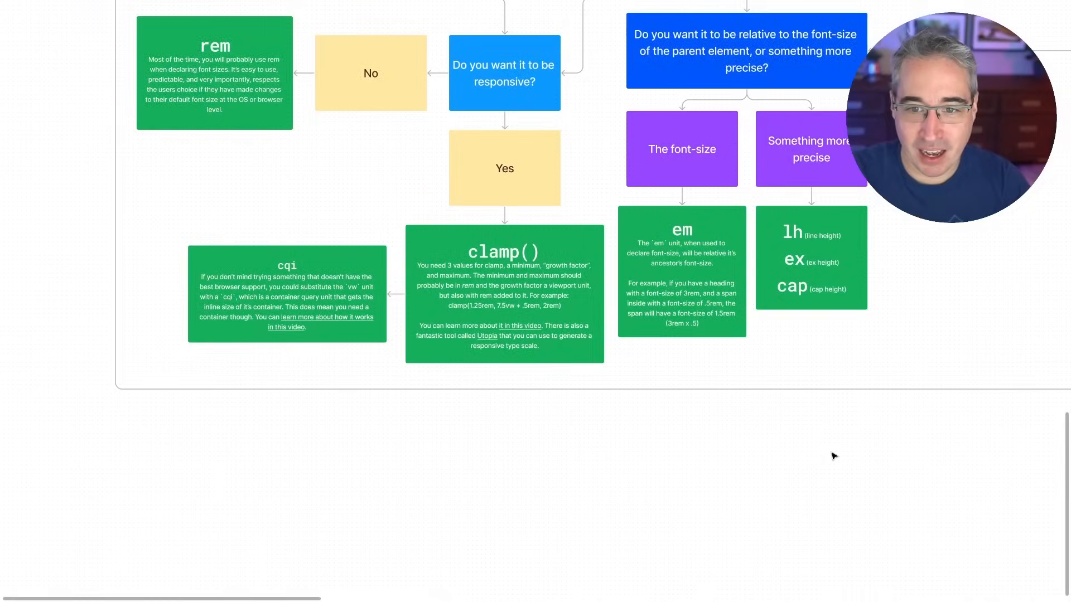
scroll(down, 3)
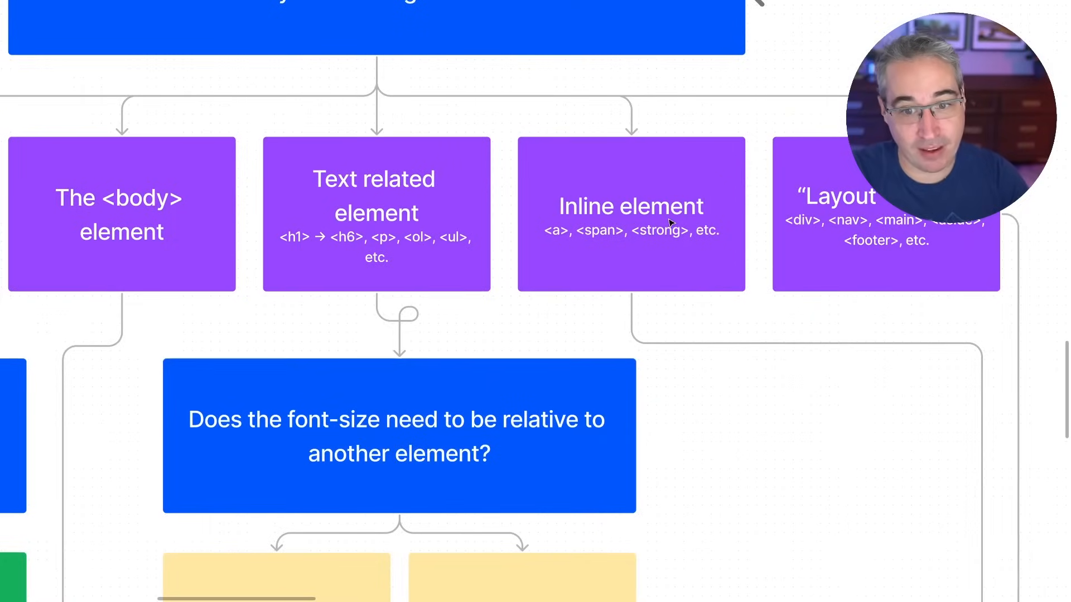
mouse_move(270, 253)
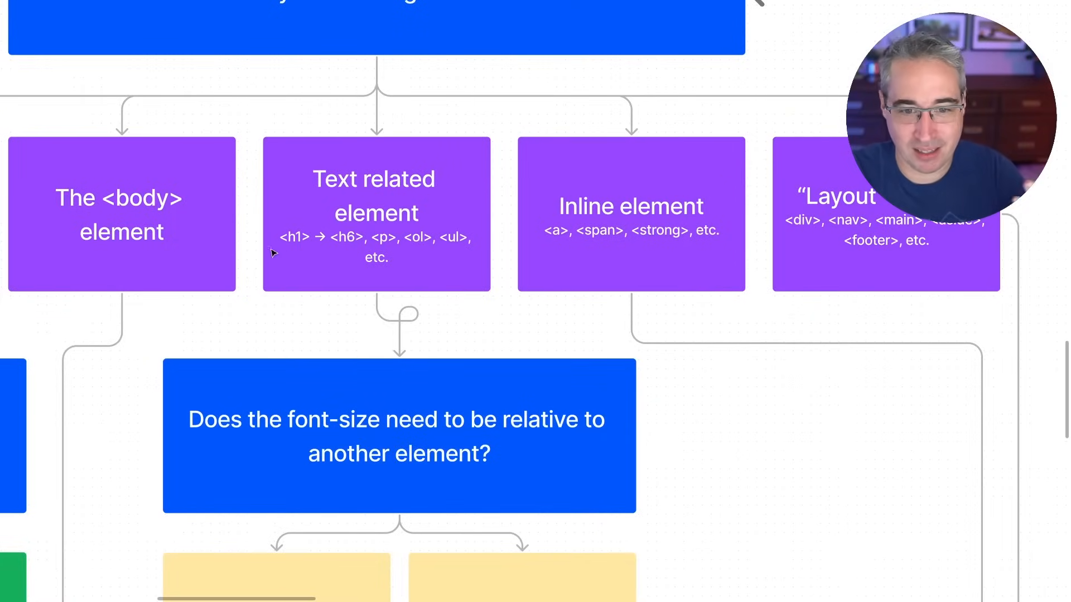
mouse_move(509, 390)
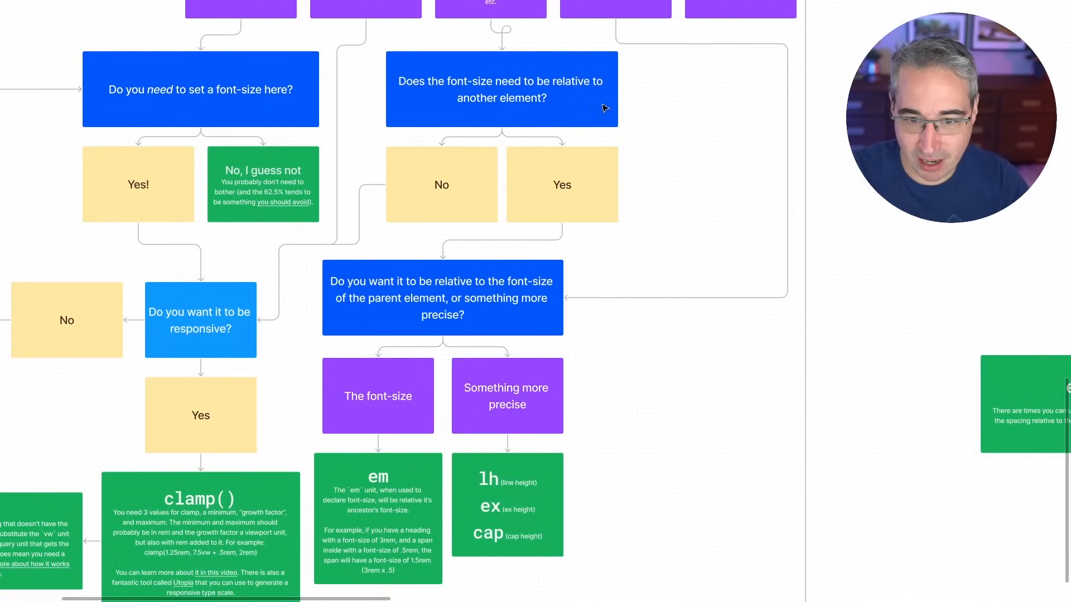
mouse_move(470, 83)
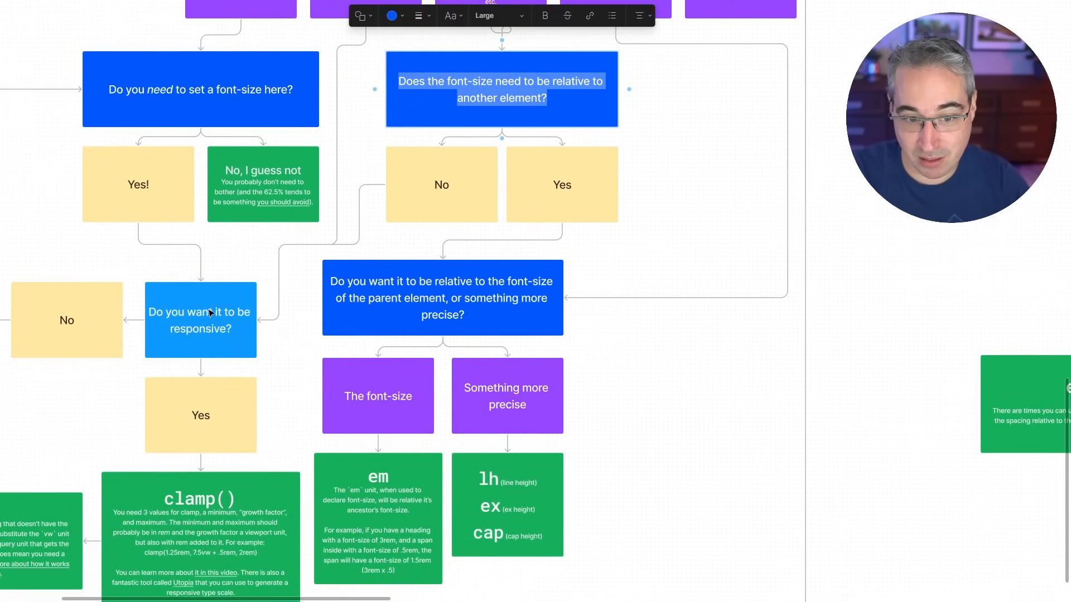
mouse_move(61, 400)
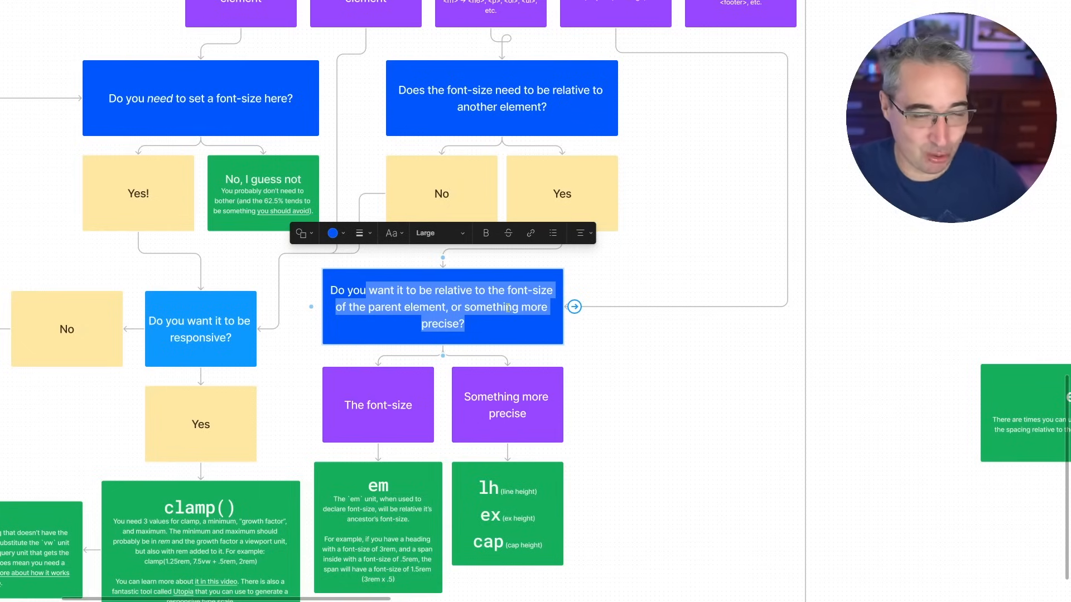
mouse_move(509, 309)
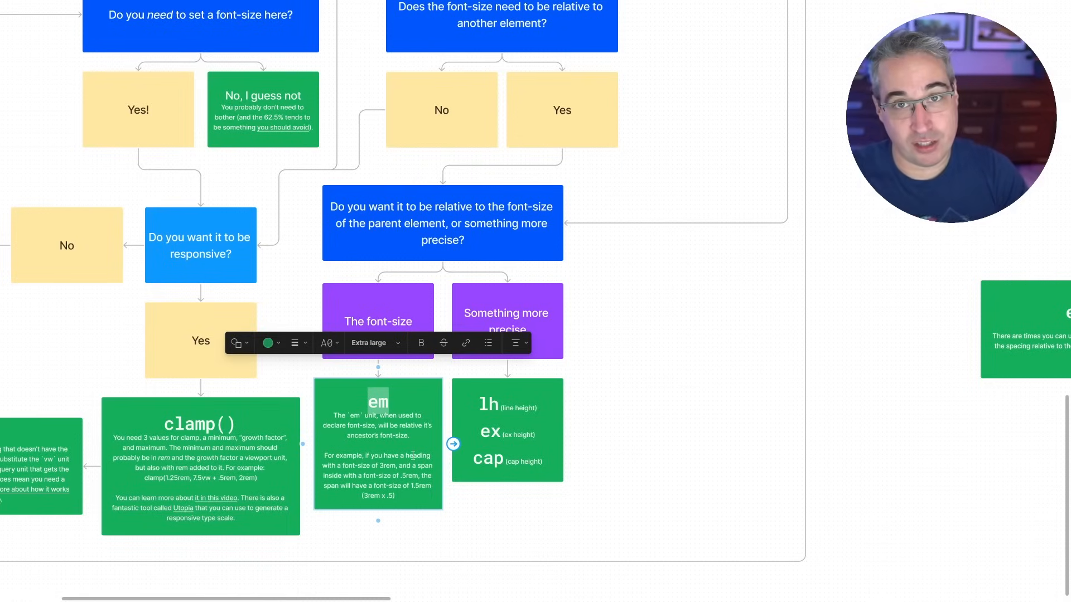
mouse_move(205, 464)
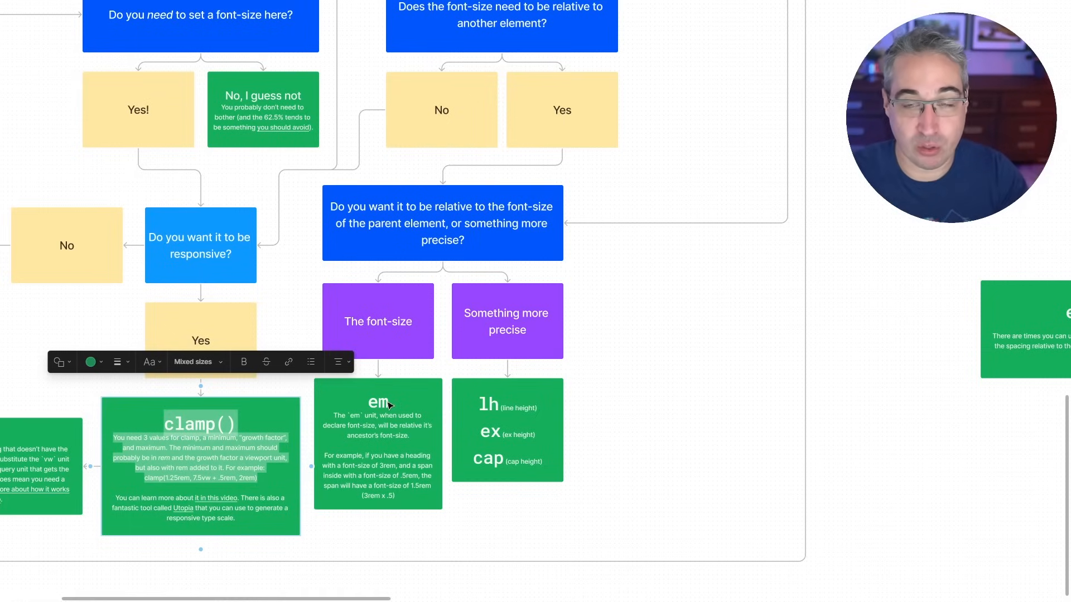
click(553, 348)
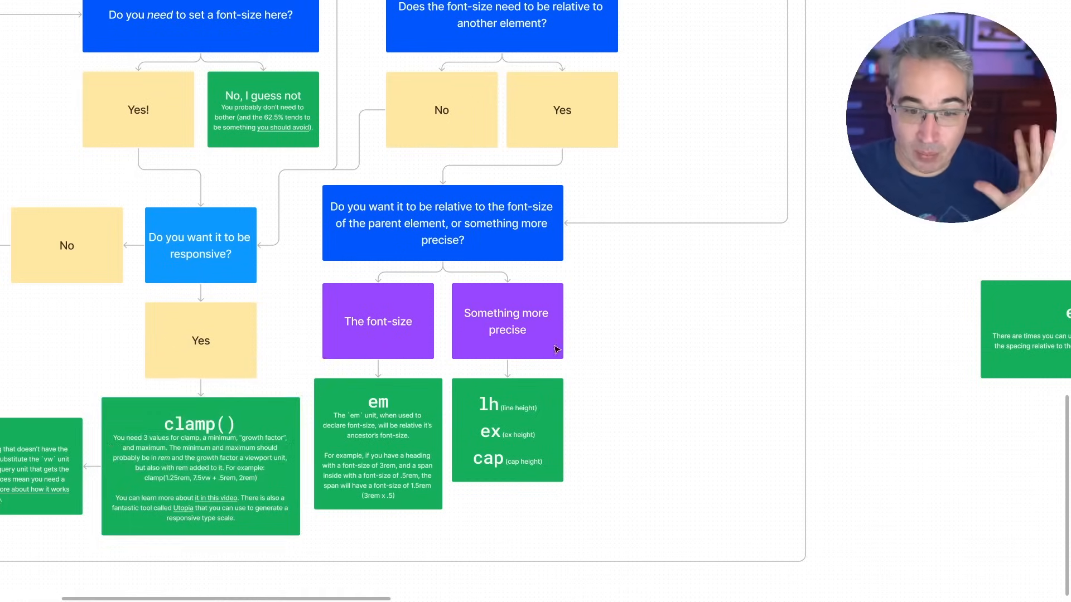
mouse_move(502, 445)
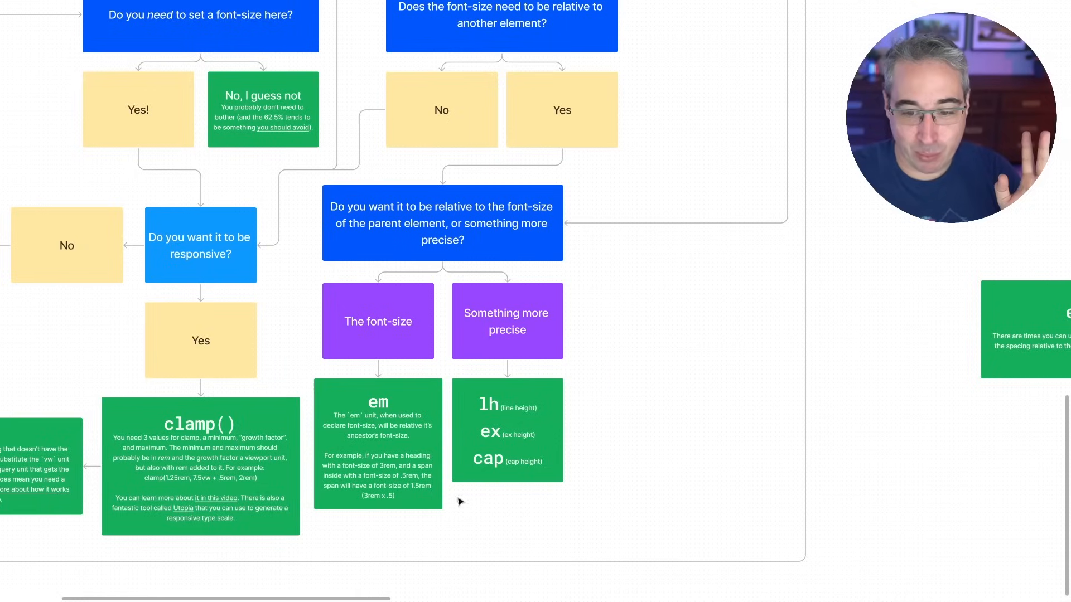
mouse_move(524, 438)
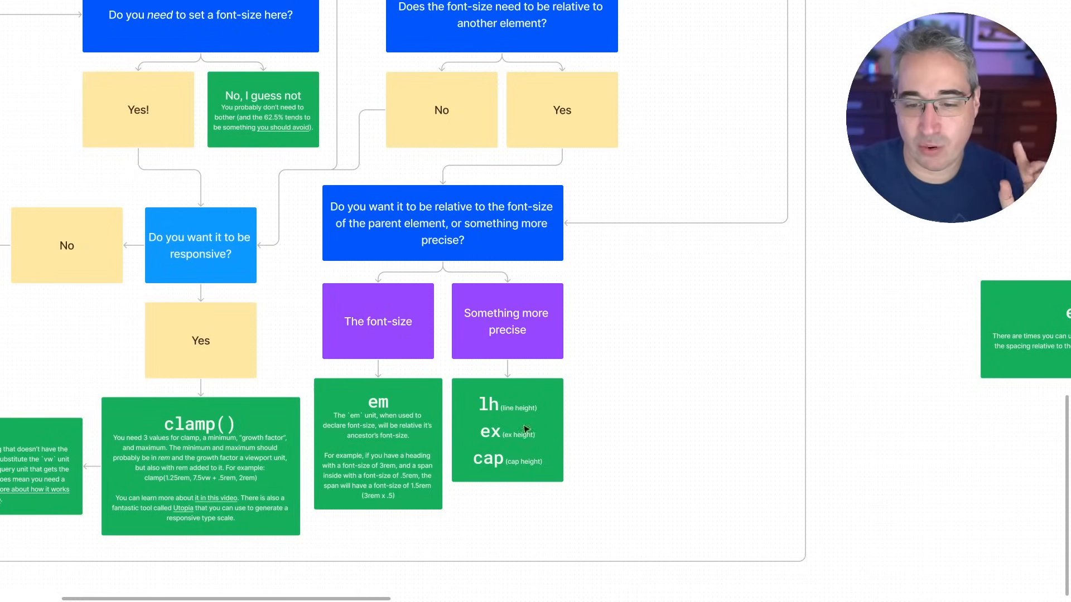
mouse_move(554, 447)
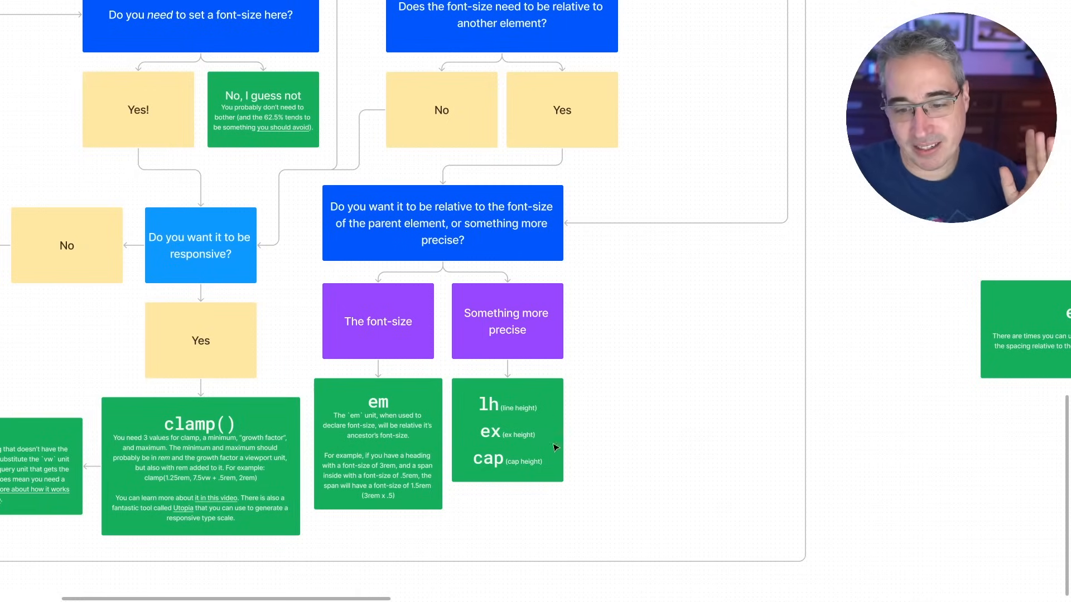
mouse_move(545, 434)
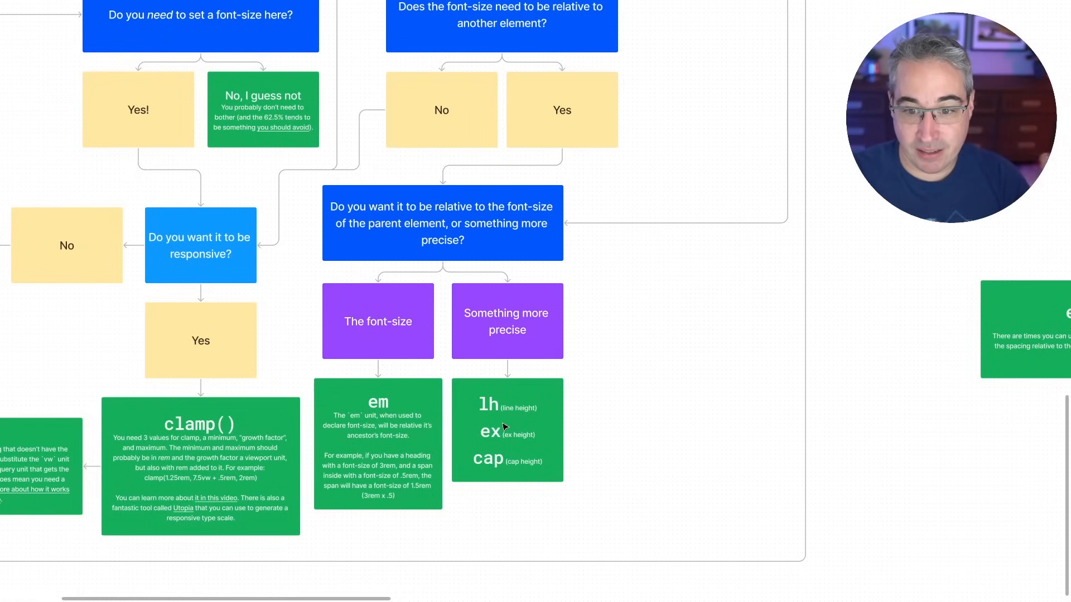
mouse_move(524, 335)
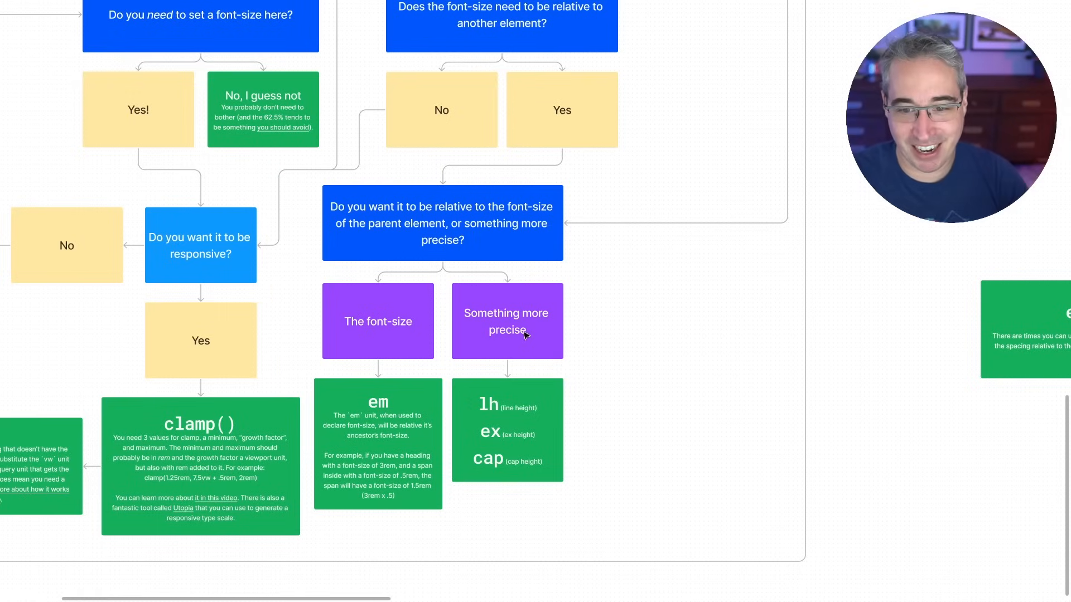
mouse_move(604, 318)
text(x)
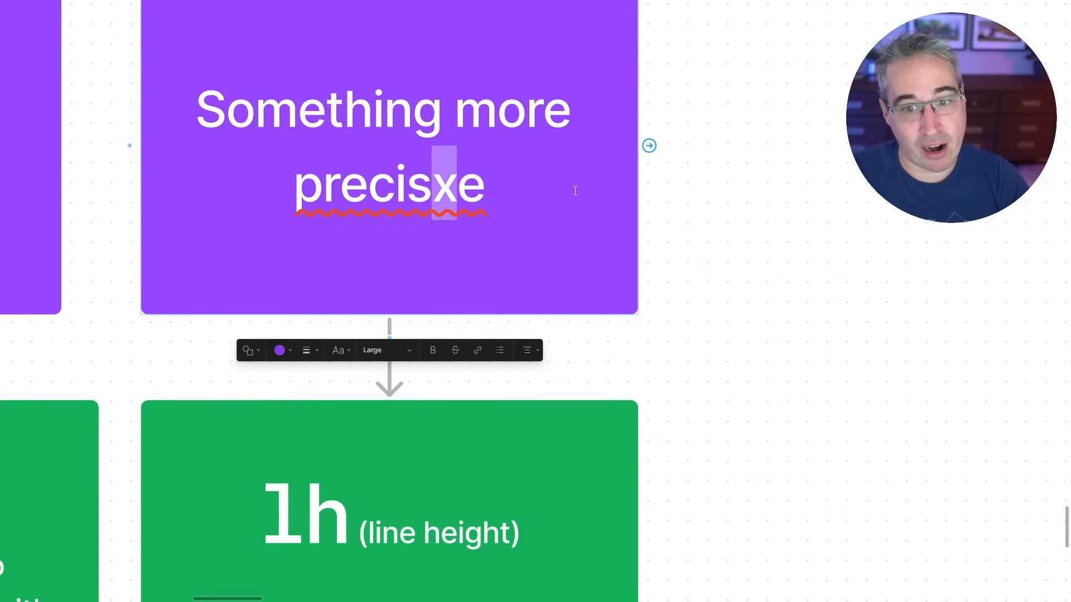
key(Backspace)
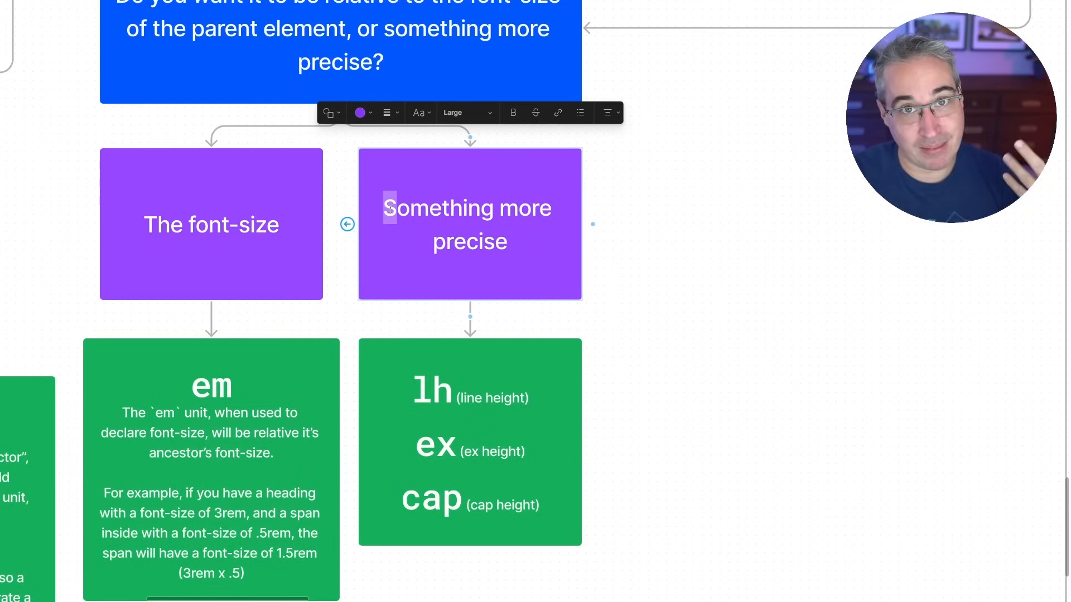
mouse_move(502, 449)
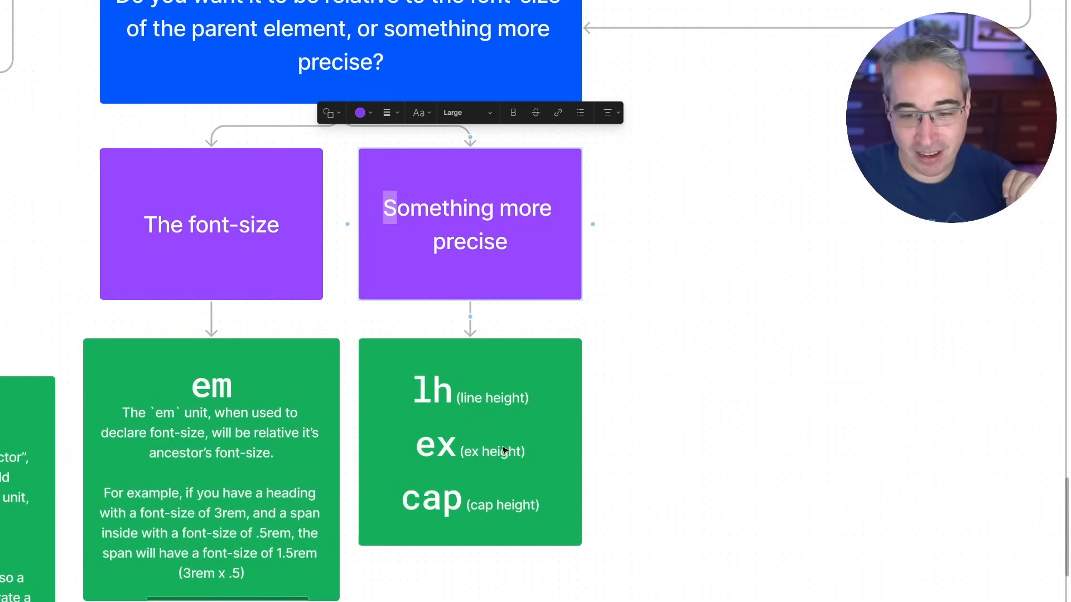
mouse_move(461, 280)
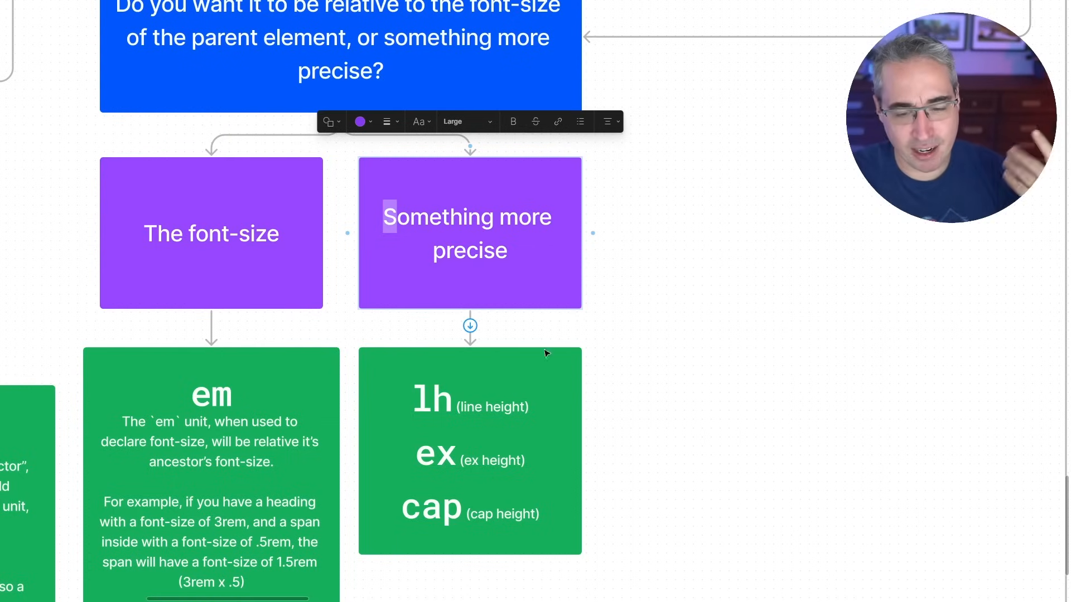
click(479, 512)
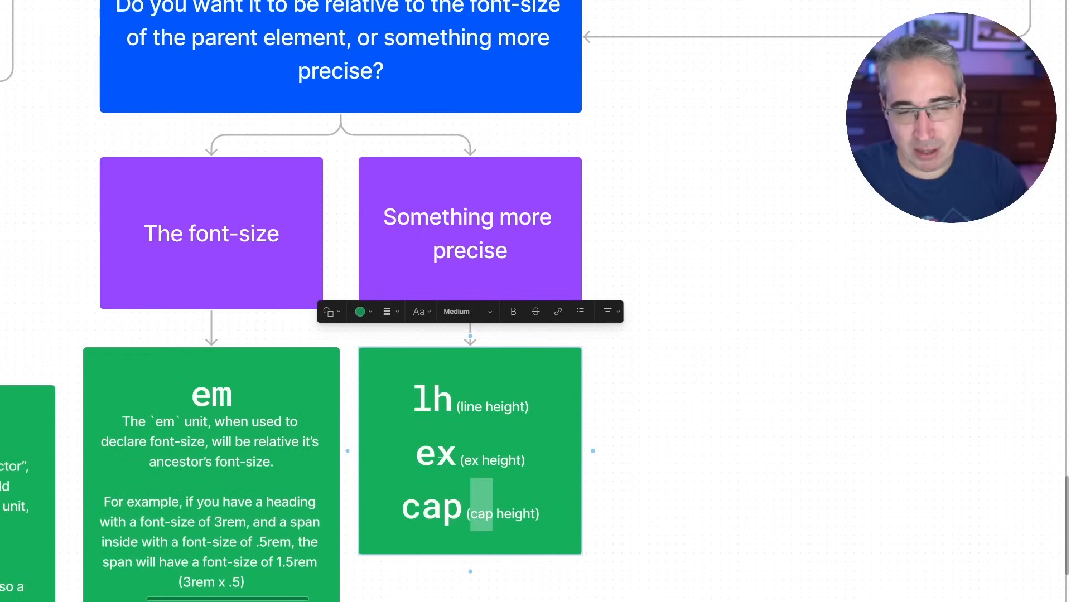
click(608, 402)
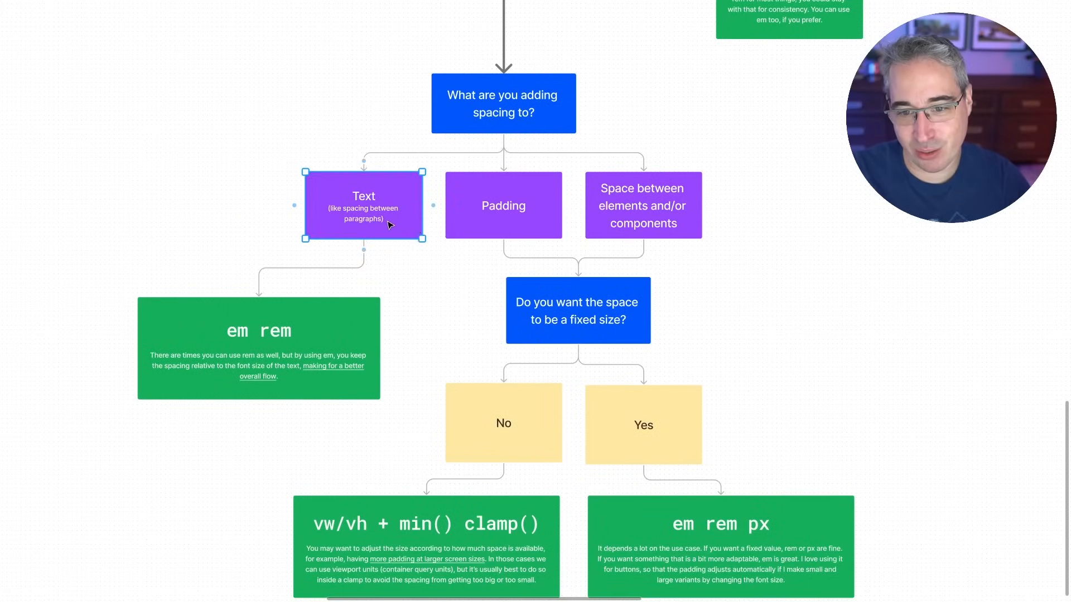
click(643, 205)
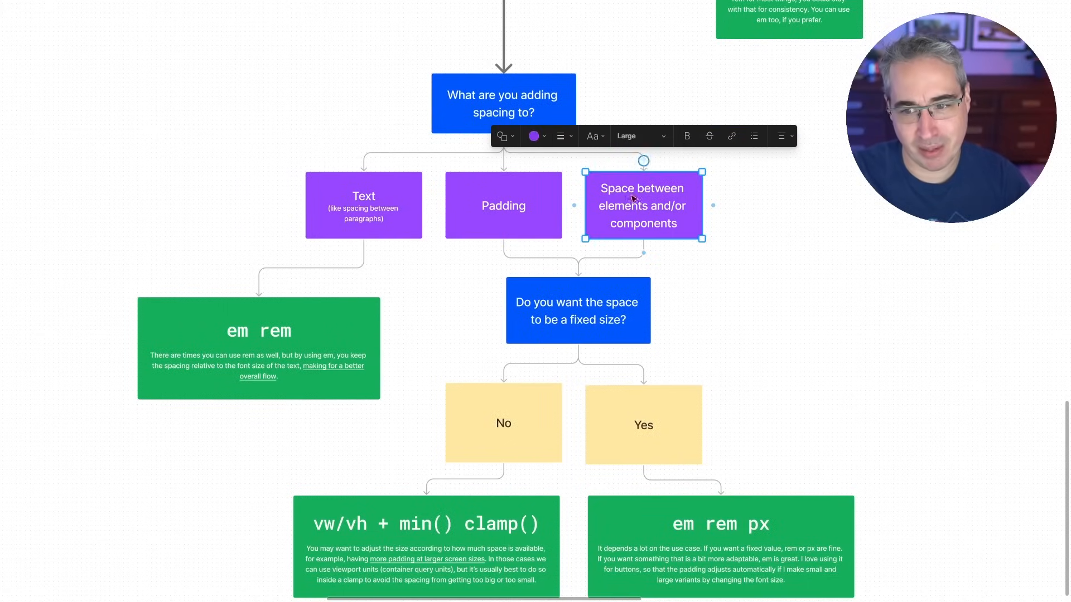
mouse_move(686, 213)
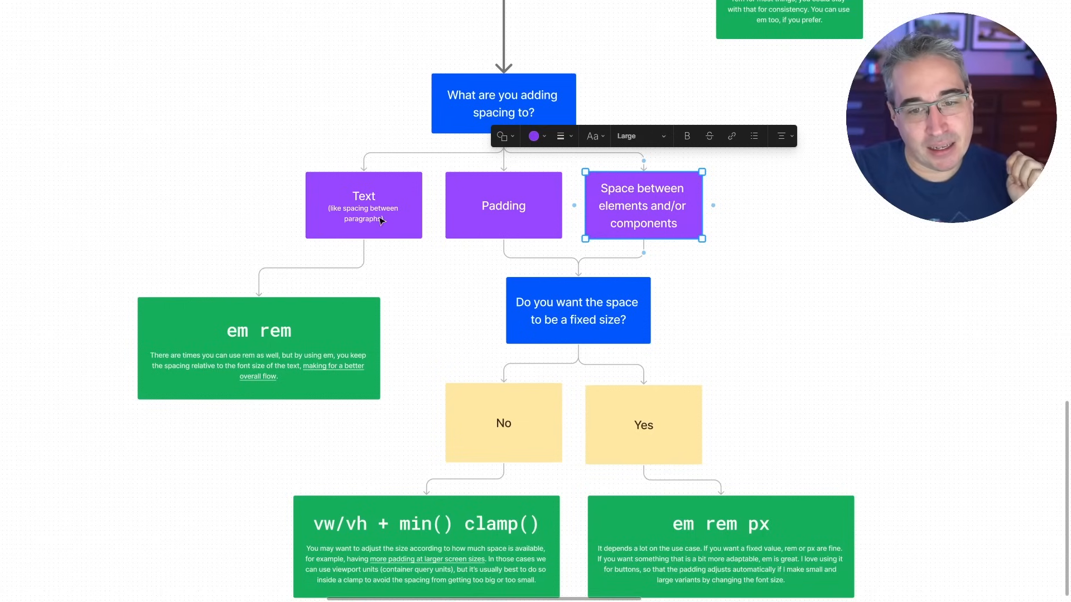
click(364, 205)
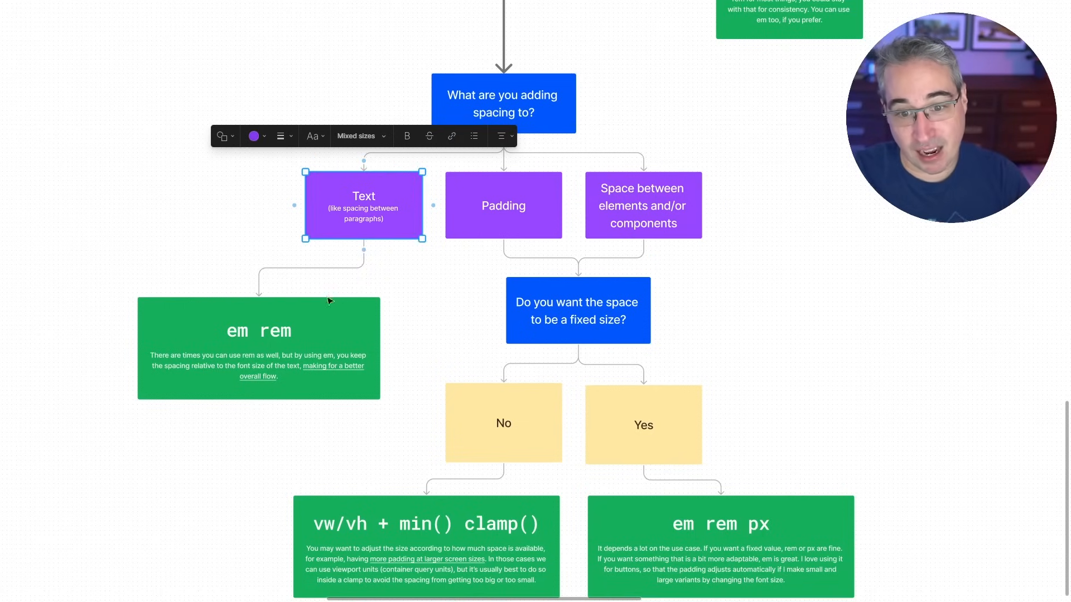
mouse_move(266, 389)
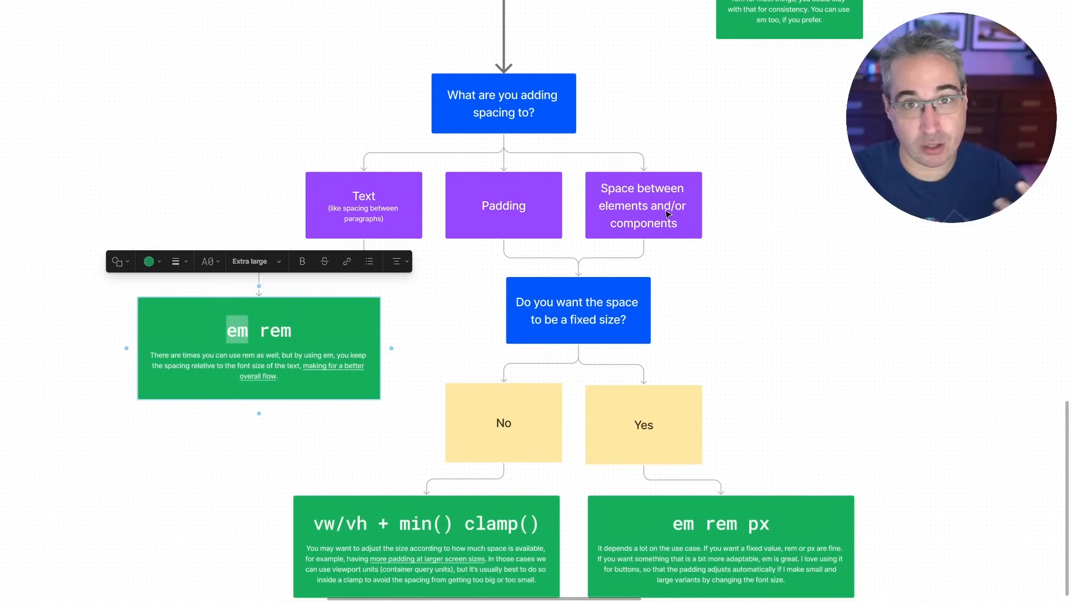
scroll(down, 3)
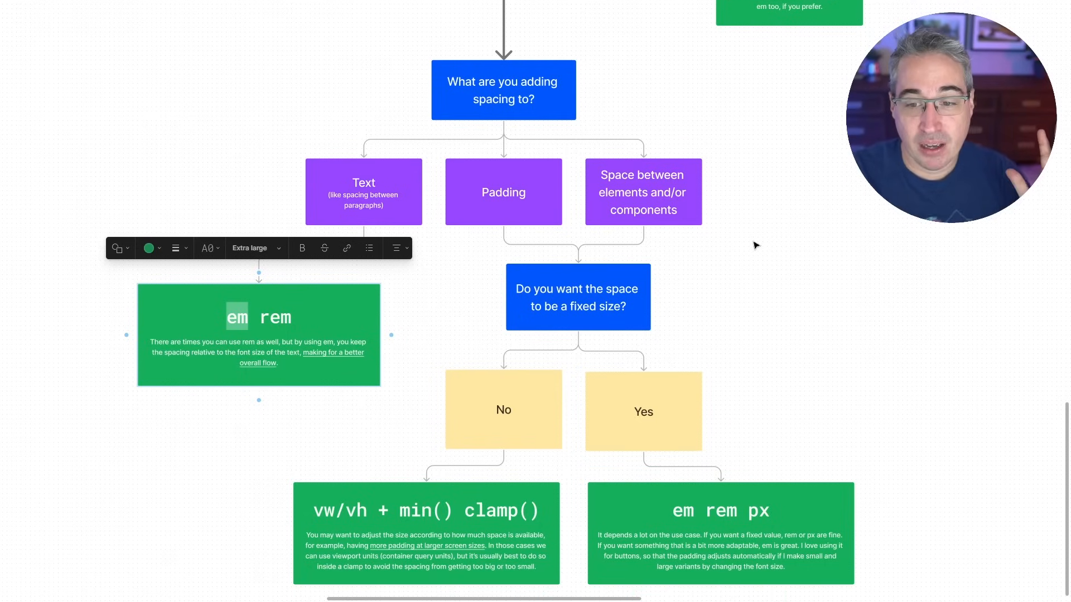
scroll(down, 3)
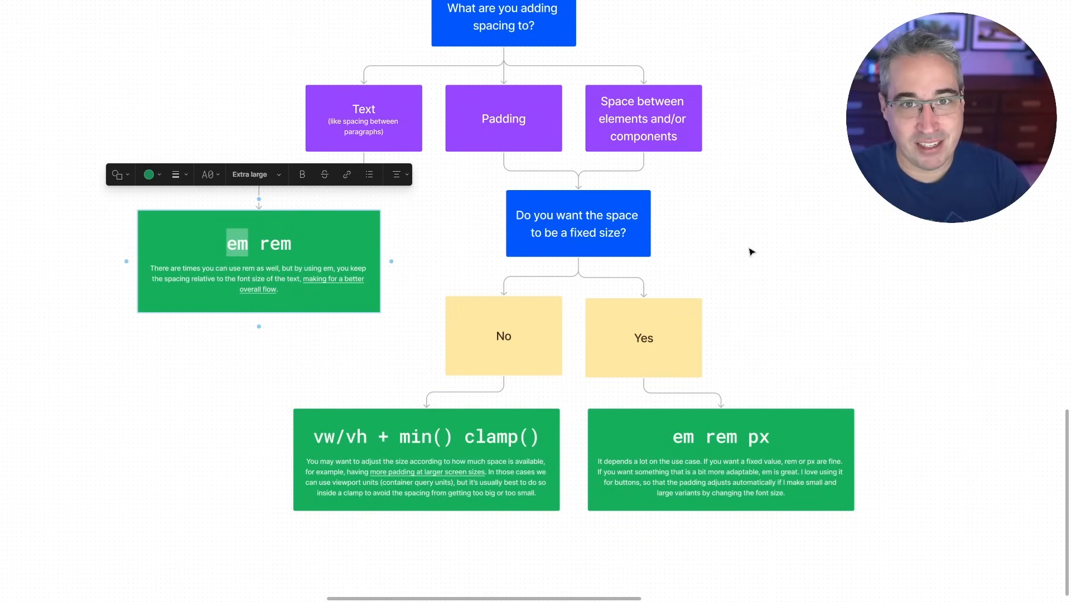
mouse_move(744, 411)
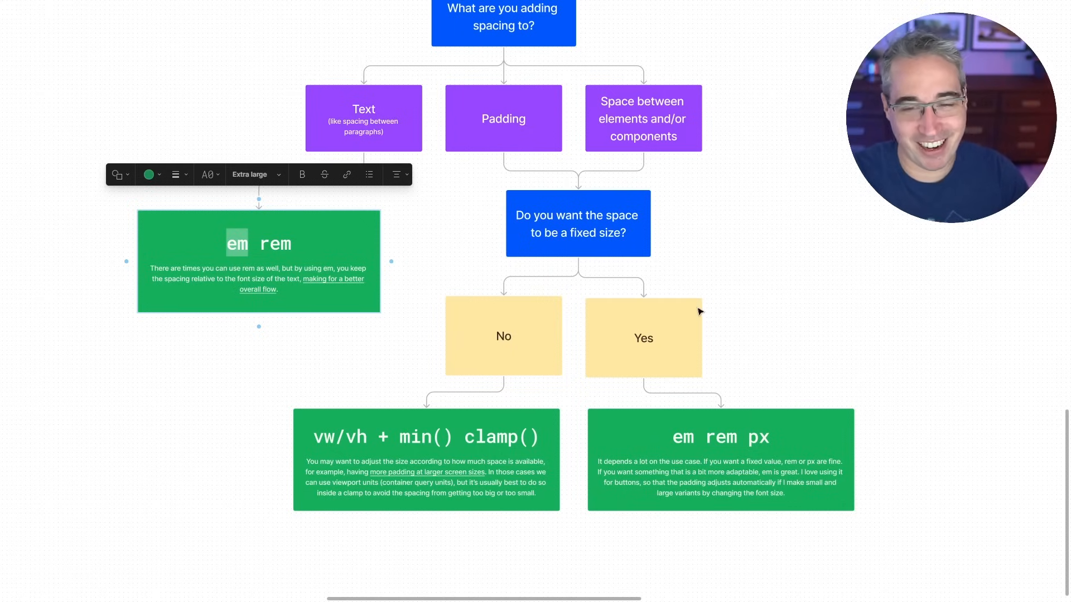
mouse_move(757, 470)
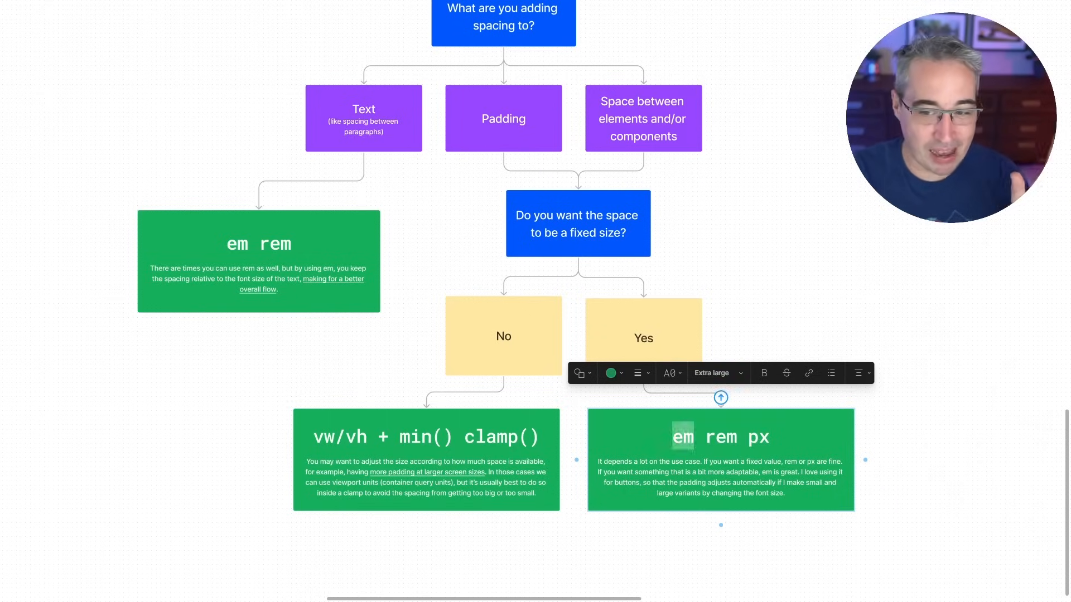
double_click(720, 437)
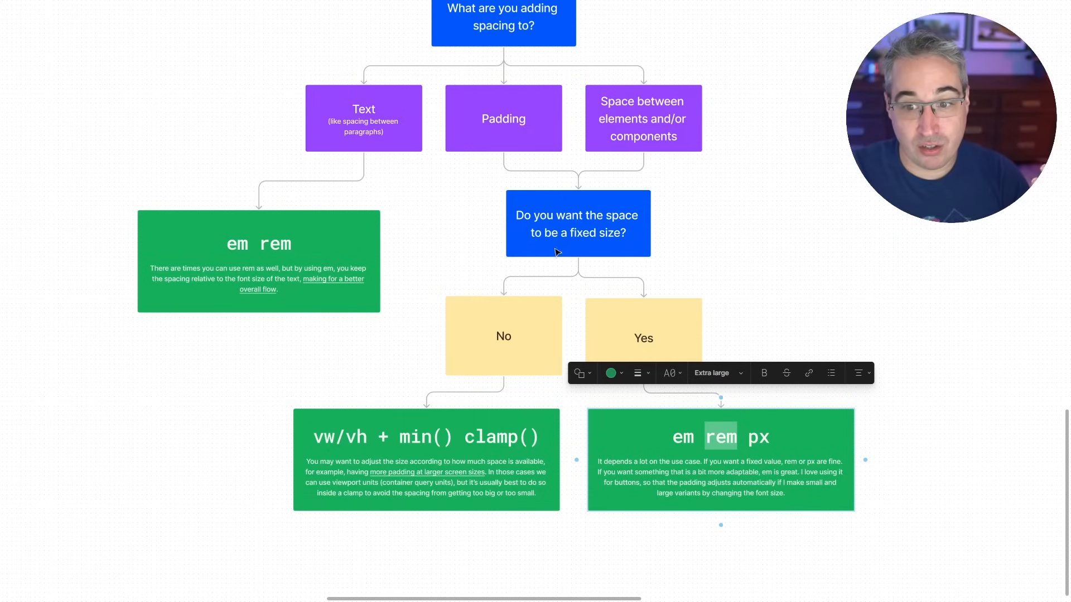
mouse_move(572, 251)
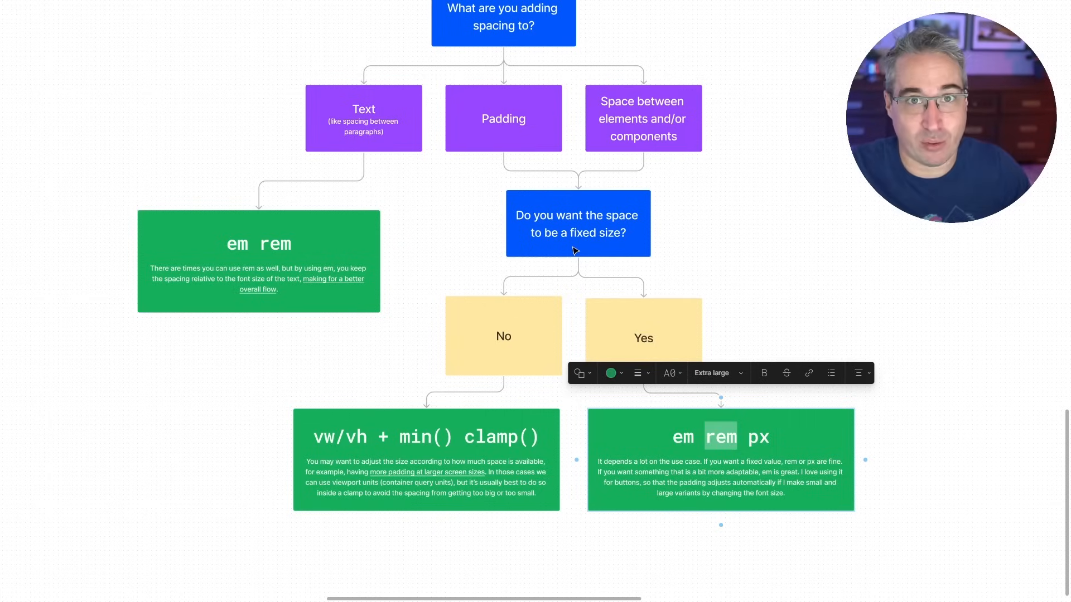
mouse_move(439, 449)
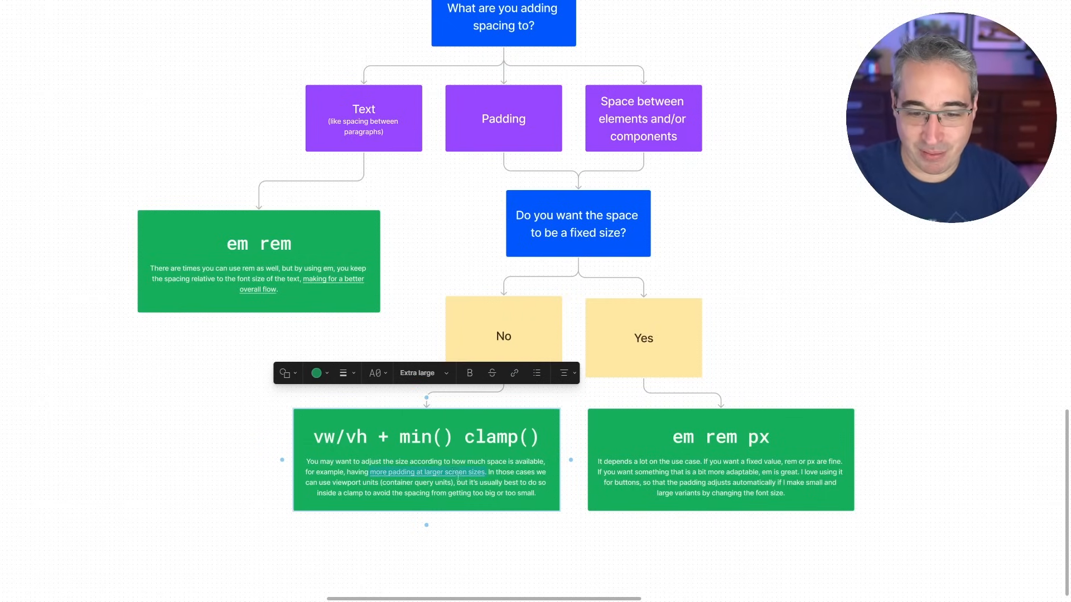
click(422, 373)
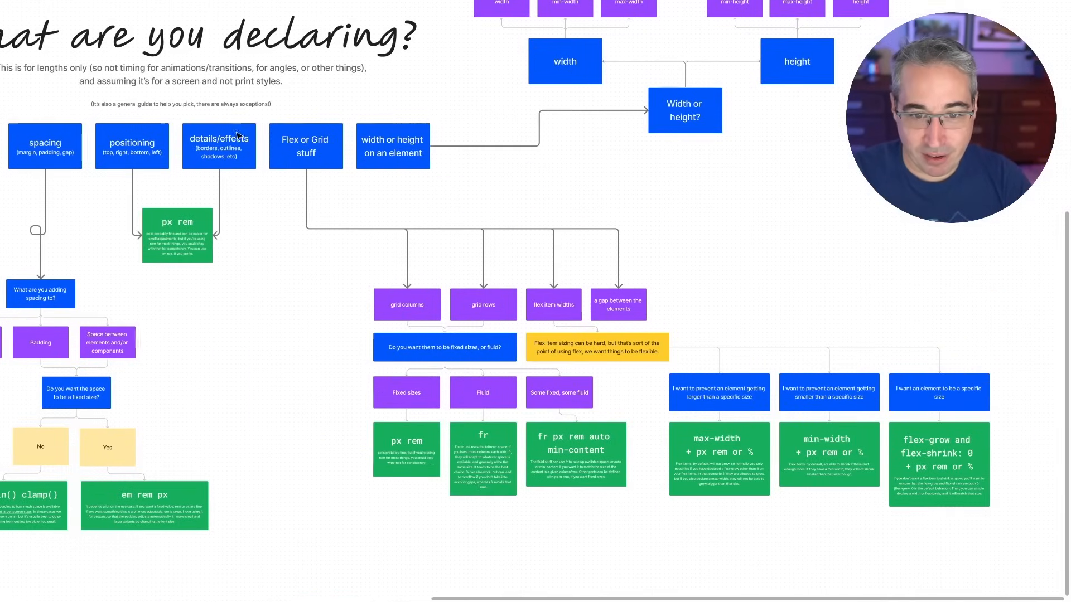
click(107, 343)
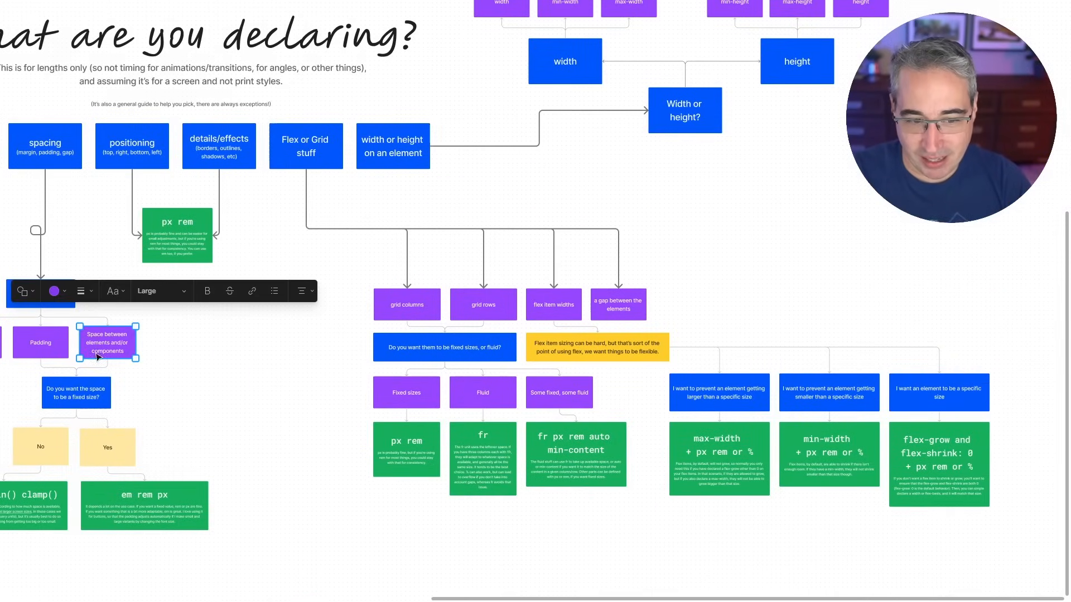
mouse_move(91, 136)
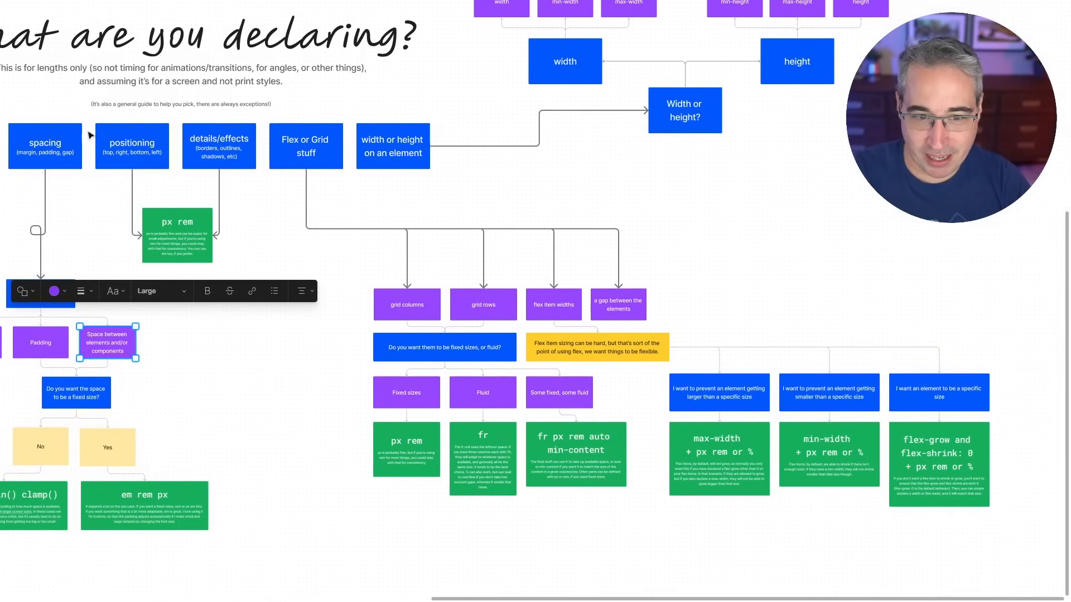
mouse_move(75, 158)
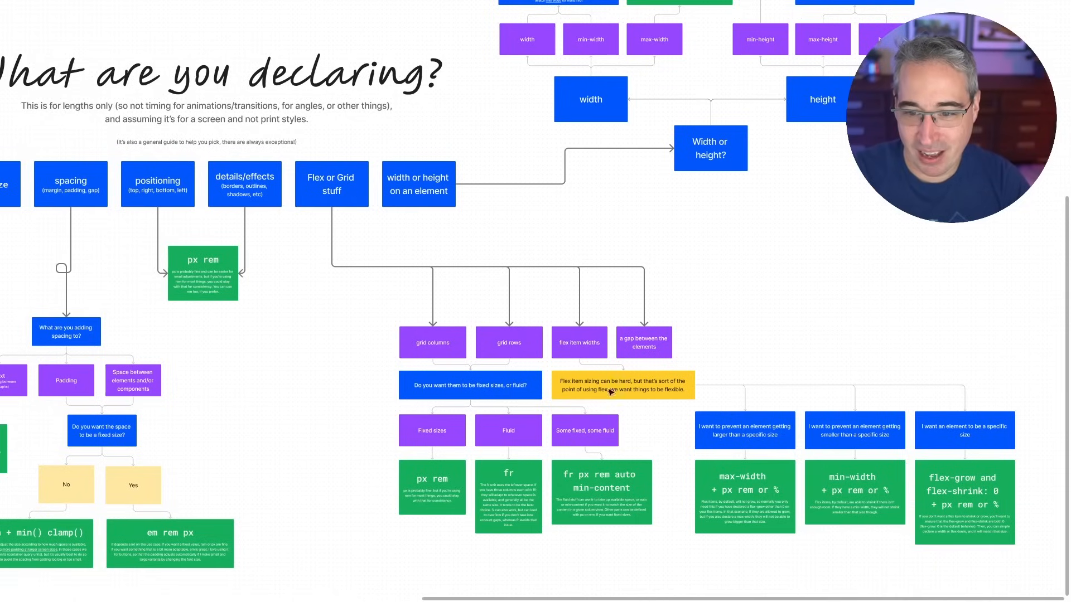
click(642, 343)
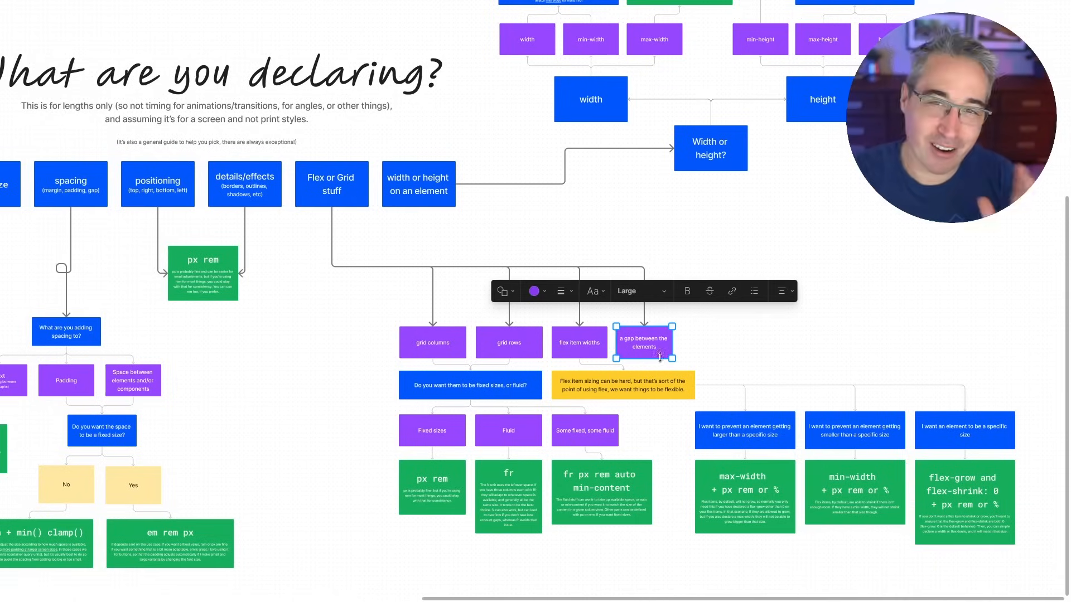
click(770, 334)
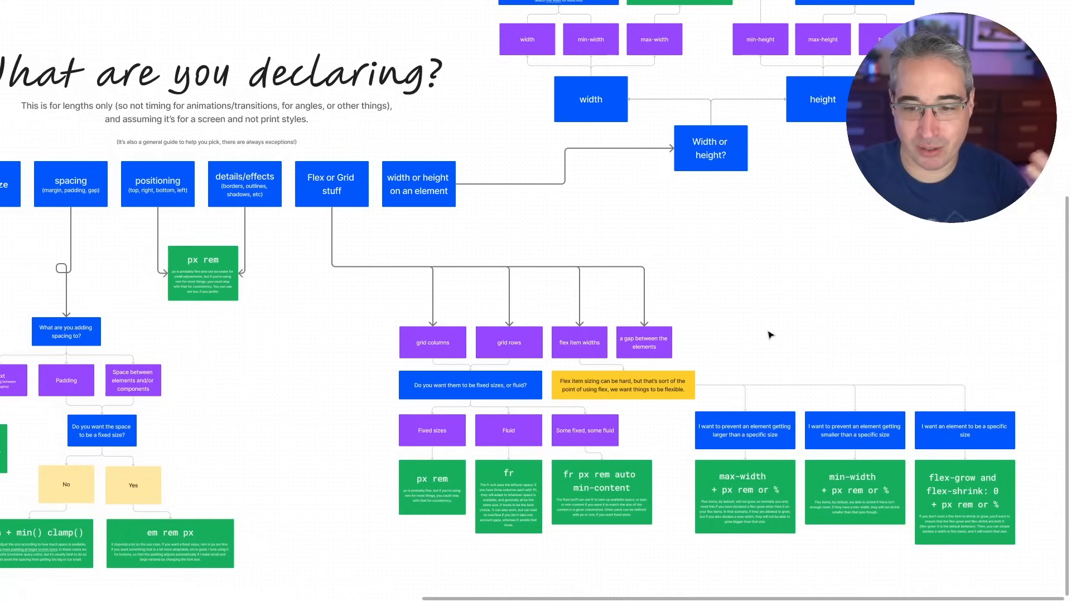
mouse_move(695, 357)
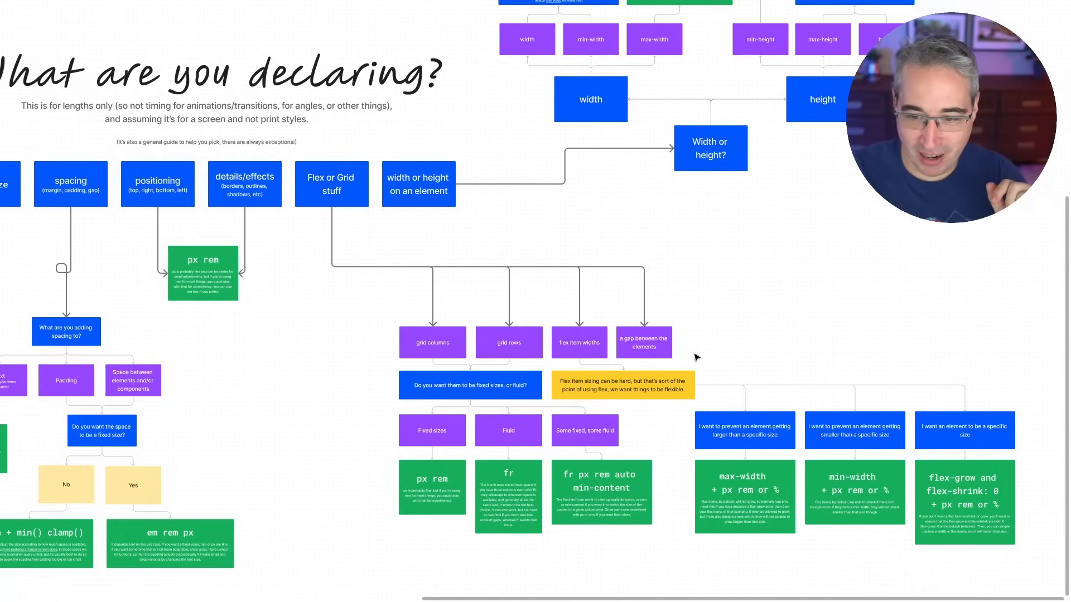
mouse_move(156, 388)
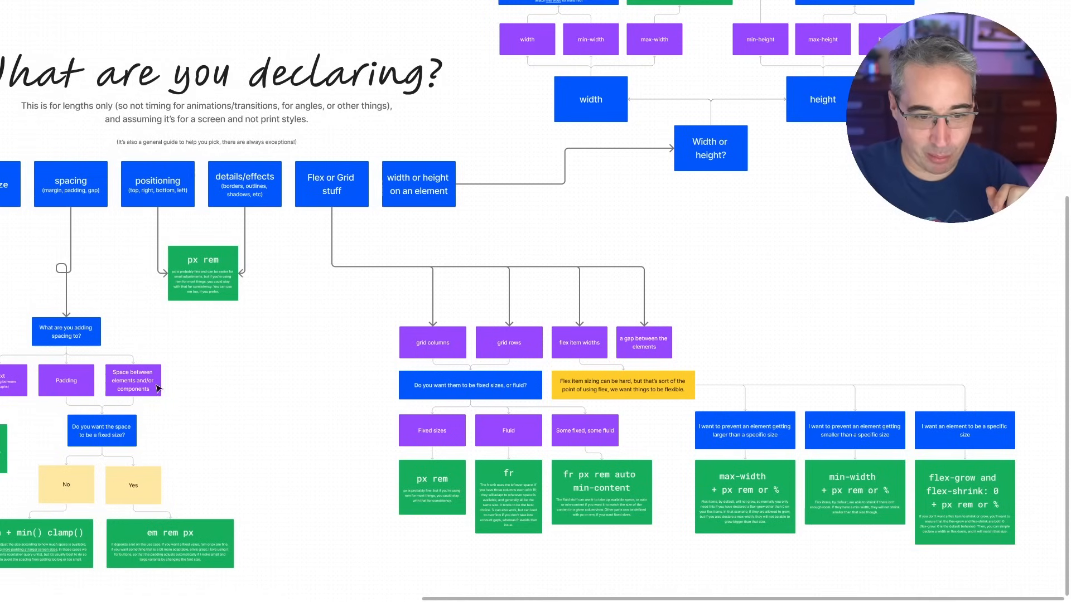
mouse_move(151, 422)
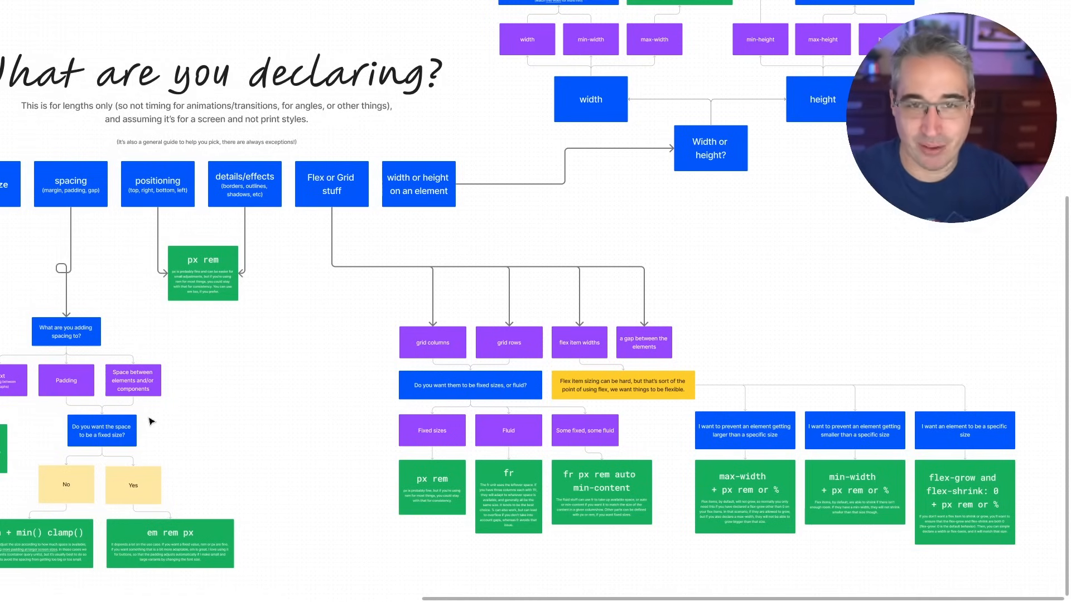
mouse_move(651, 343)
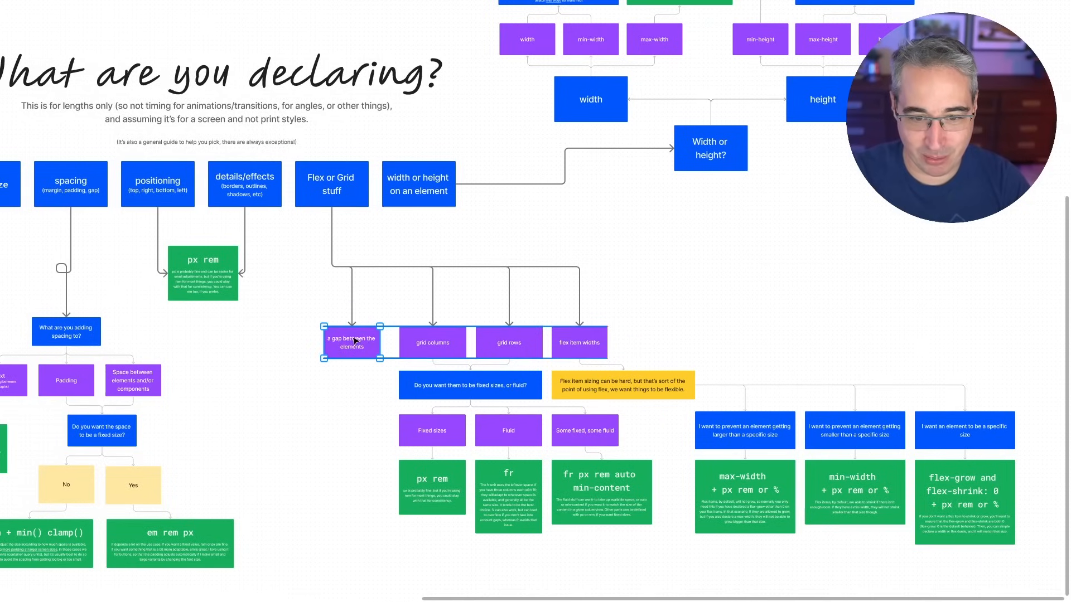
Connect the 'a gap between the elements' box to the 'Do you want the space to be a fixed size?' question.
click(362, 358)
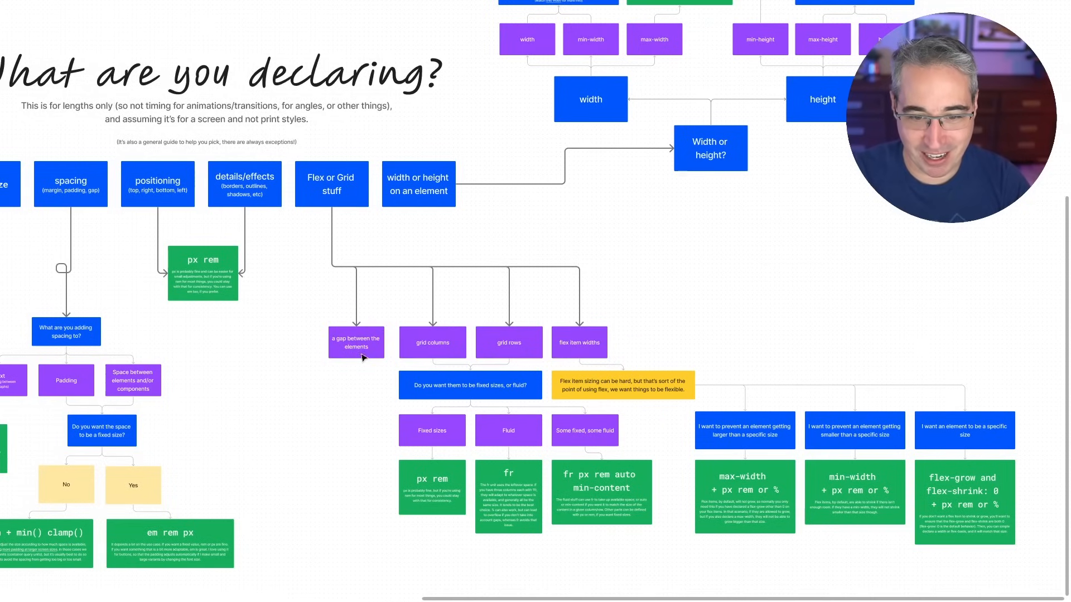
scroll(up, 3)
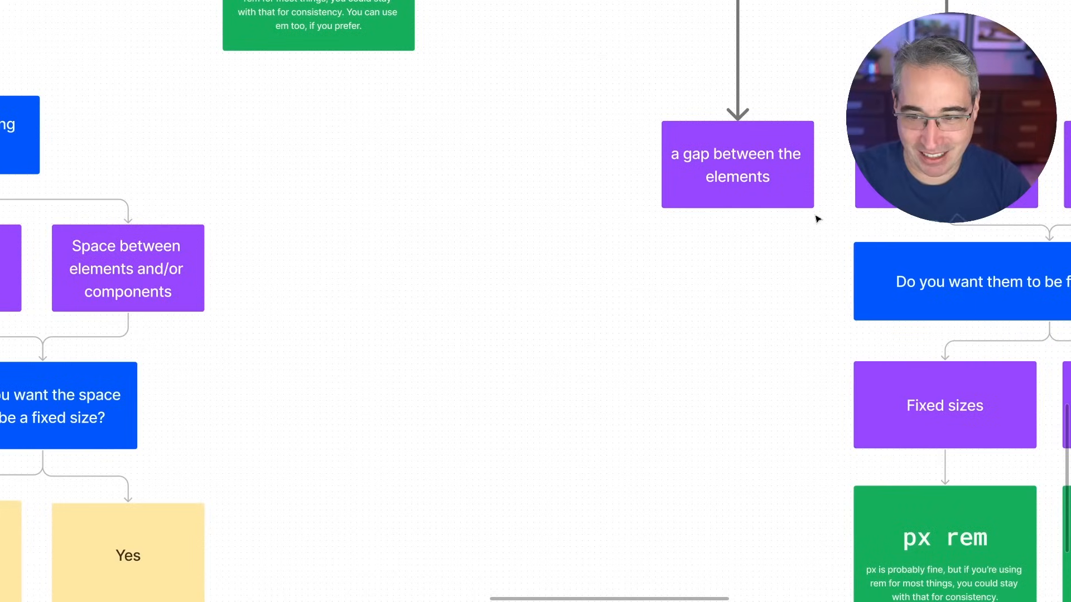
click(737, 164)
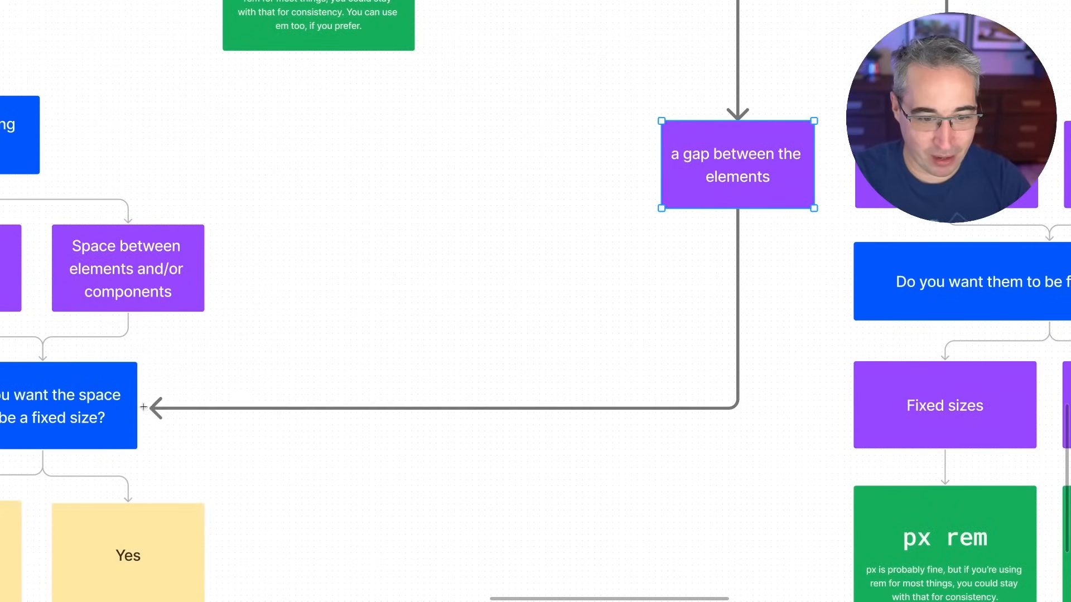
click(406, 451)
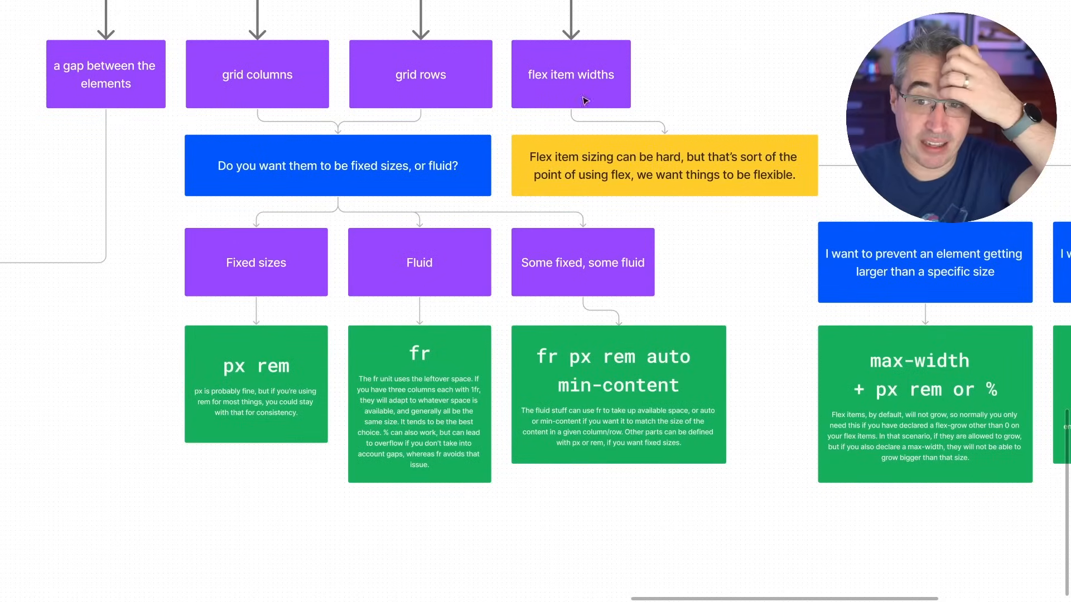
mouse_move(263, 96)
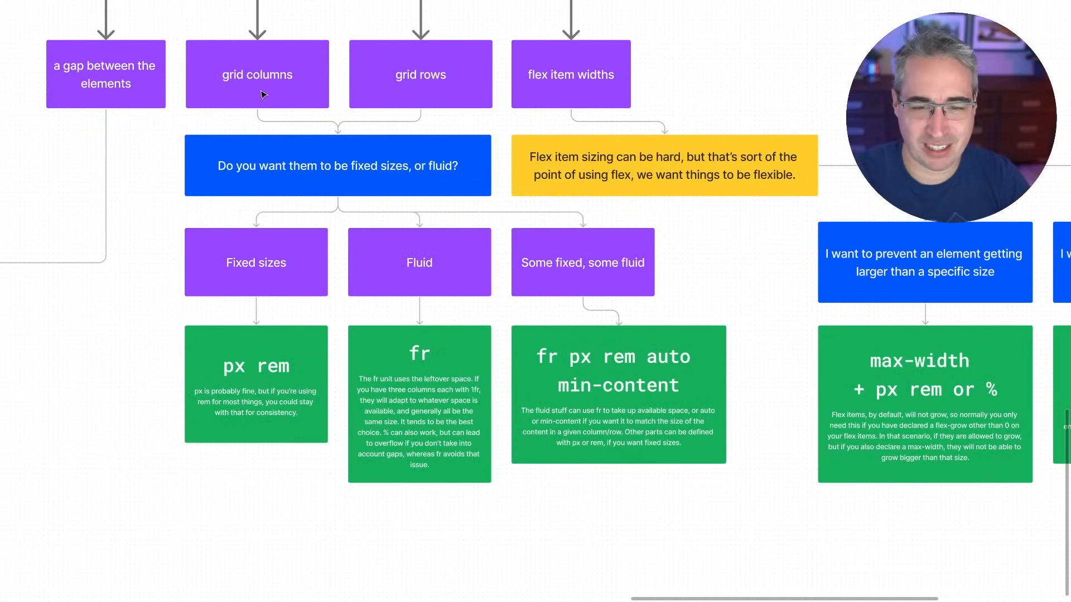
scroll(down, 3)
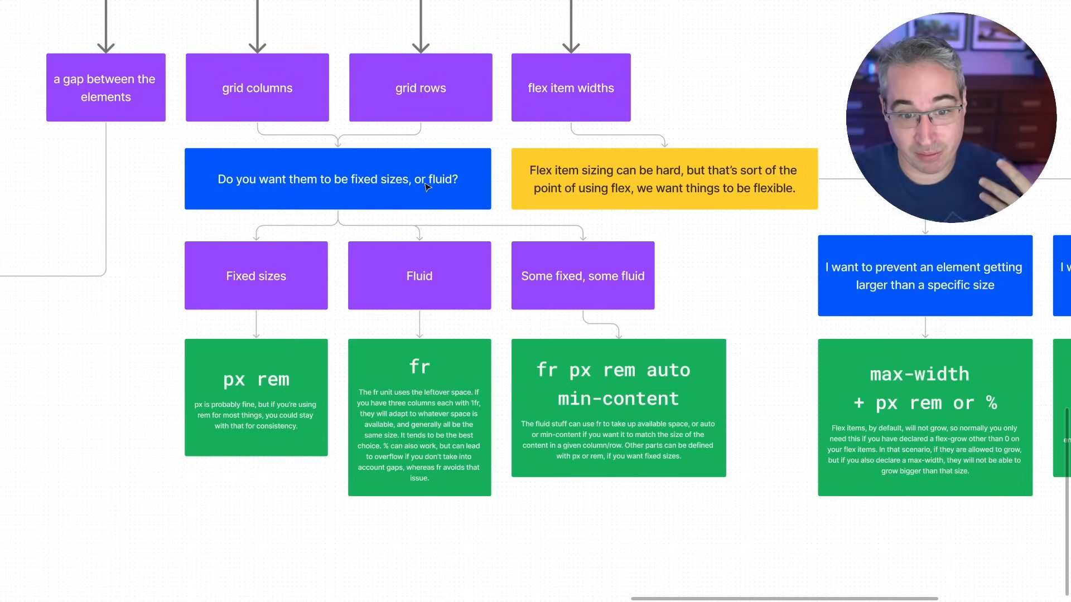
click(255, 276)
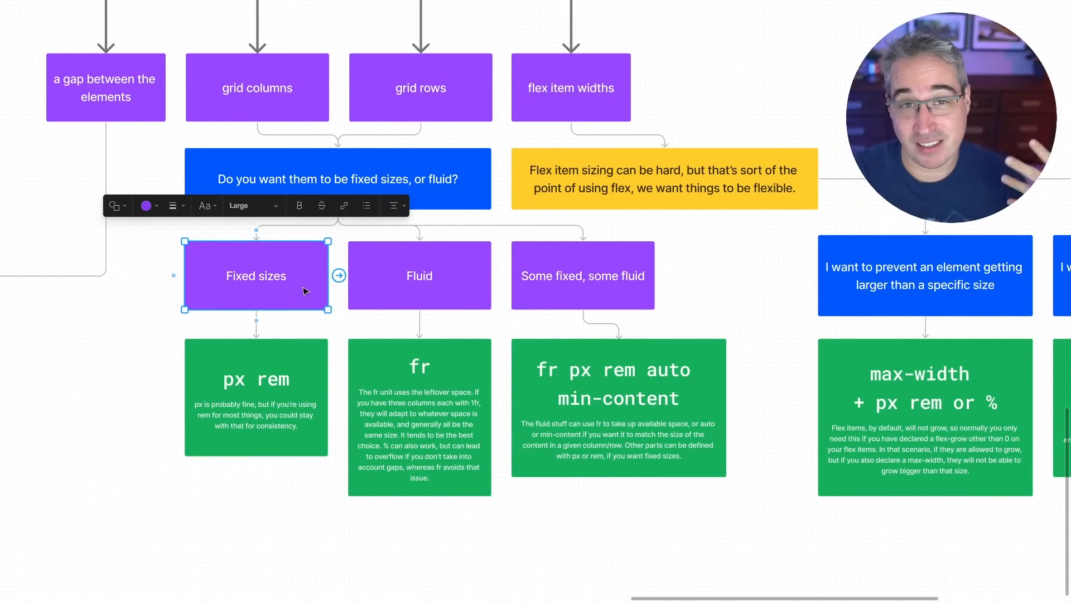
mouse_move(305, 387)
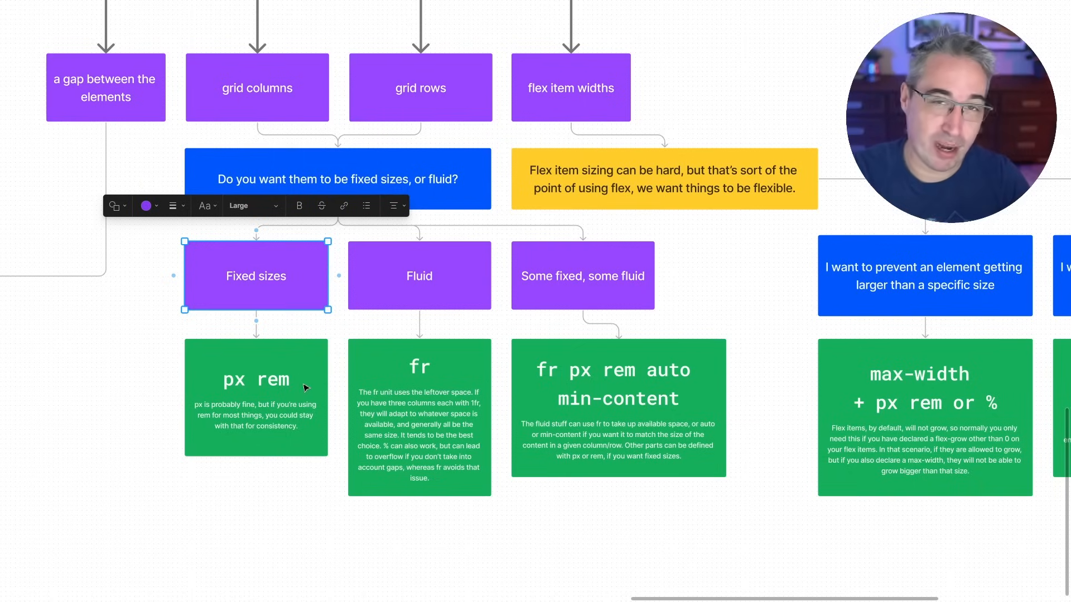
mouse_move(394, 206)
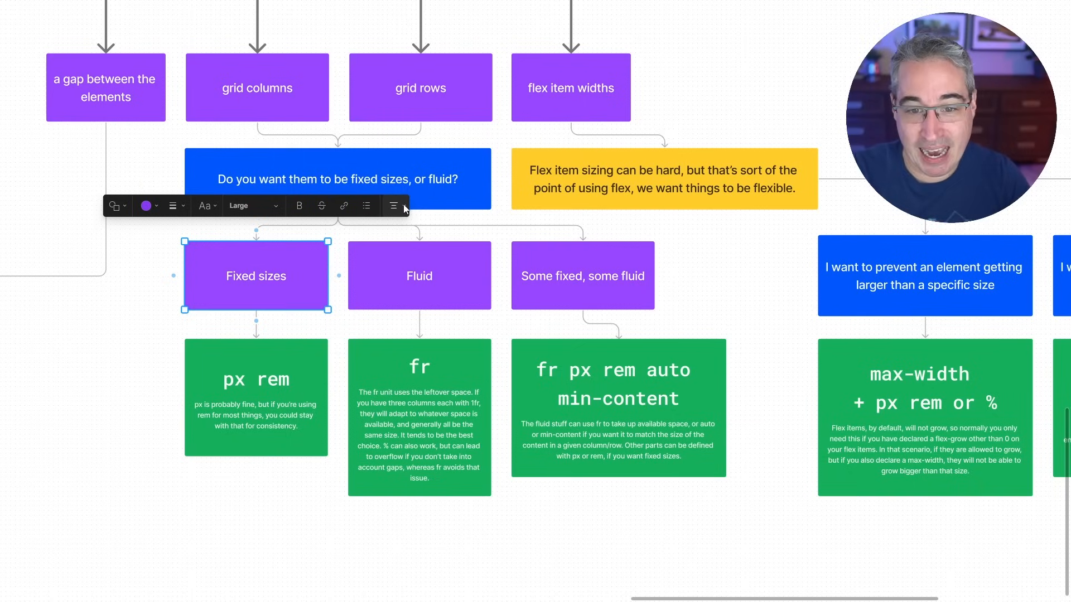
mouse_move(465, 275)
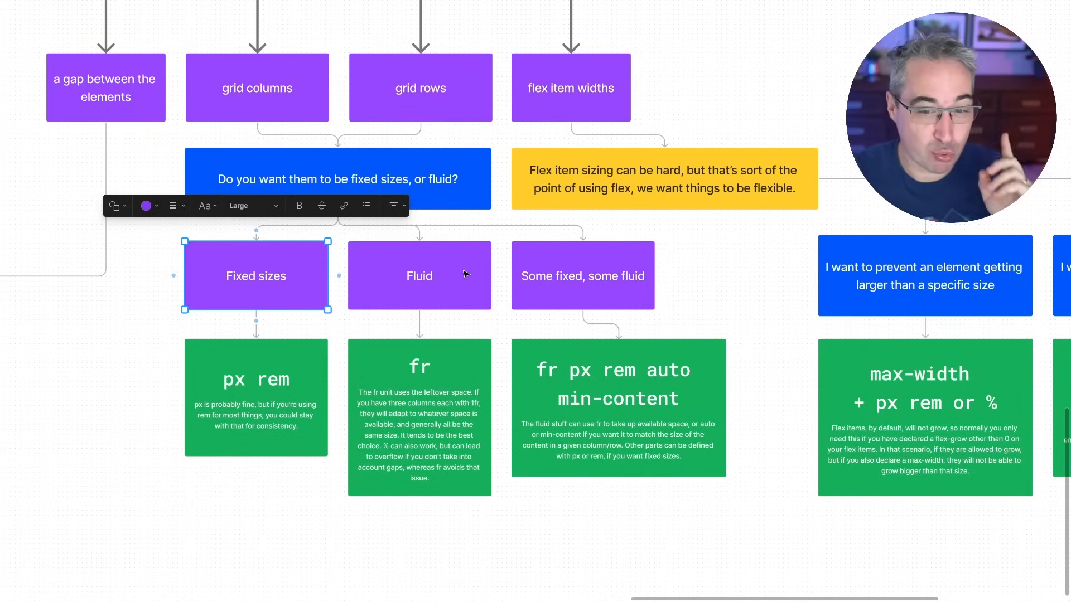
click(419, 410)
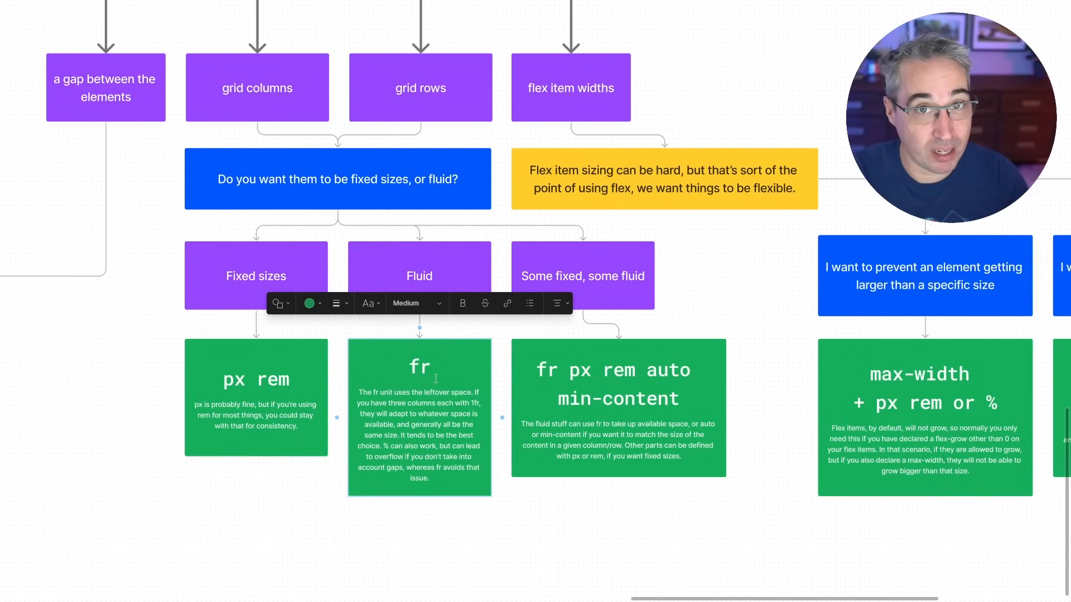
click(546, 500)
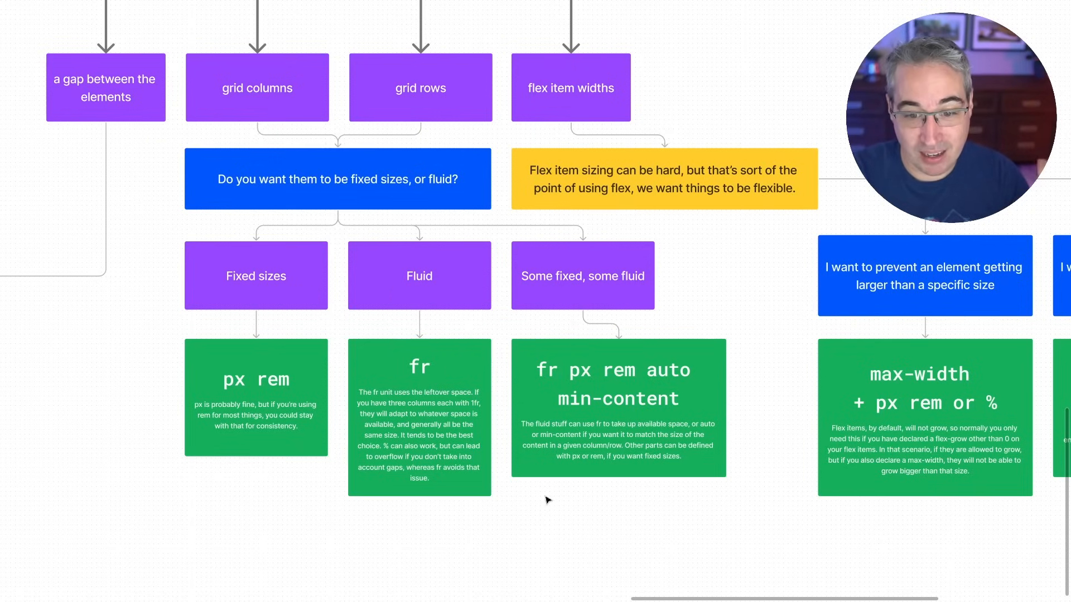
mouse_move(547, 491)
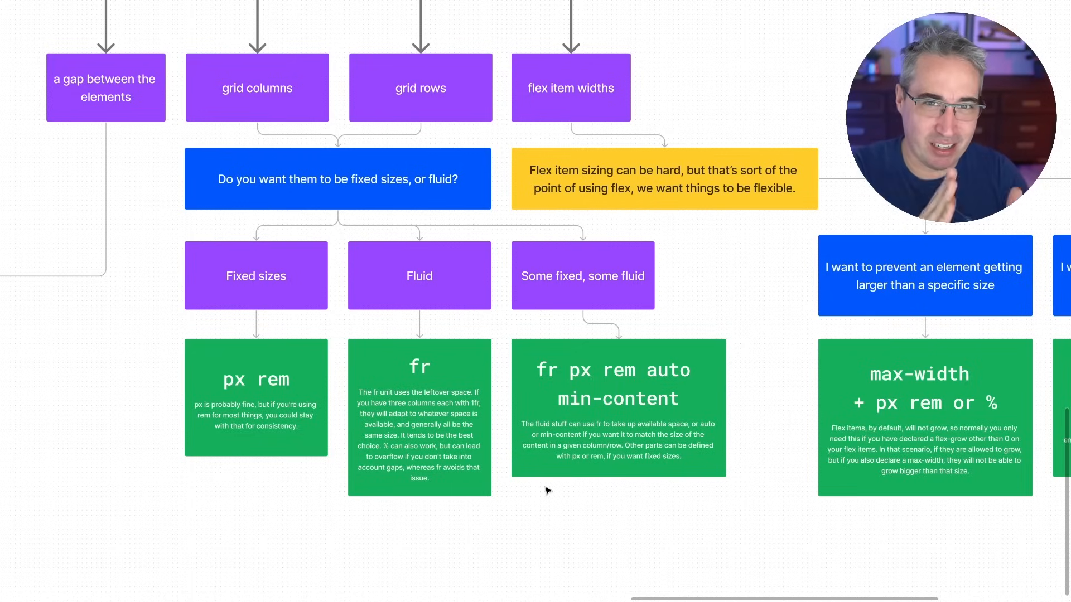
mouse_move(483, 416)
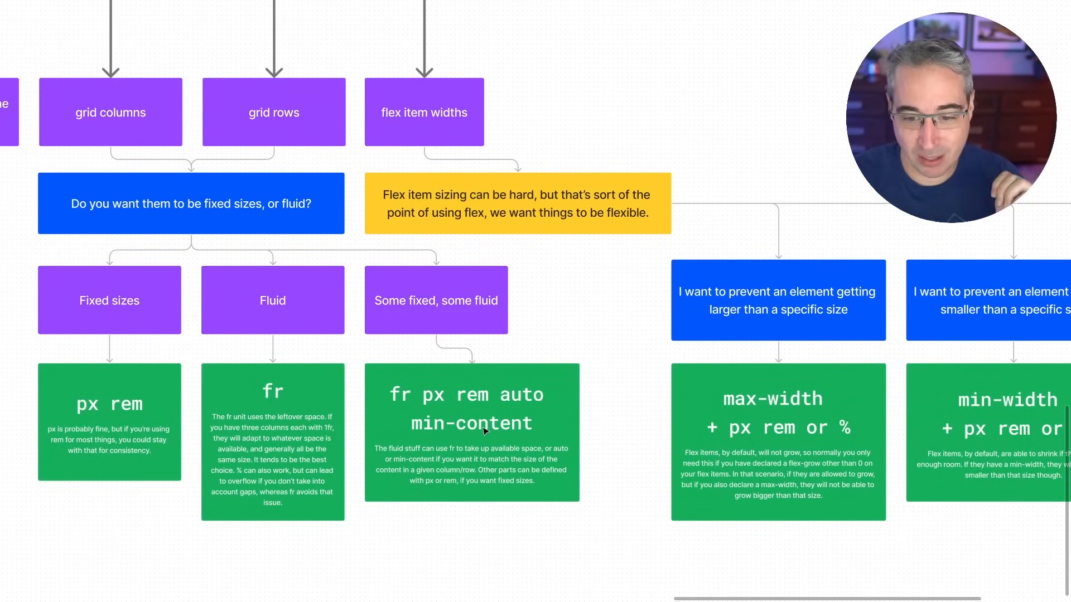
click(471, 431)
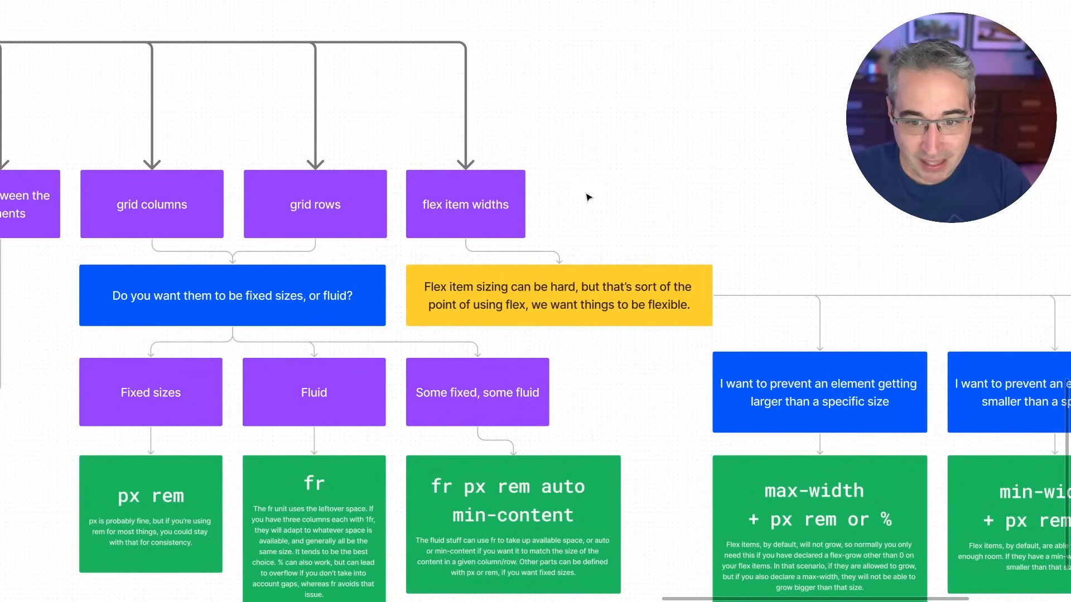
mouse_move(833, 267)
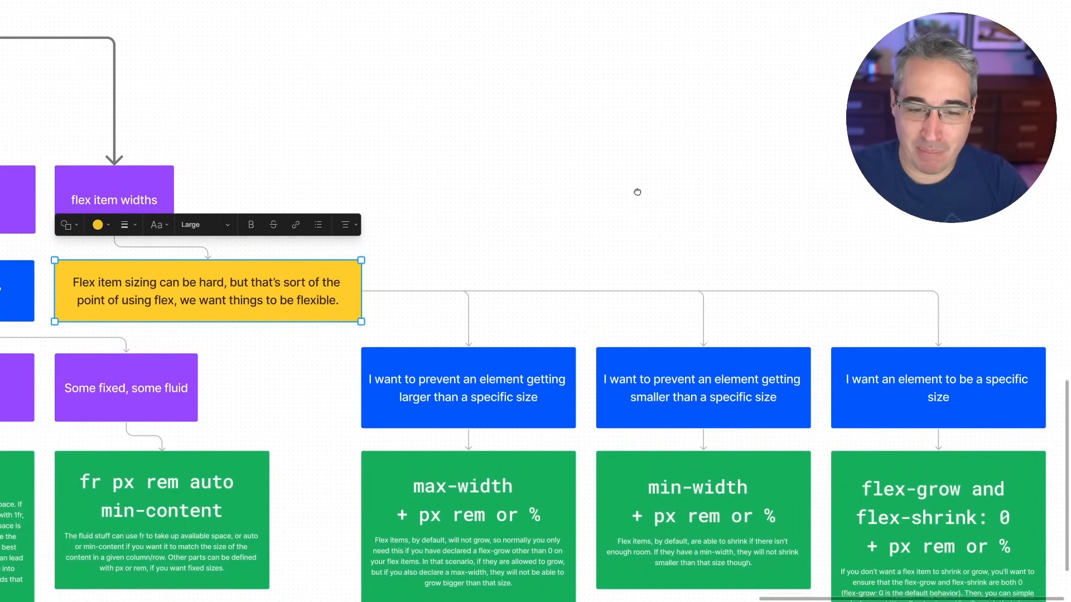
Scroll to centre the max-width, min-width and flex-grow cards with their green answers.
scroll(down, 3)
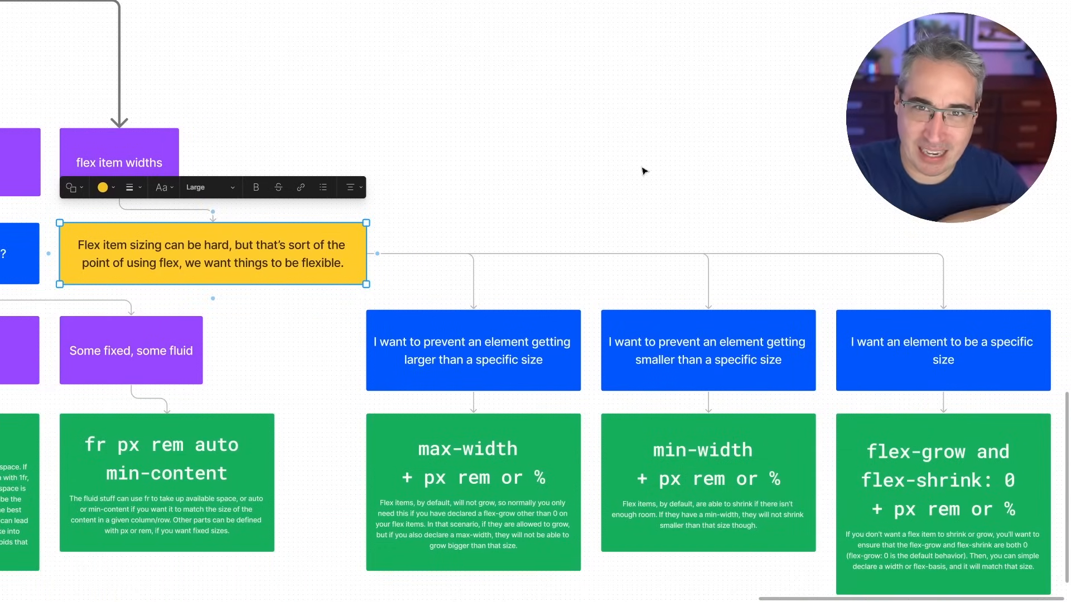
mouse_move(647, 184)
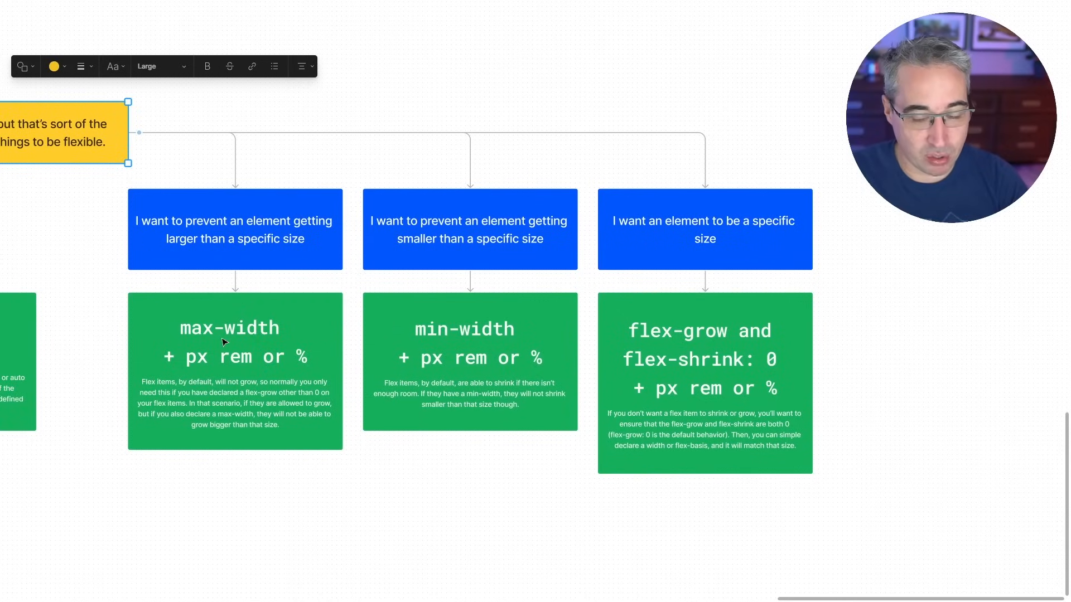
mouse_move(666, 219)
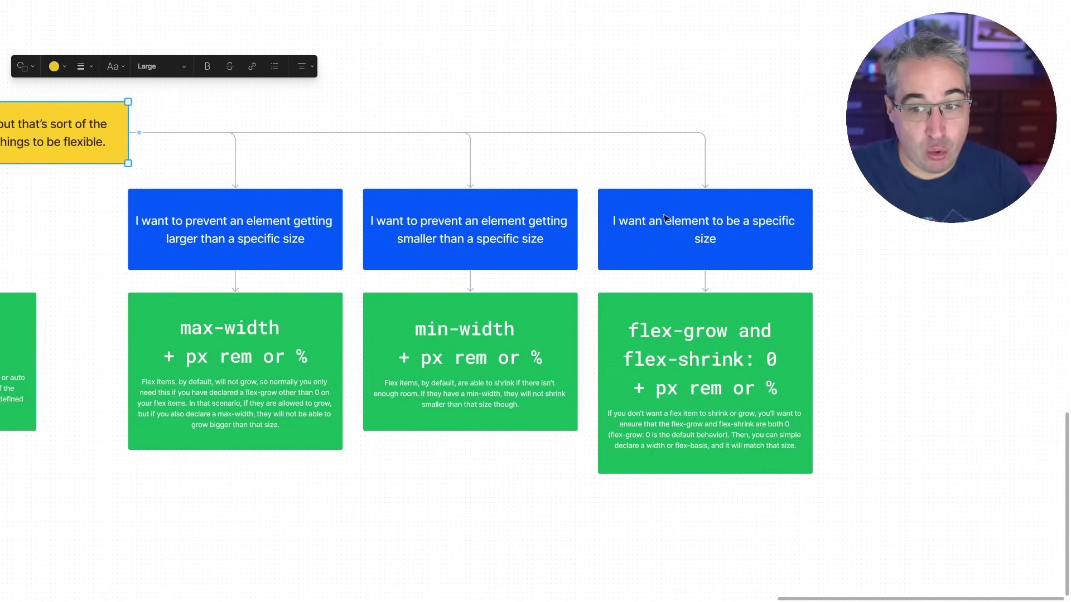
mouse_move(779, 241)
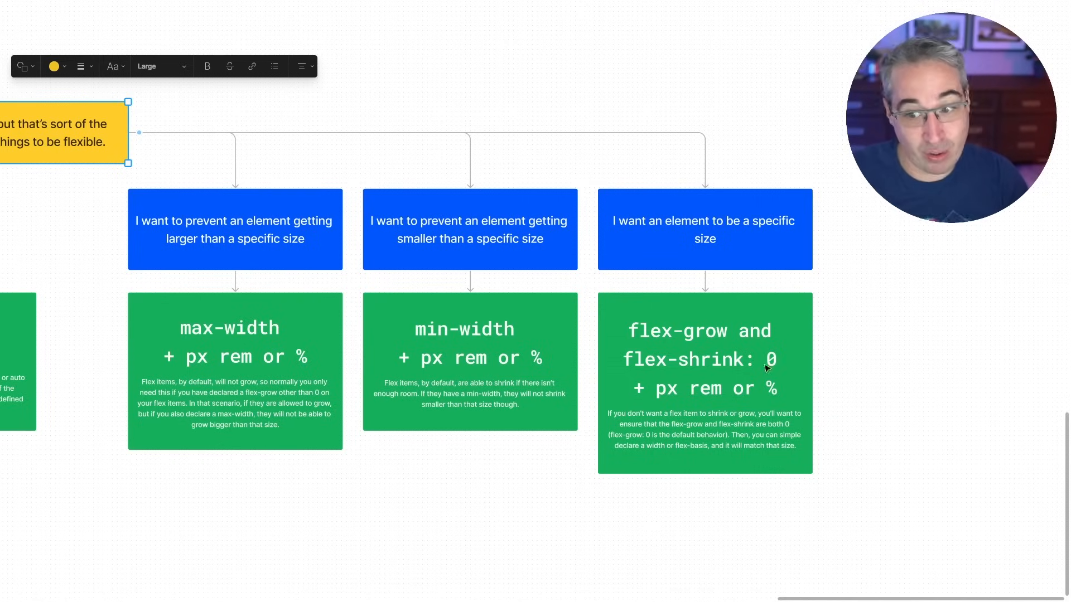
mouse_move(719, 400)
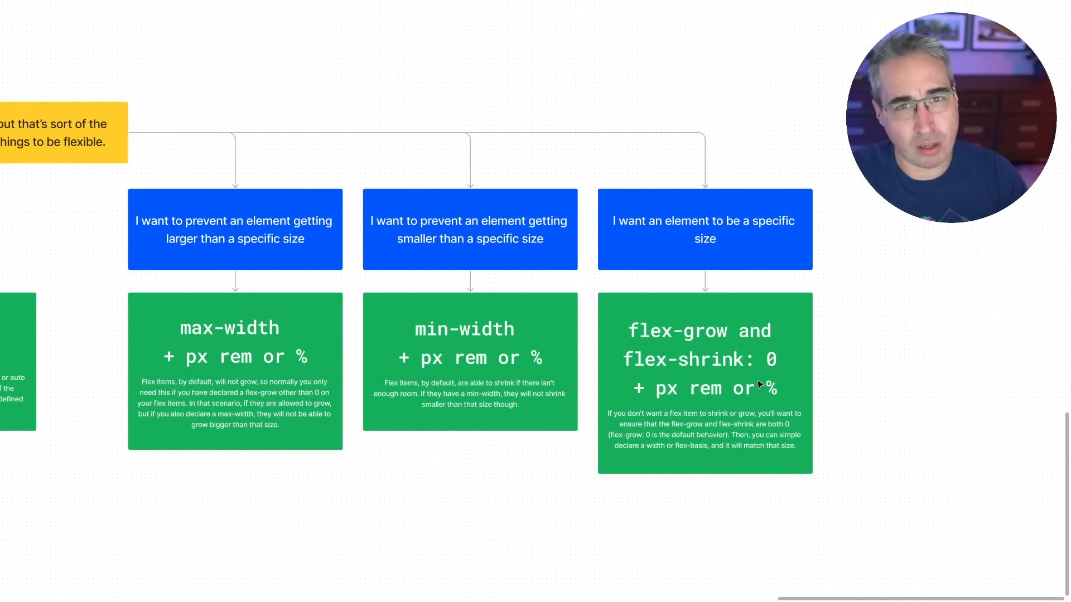
mouse_move(386, 341)
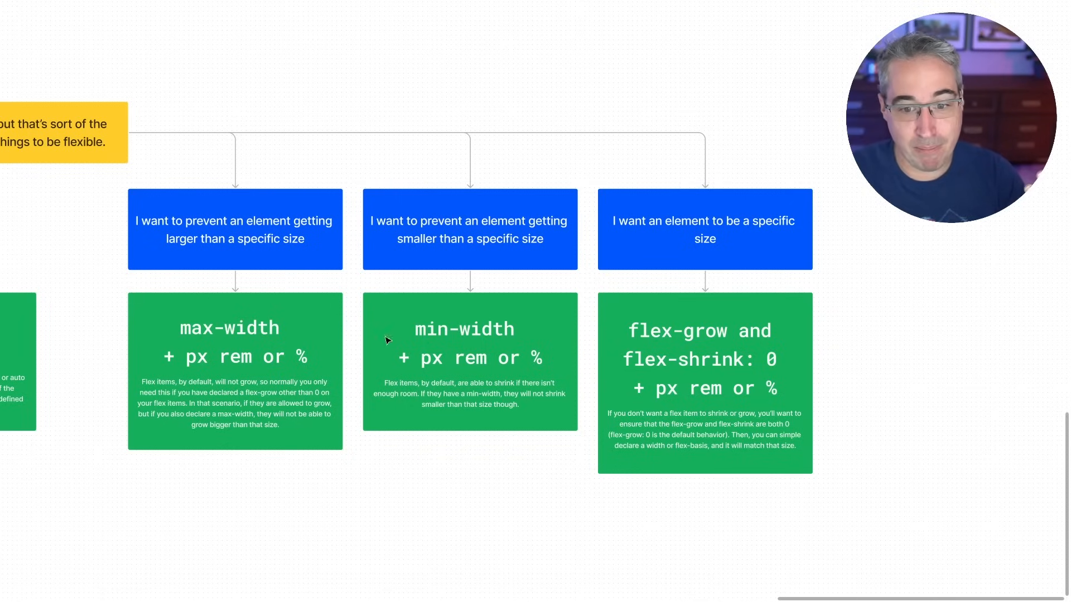
mouse_move(433, 362)
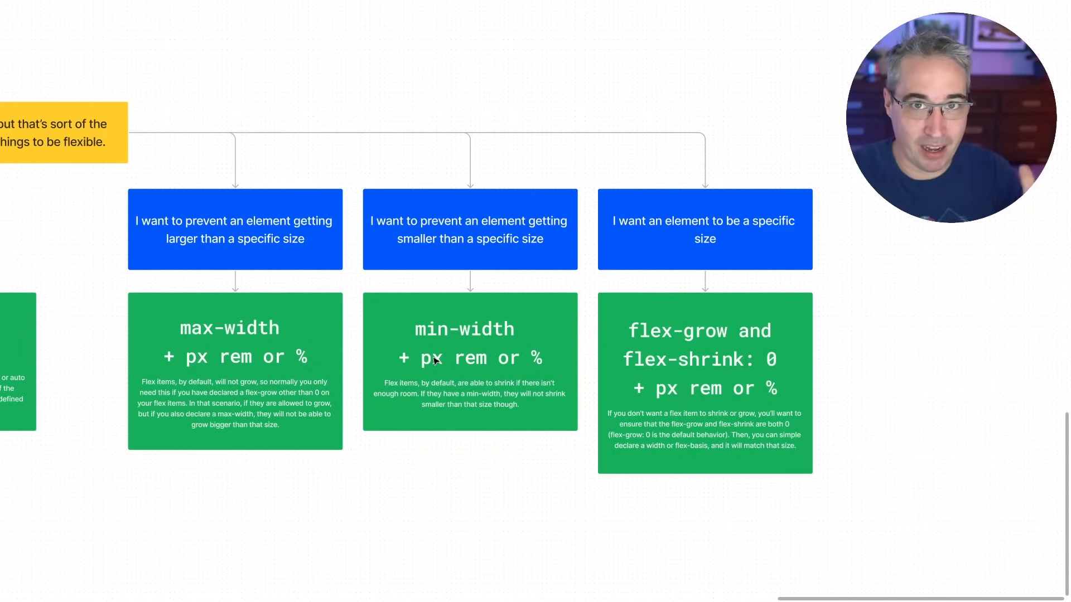
mouse_move(738, 374)
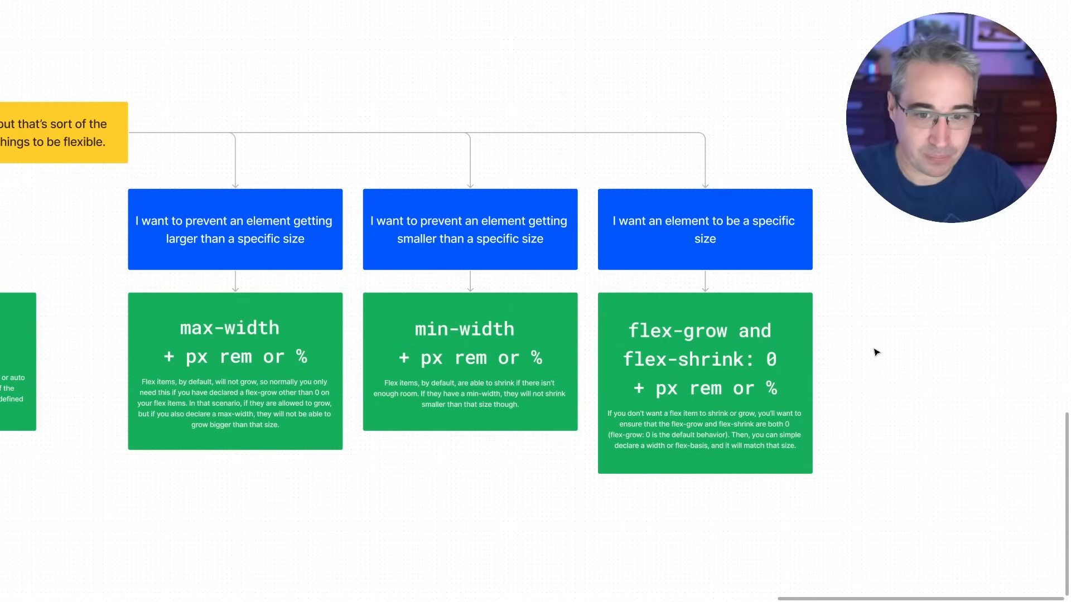
mouse_move(935, 305)
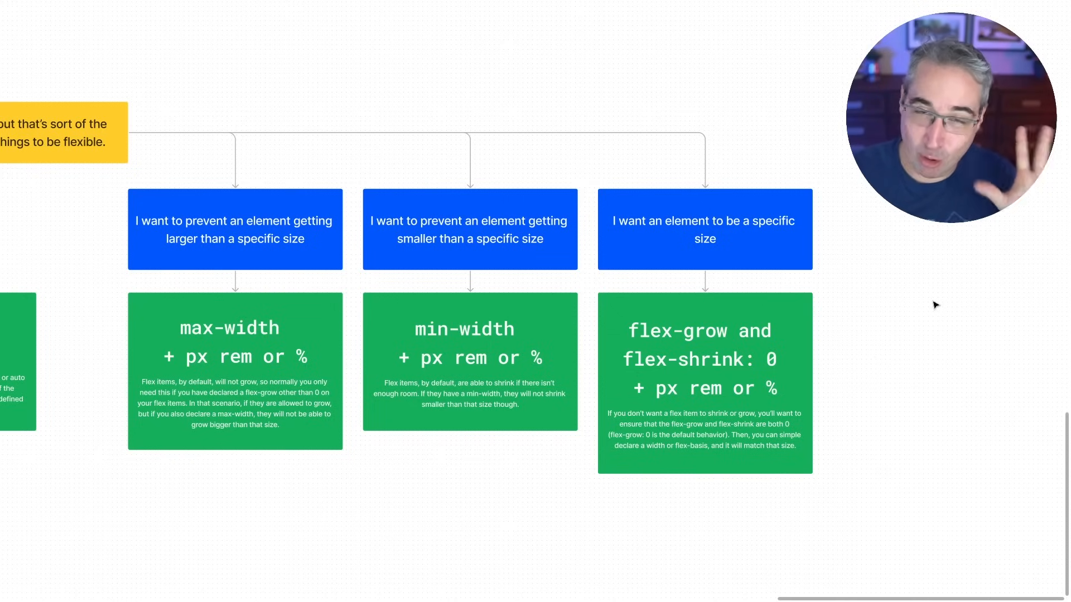
mouse_move(827, 232)
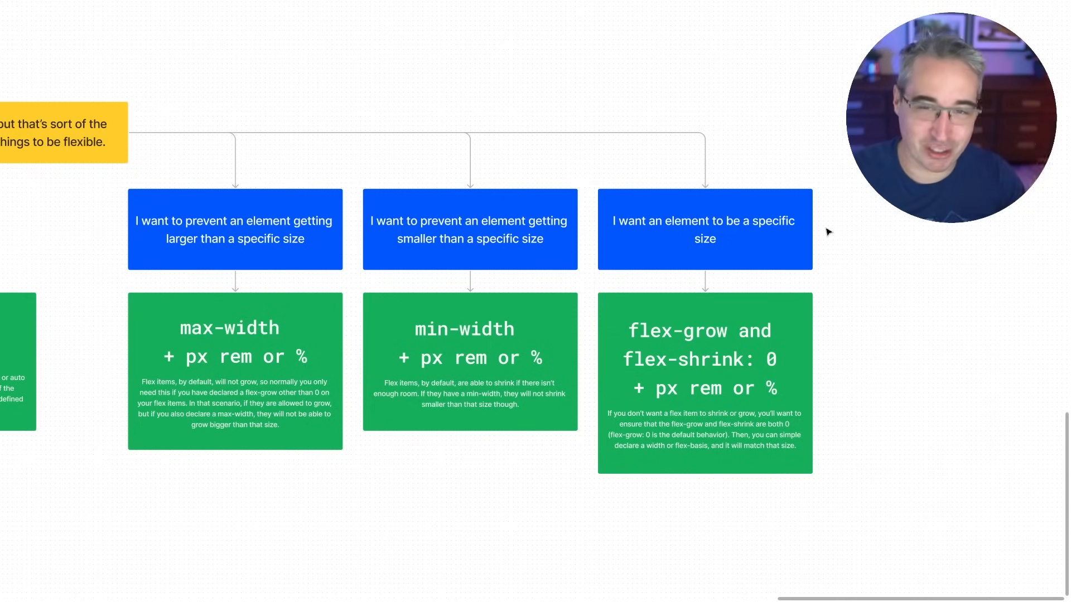
mouse_move(818, 287)
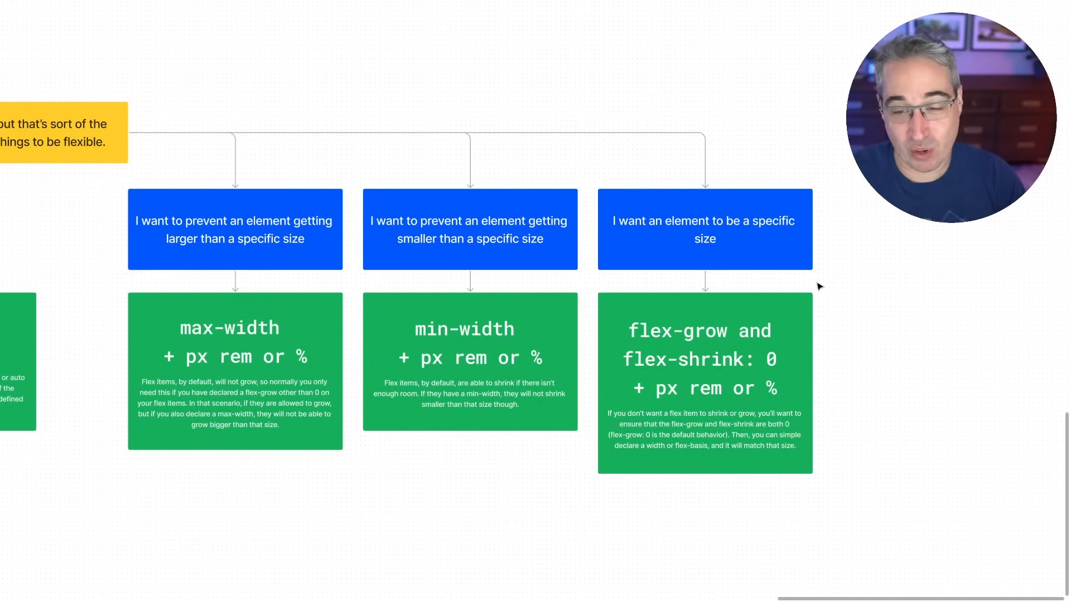
mouse_move(850, 280)
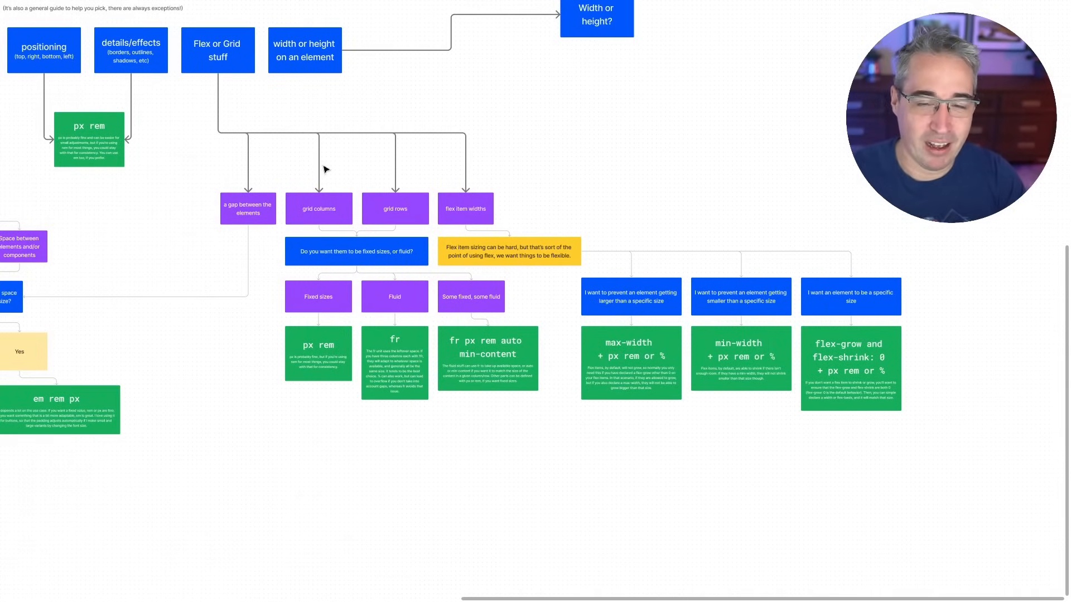
mouse_move(398, 221)
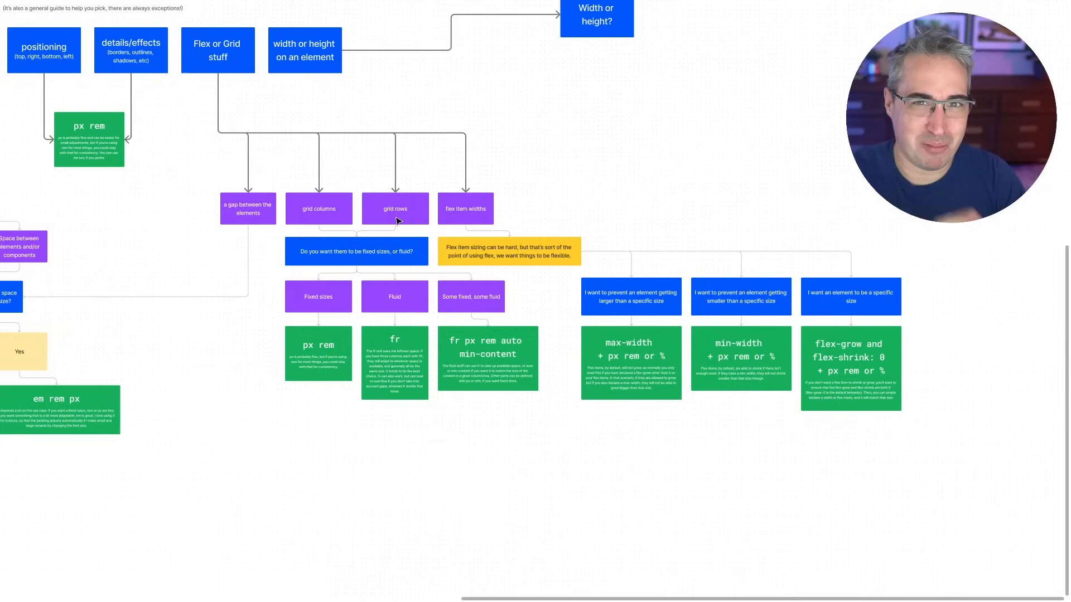
mouse_move(418, 105)
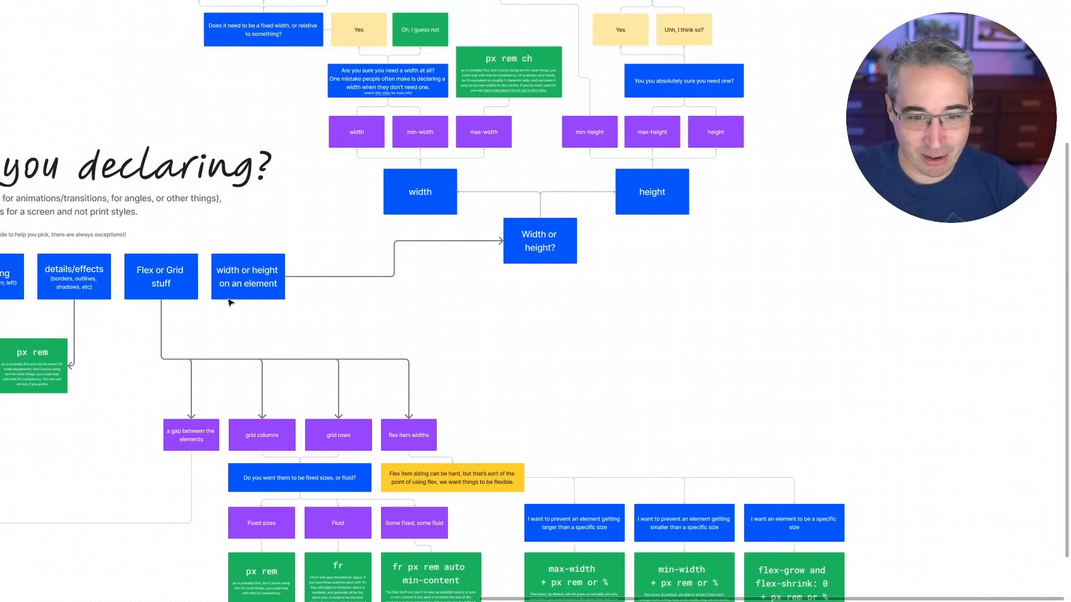
mouse_move(485, 275)
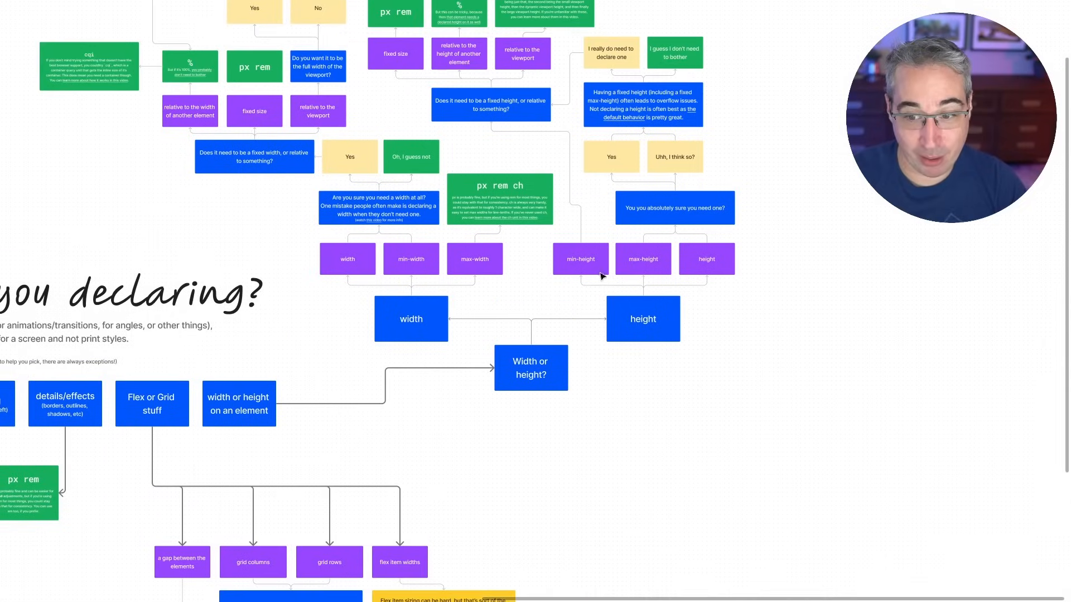
mouse_move(580, 62)
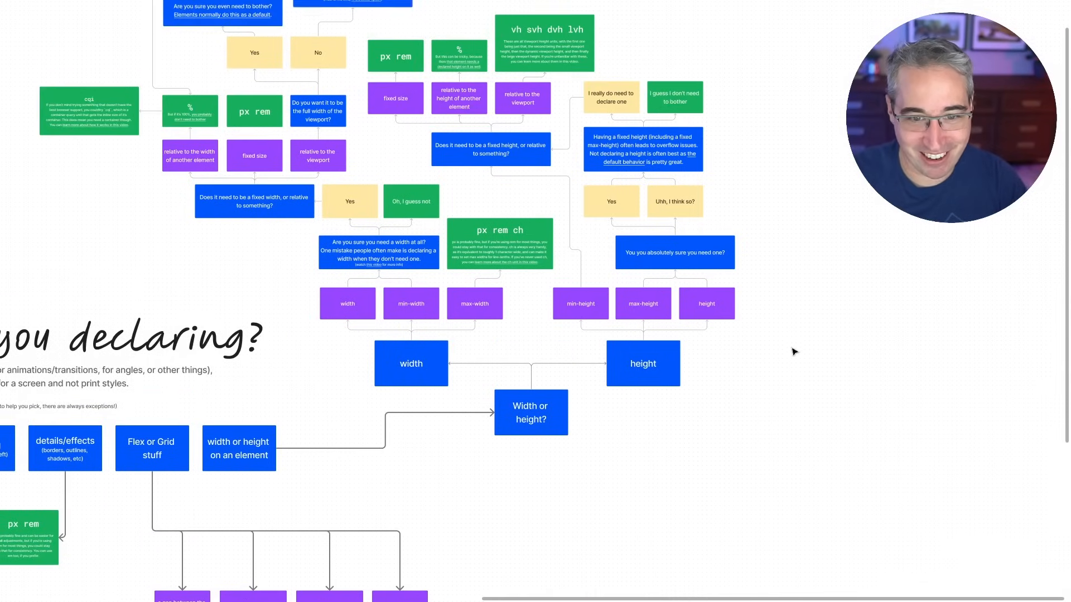
scroll(up, 3)
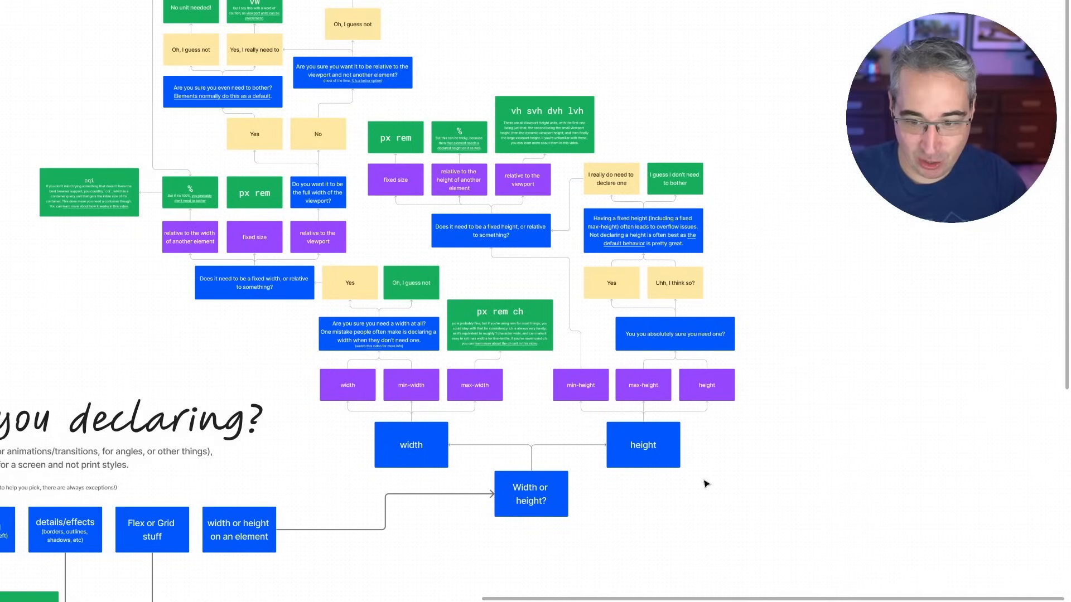
mouse_move(732, 403)
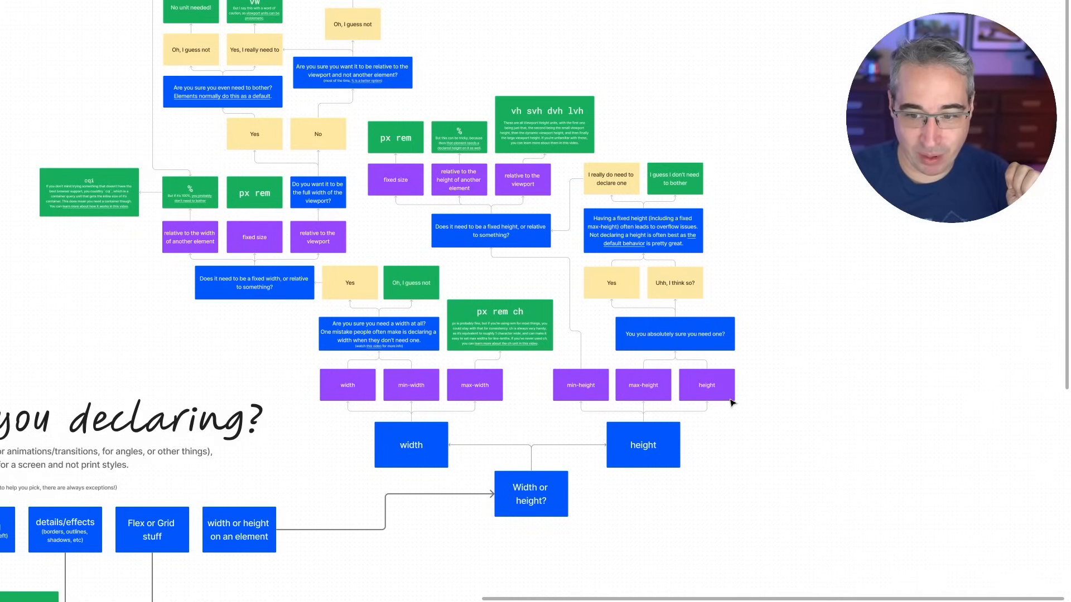
click(706, 385)
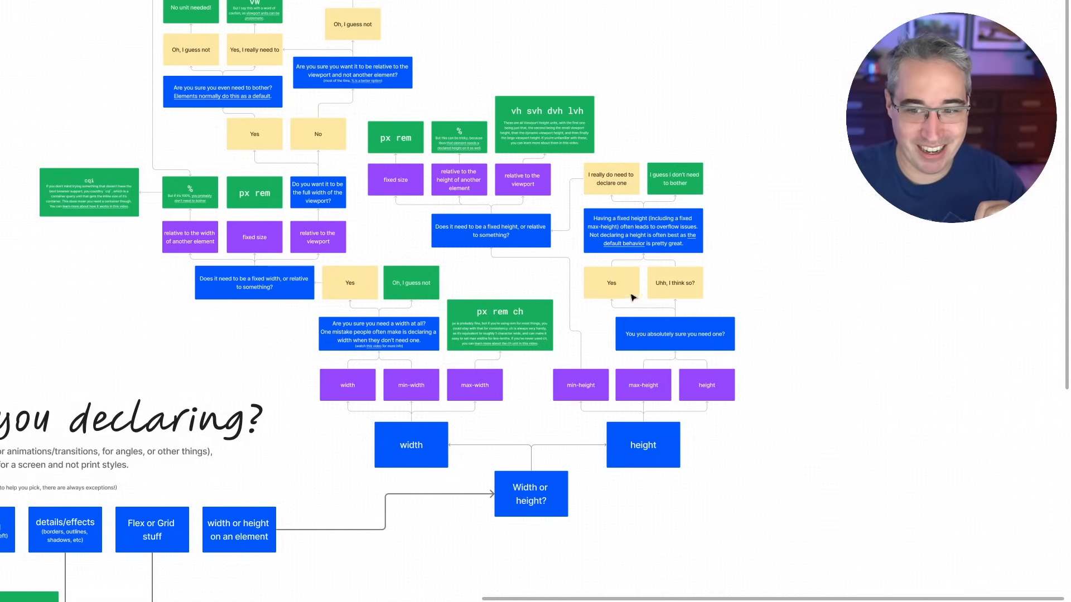
click(674, 178)
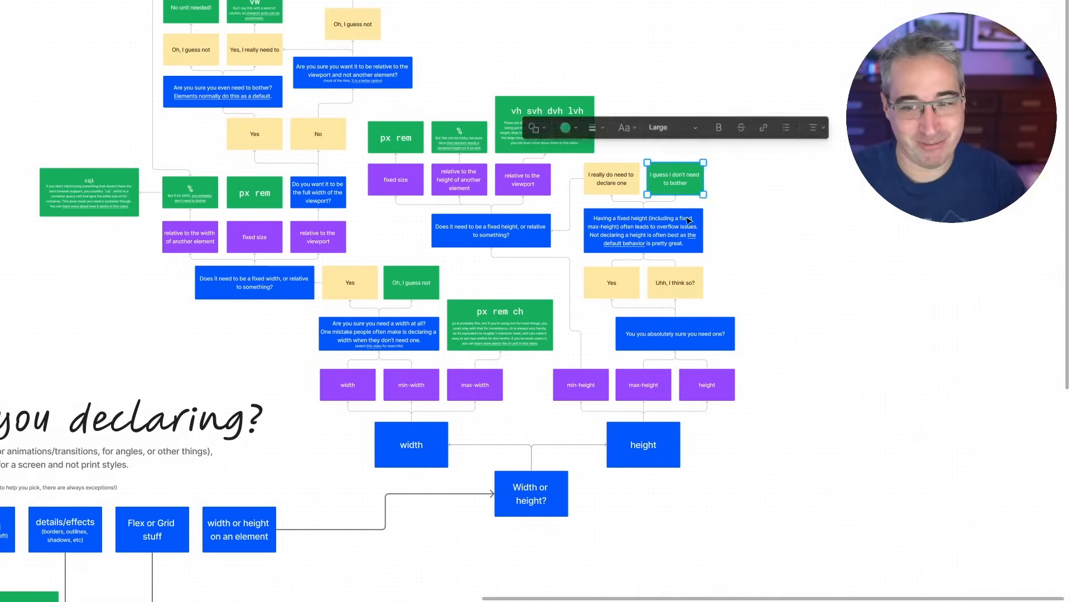
click(811, 401)
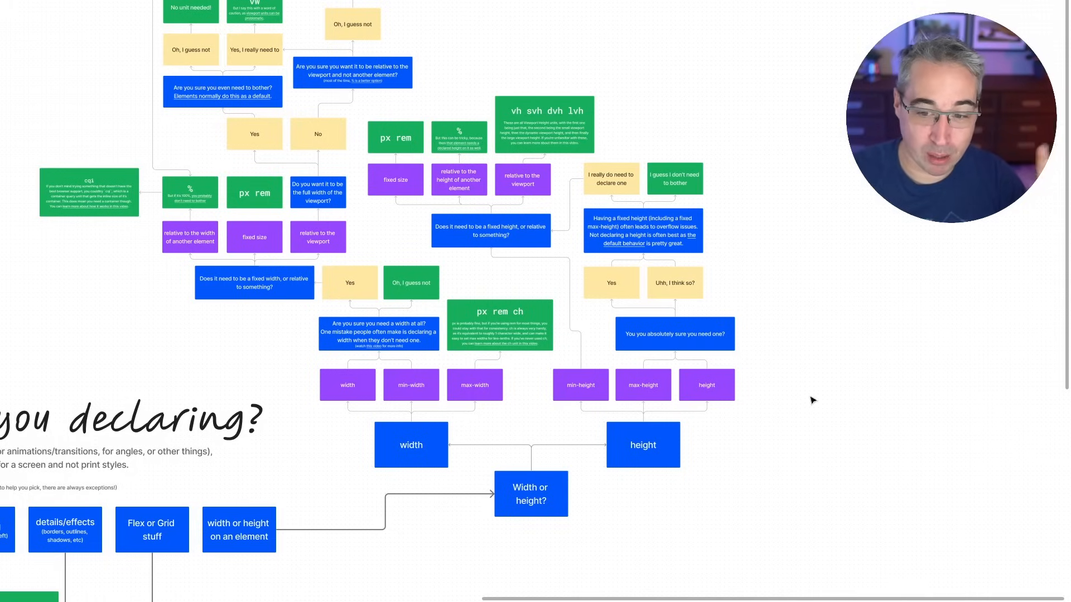
click(580, 385)
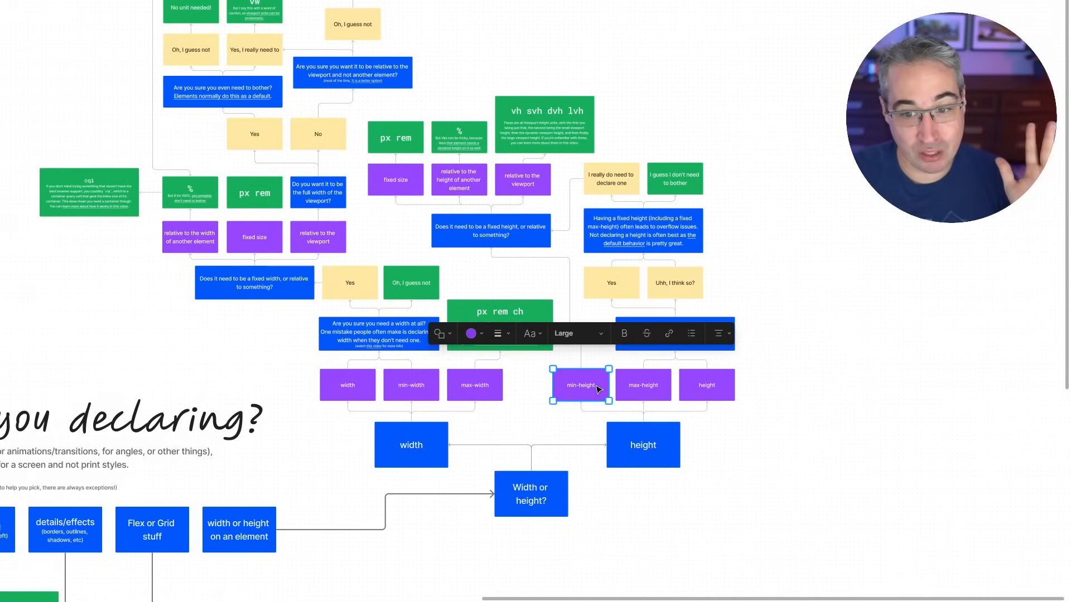
click(395, 179)
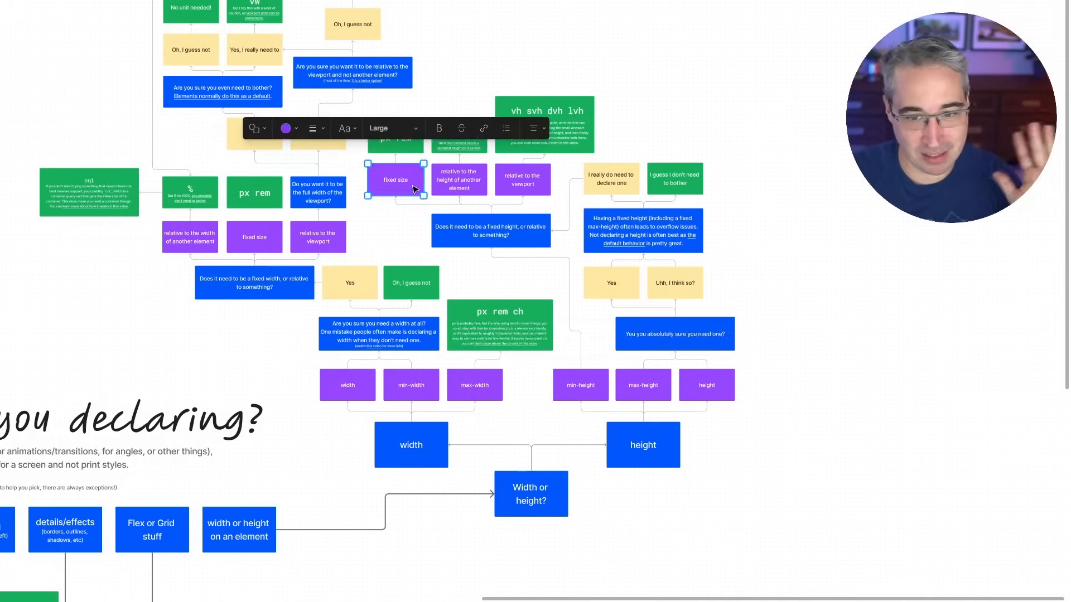
click(458, 180)
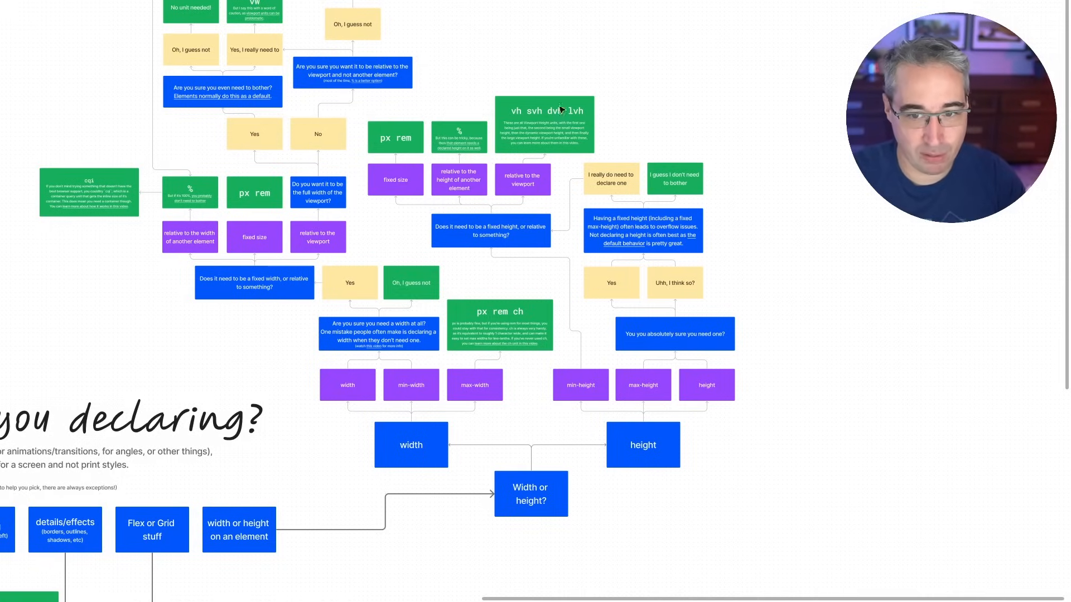
click(544, 125)
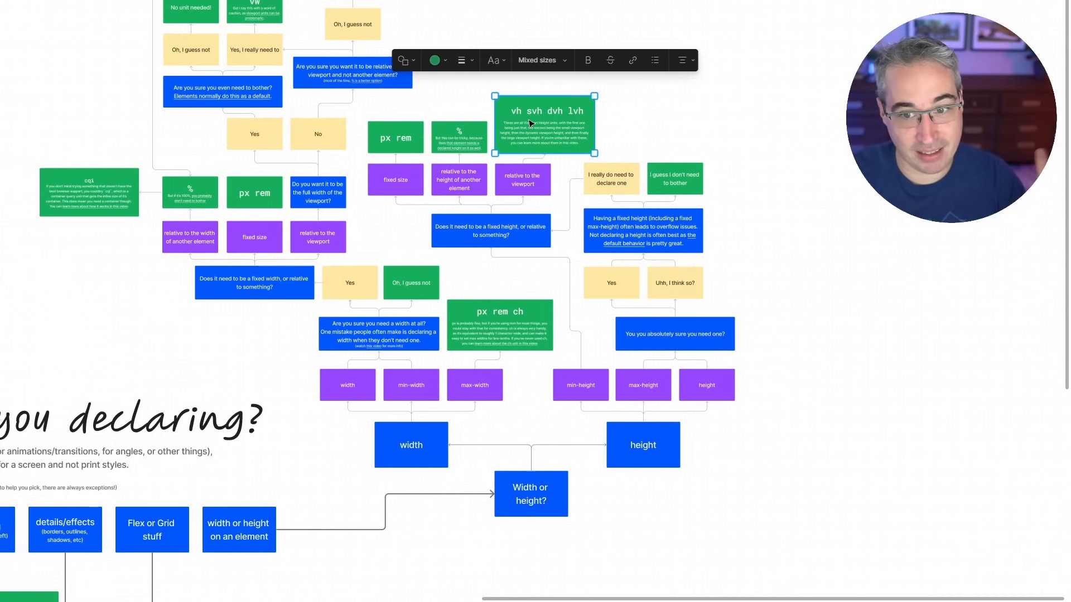
mouse_move(605, 116)
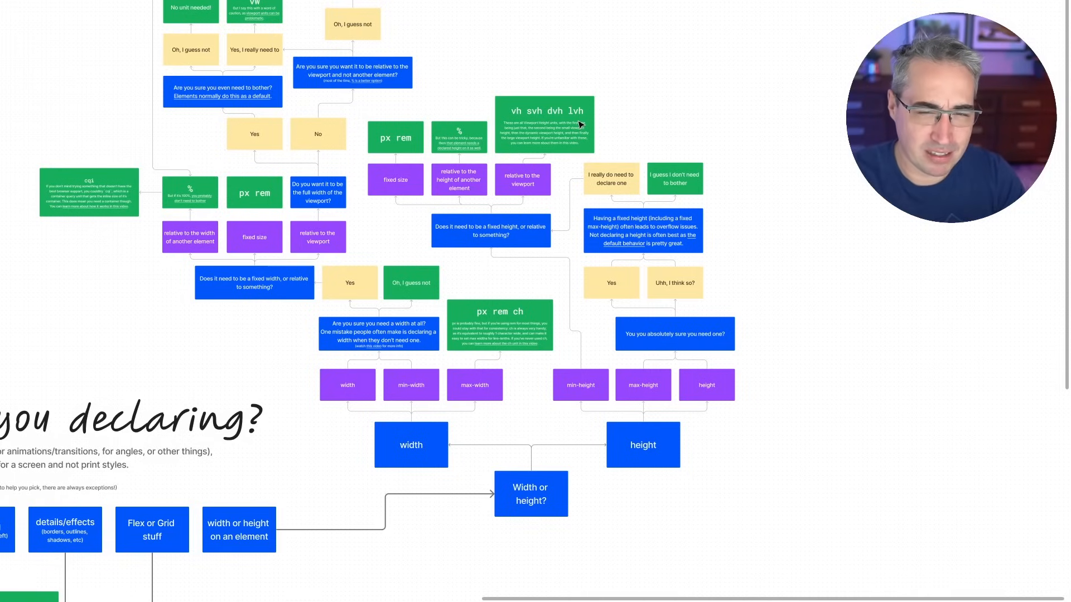
mouse_move(478, 133)
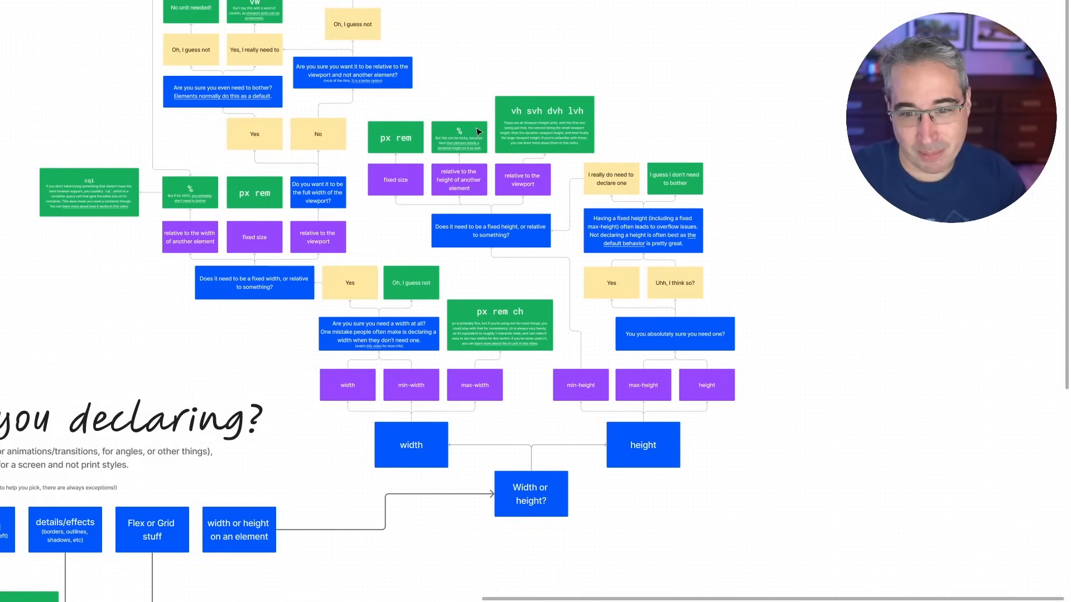
mouse_move(470, 121)
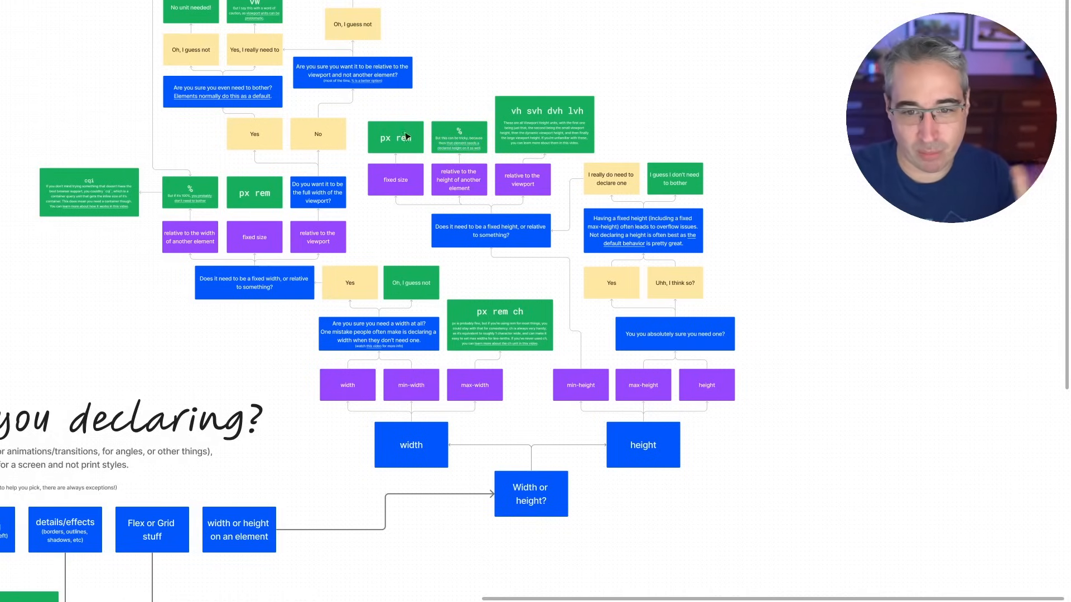
mouse_move(576, 448)
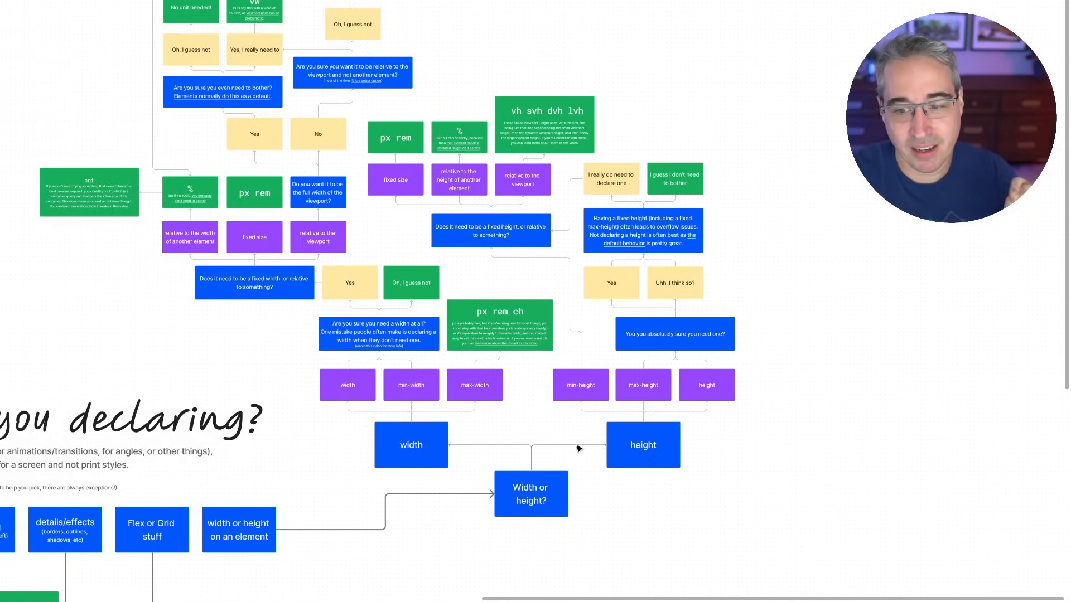
mouse_move(696, 387)
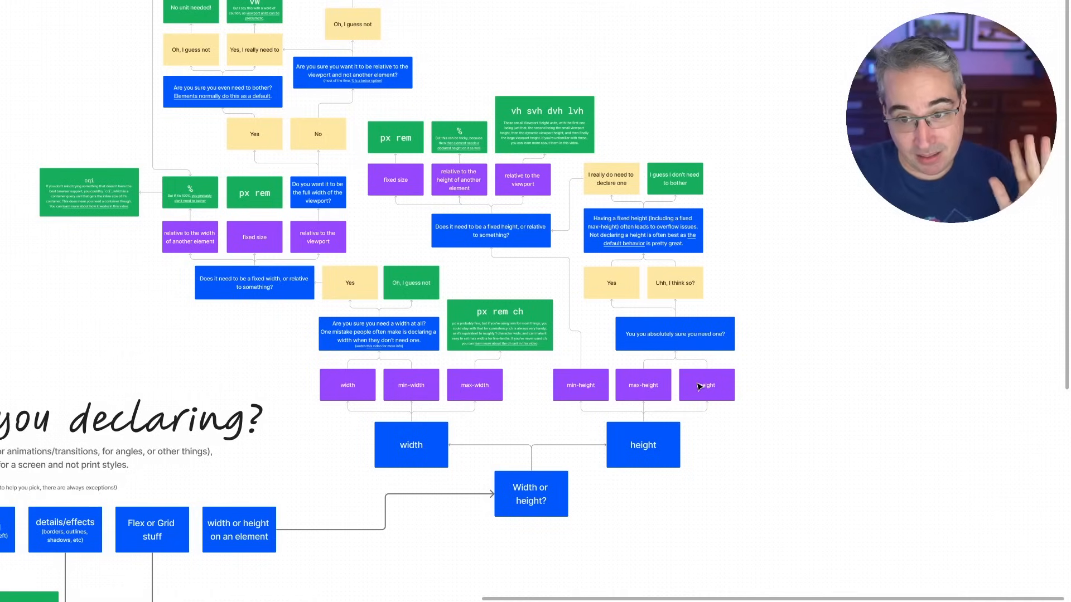
mouse_move(634, 224)
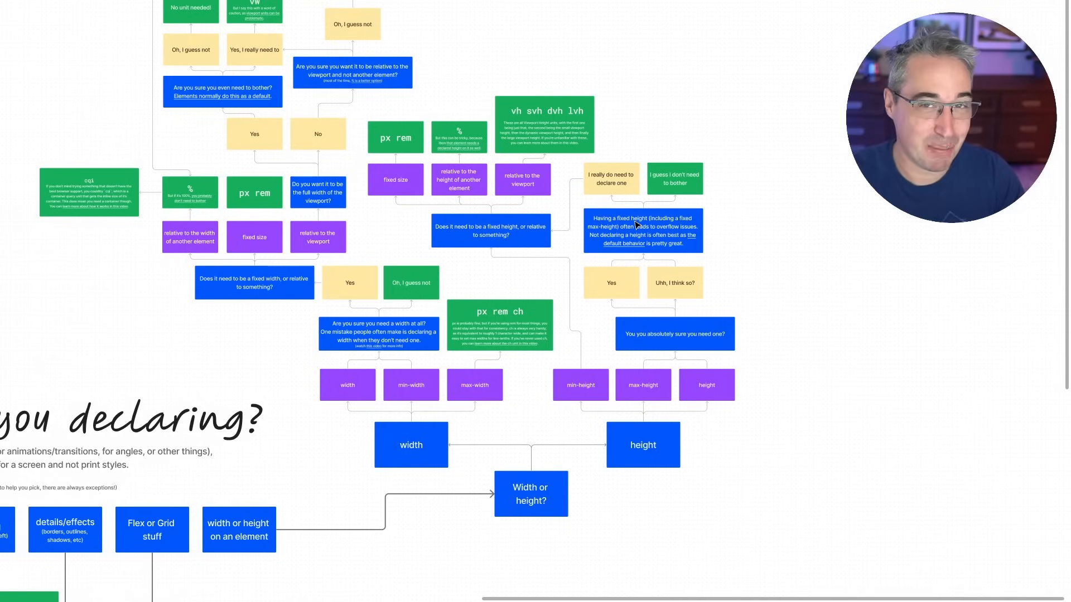
mouse_move(796, 211)
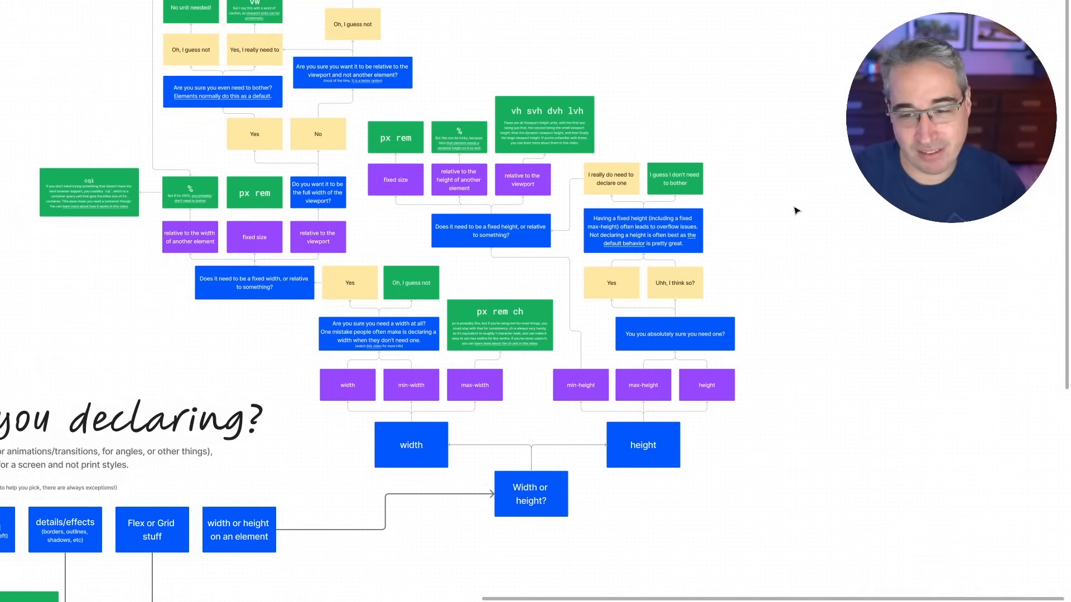
mouse_move(504, 87)
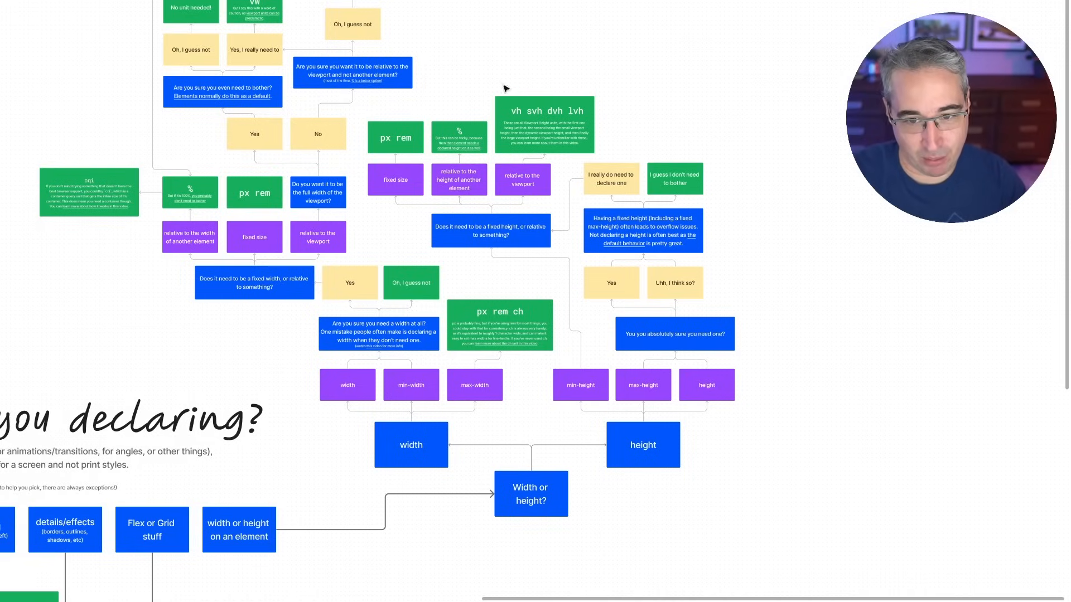
mouse_move(591, 294)
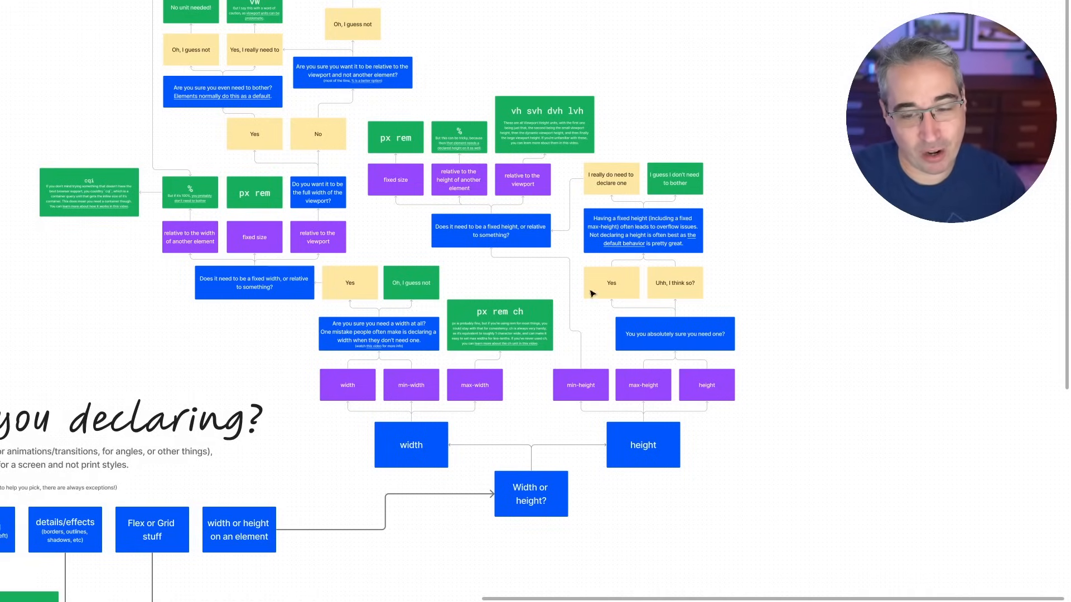
mouse_move(616, 344)
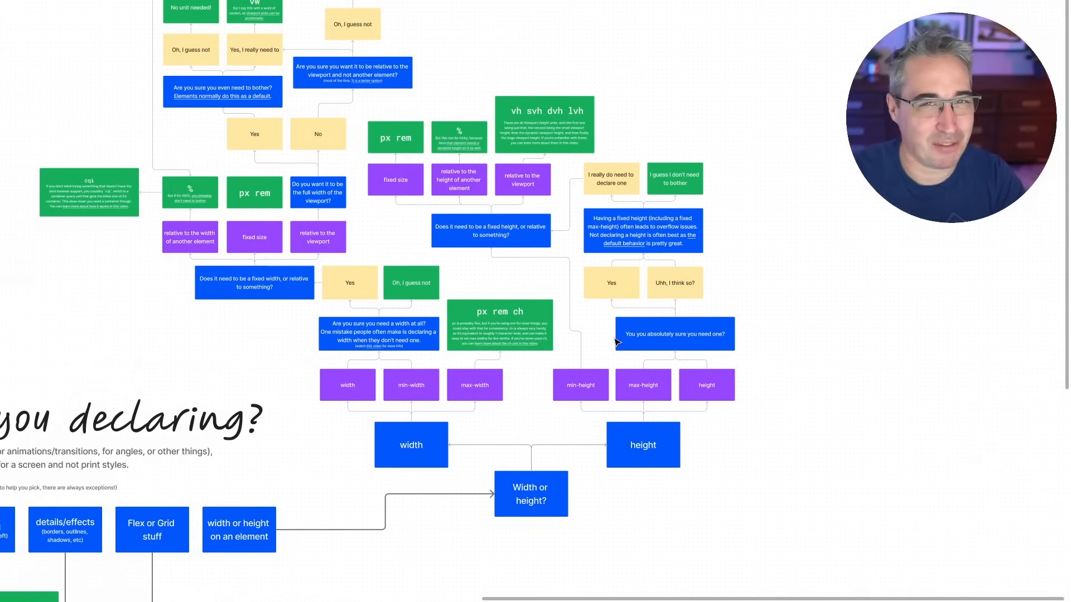
mouse_move(656, 393)
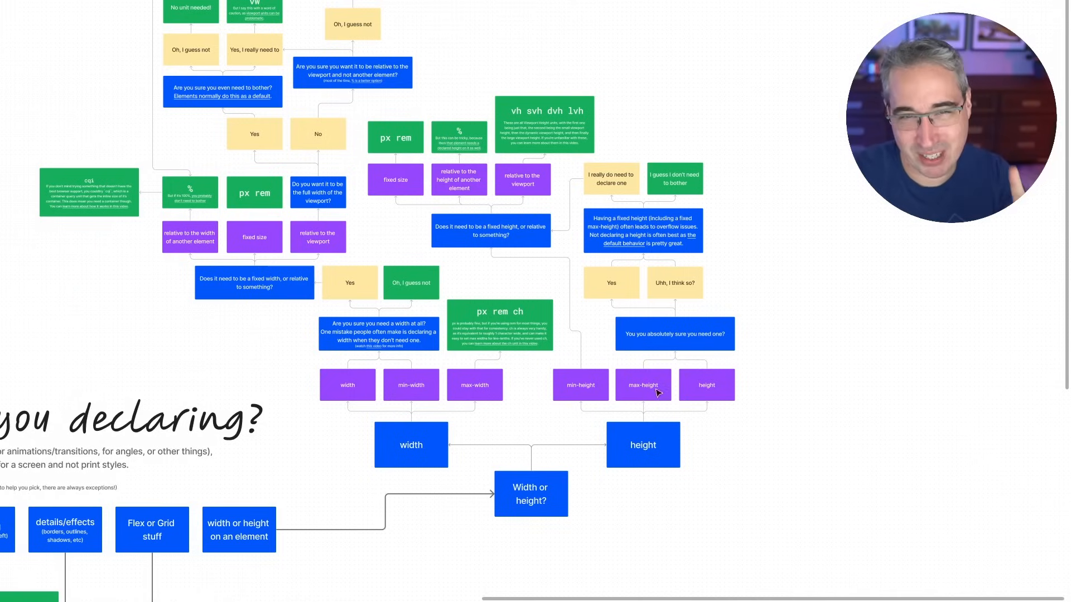
mouse_move(463, 333)
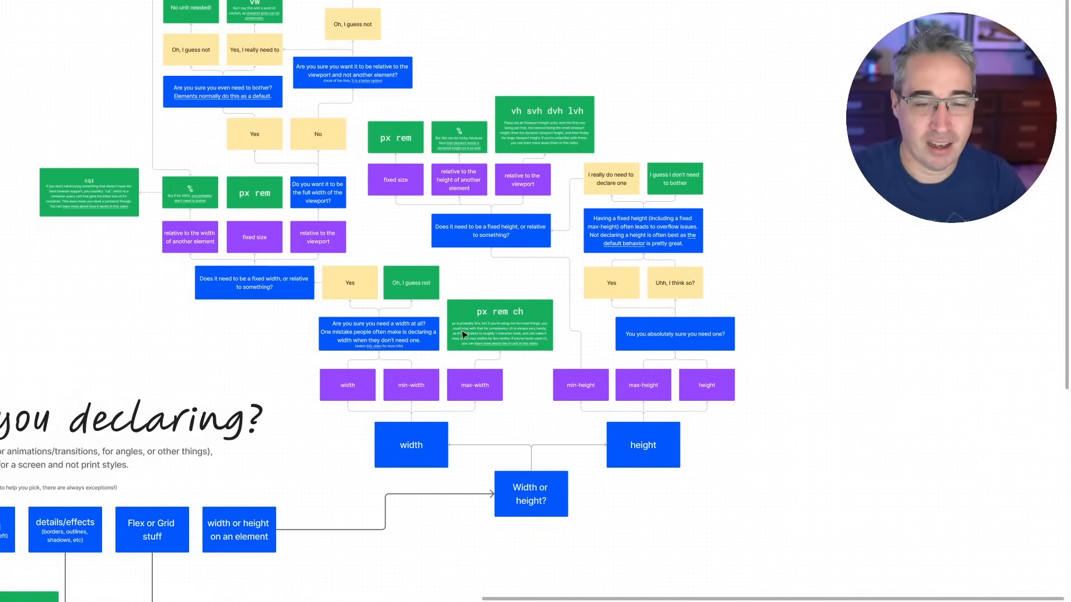
mouse_move(486, 287)
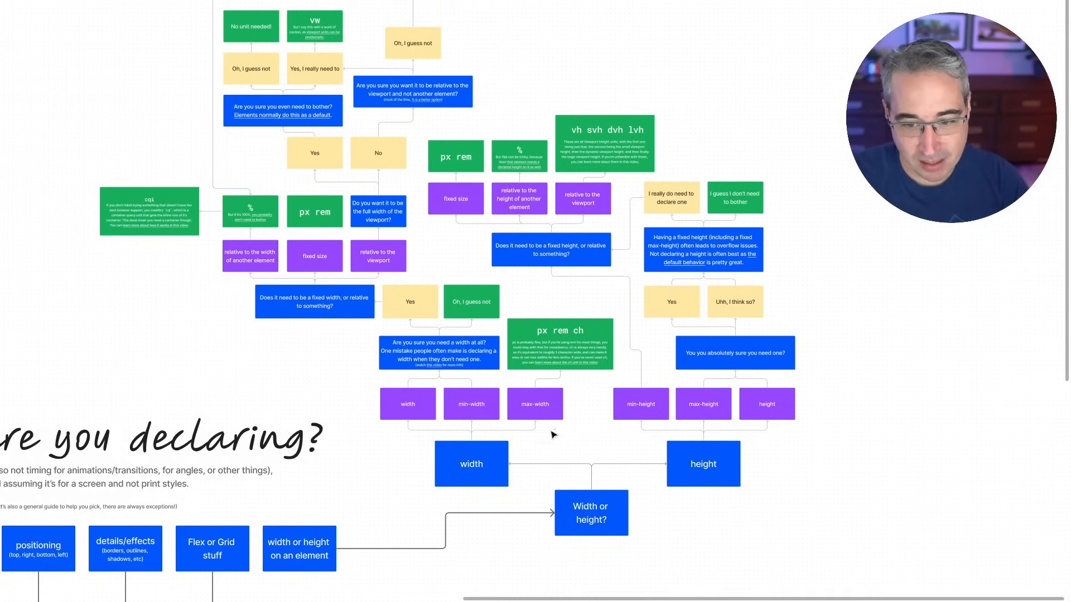
Zoom into the max-width path's 'px rem ch' card until its ch recommendation is readable.
click(534, 404)
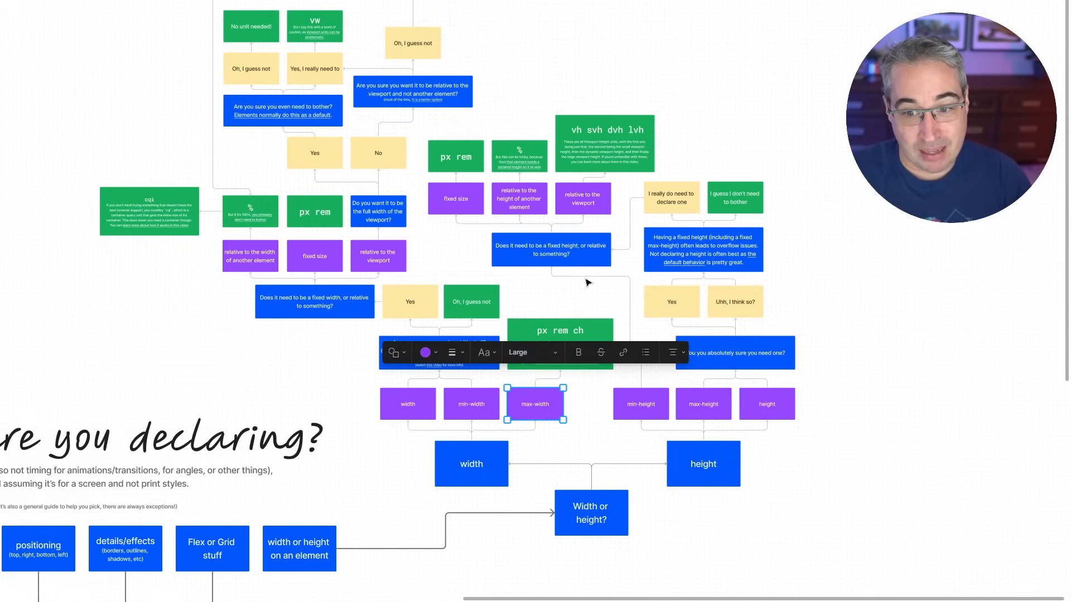
click(559, 330)
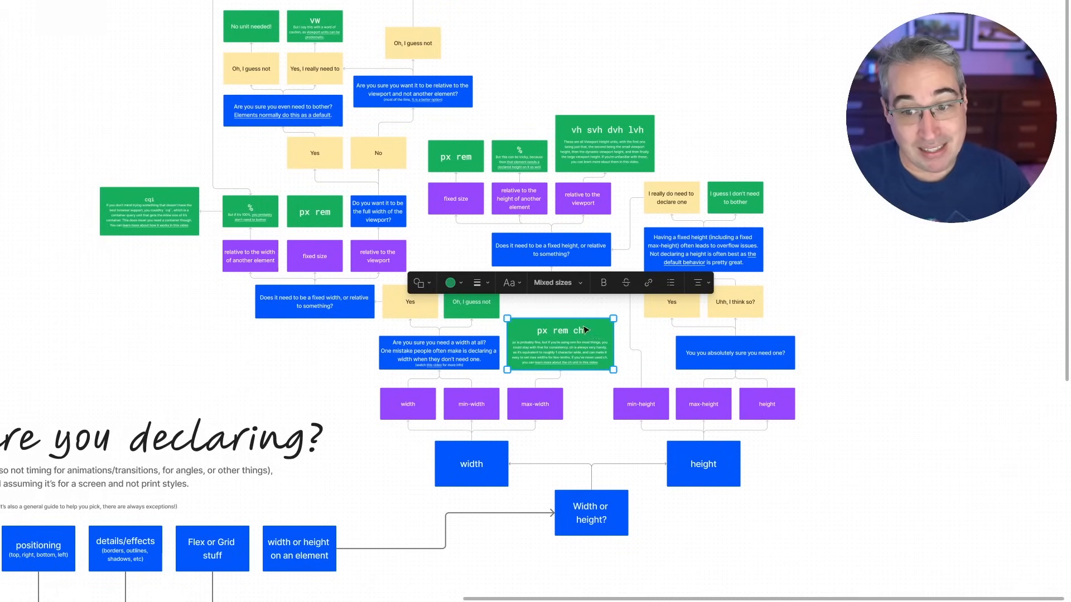
click(502, 313)
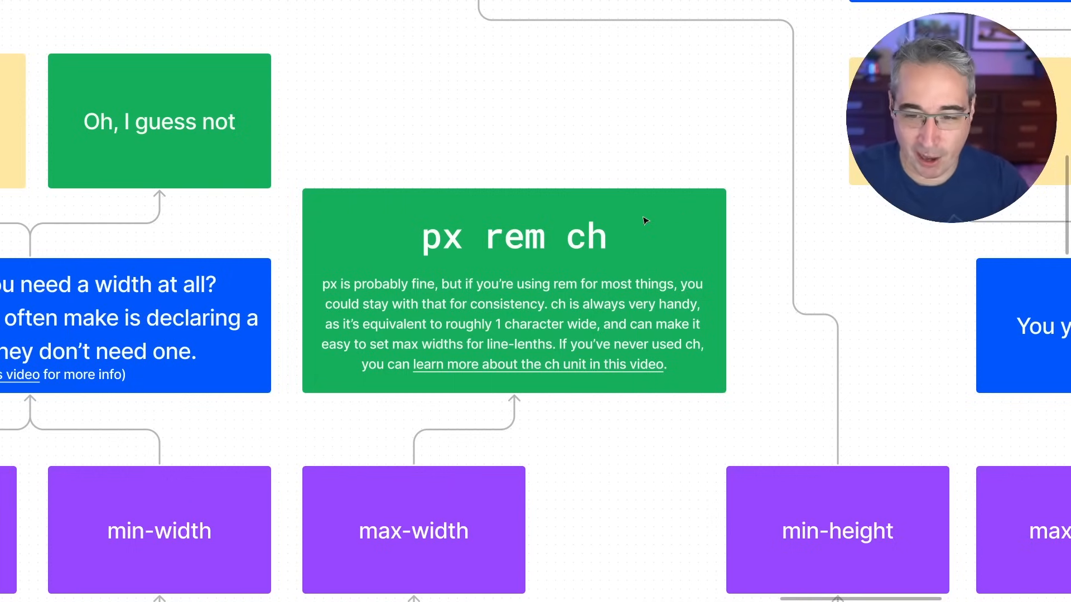
mouse_move(478, 174)
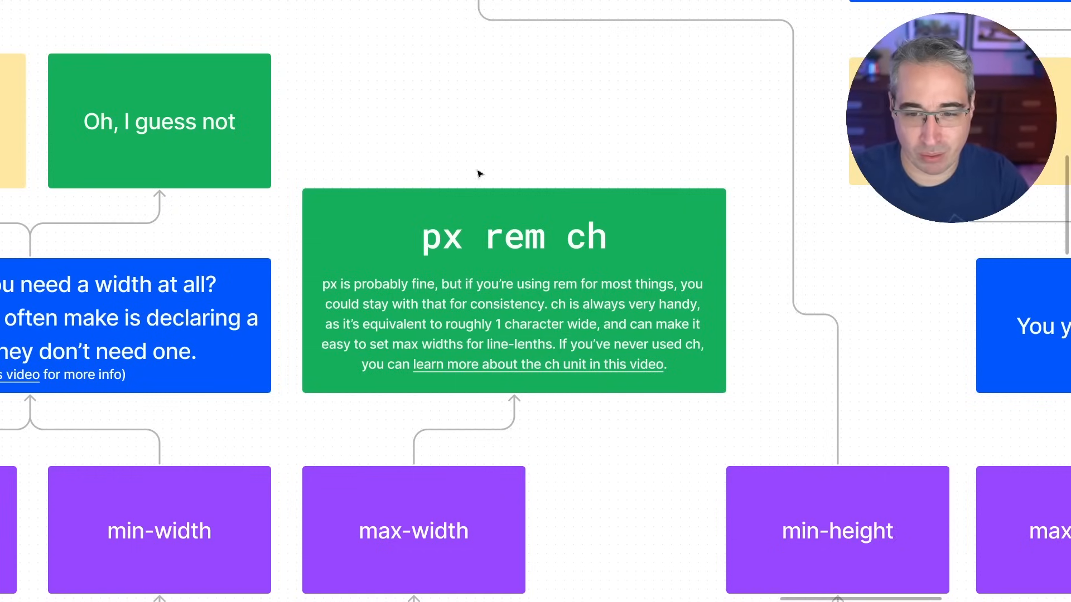
scroll(down, 3)
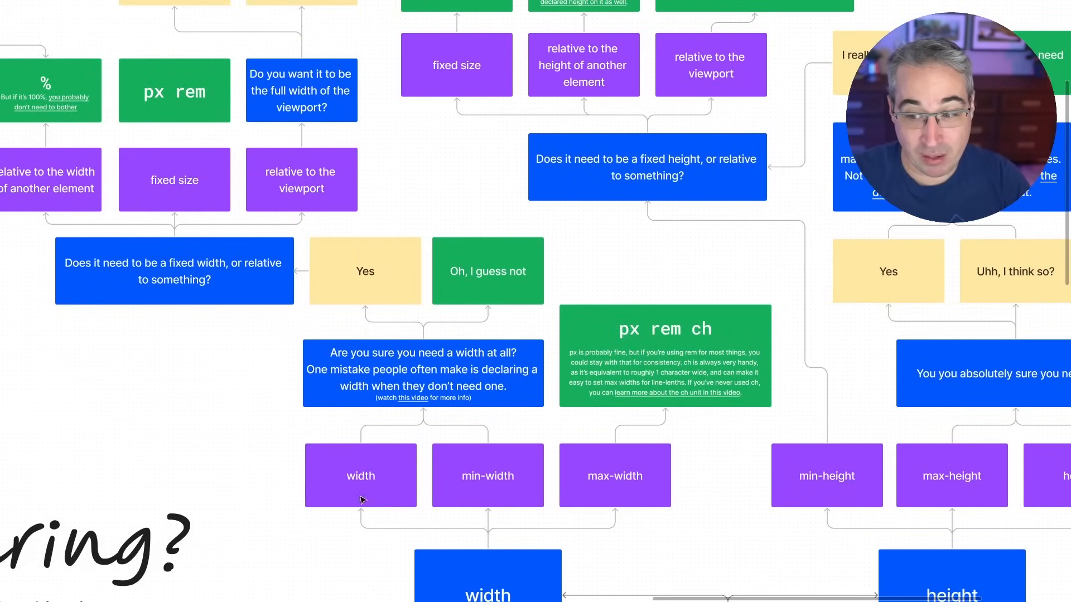
mouse_move(963, 491)
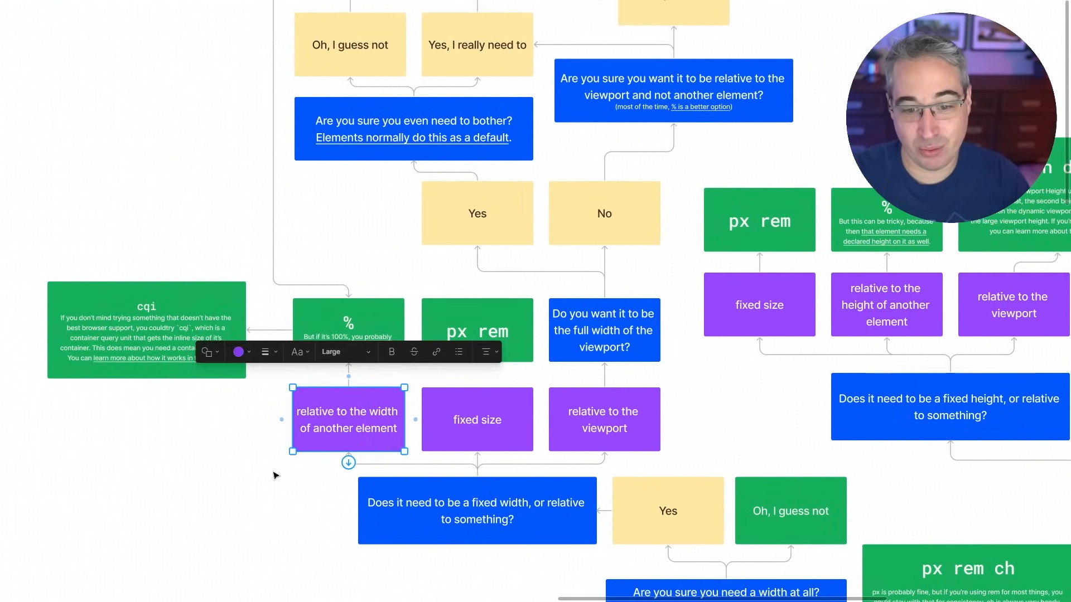
Clear the selection and pan to the width branch's %, px rem and viewport choices.
click(477, 389)
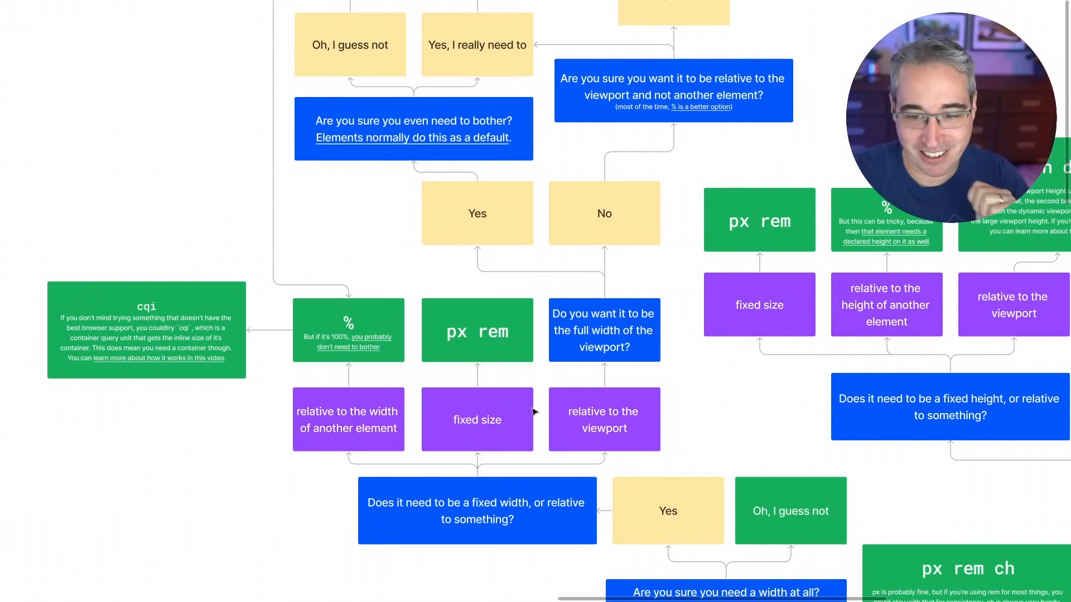
scroll(down, 3)
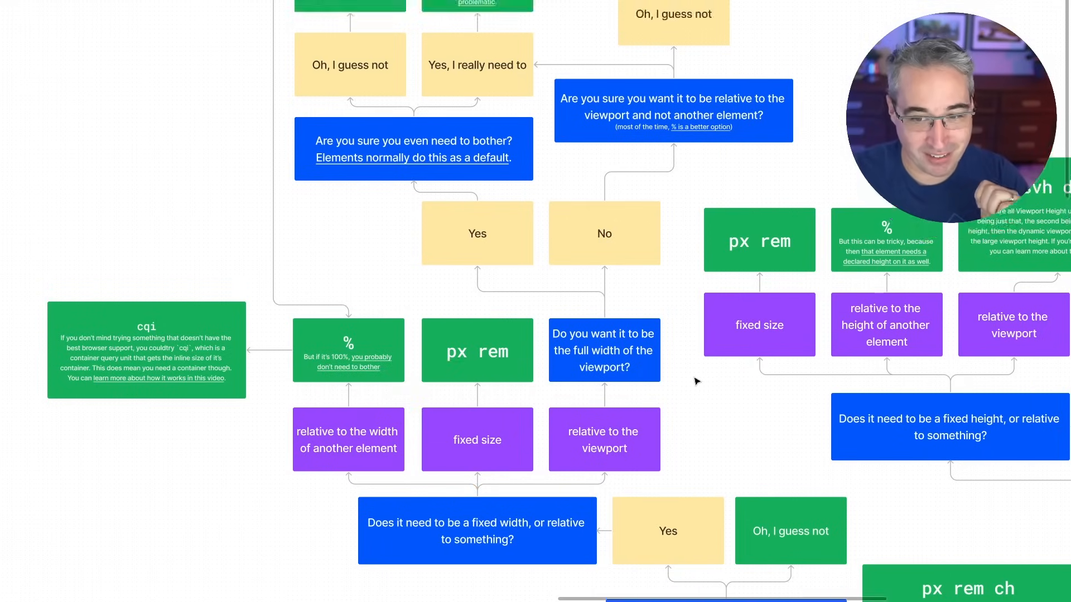
click(604, 355)
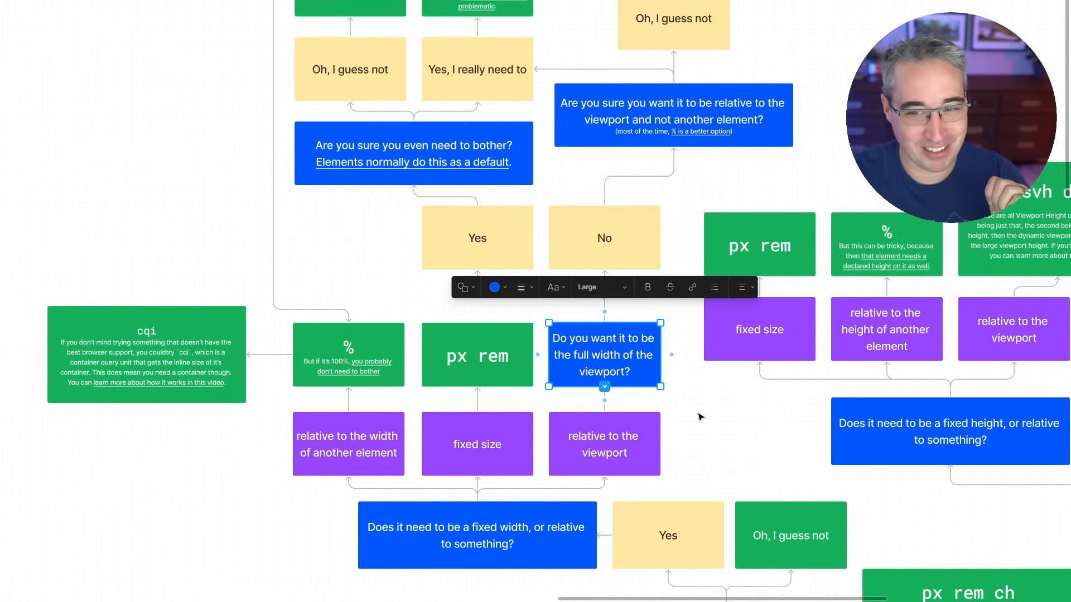
scroll(down, 3)
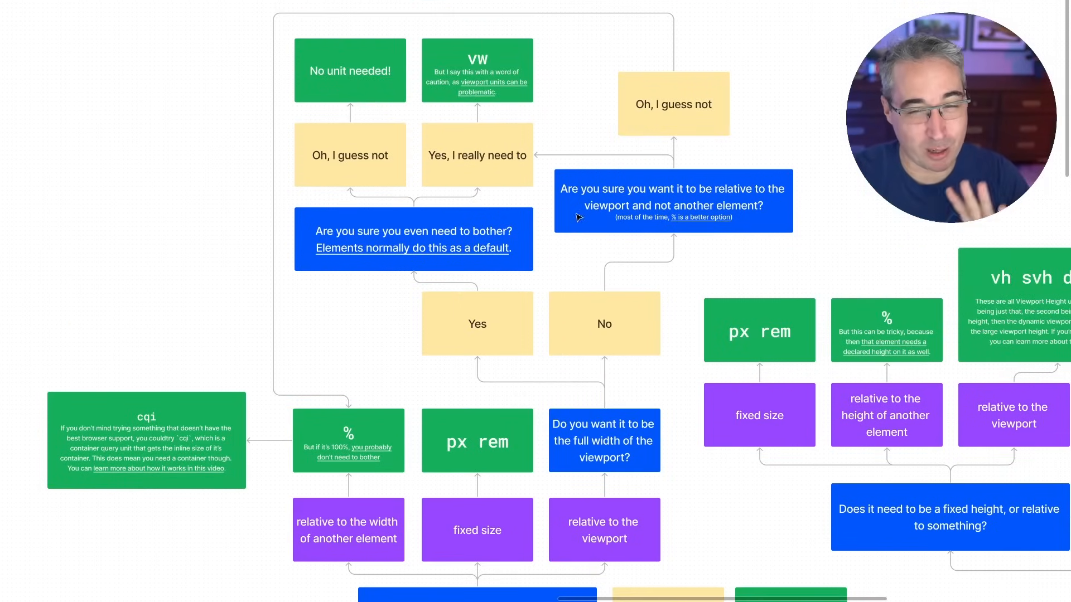
mouse_move(636, 295)
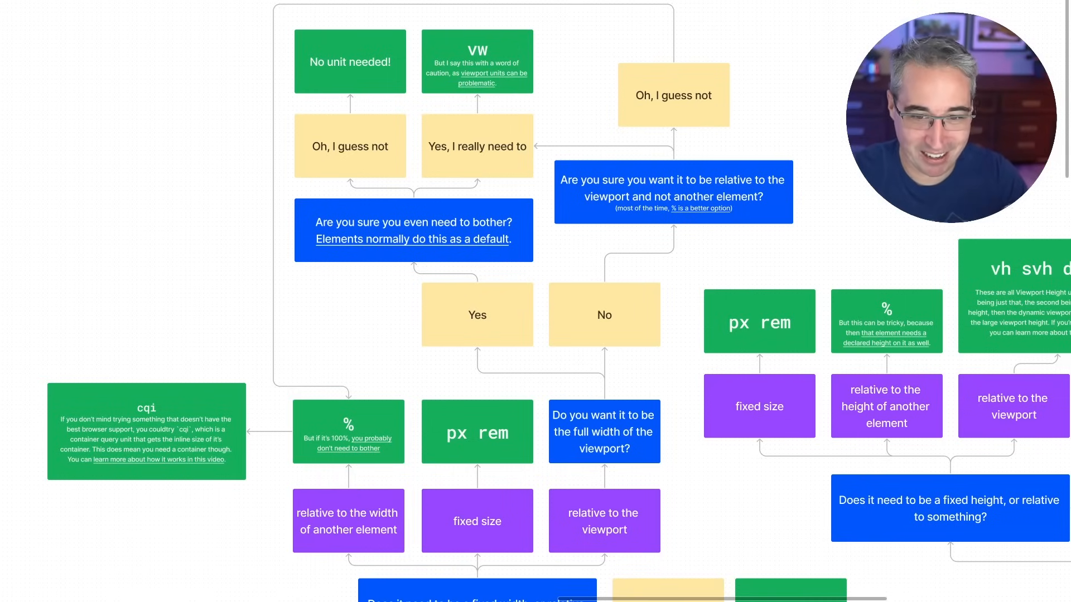
scroll(down, 3)
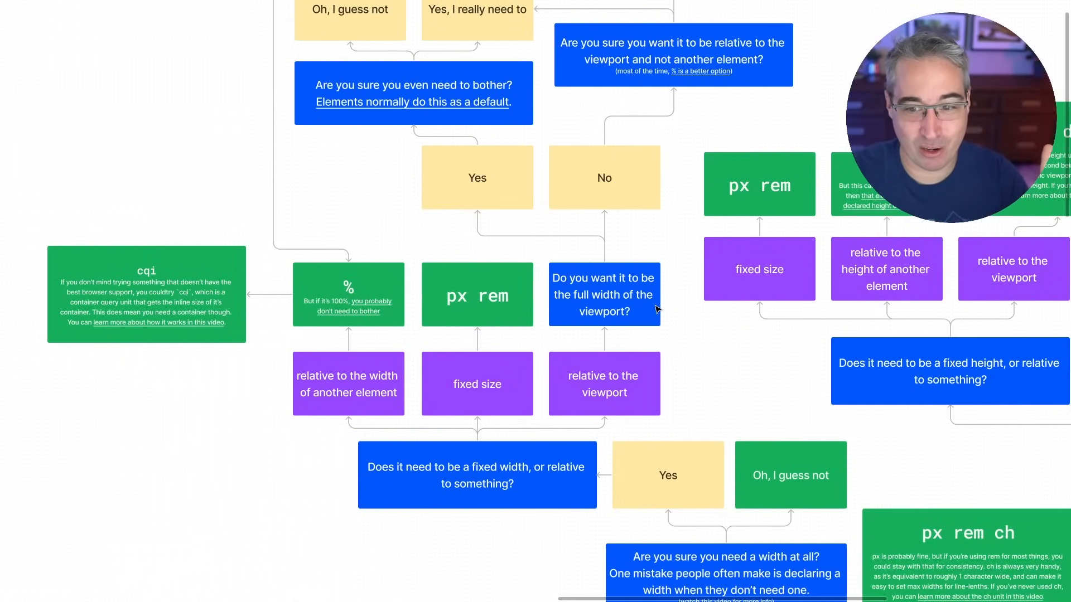
click(348, 294)
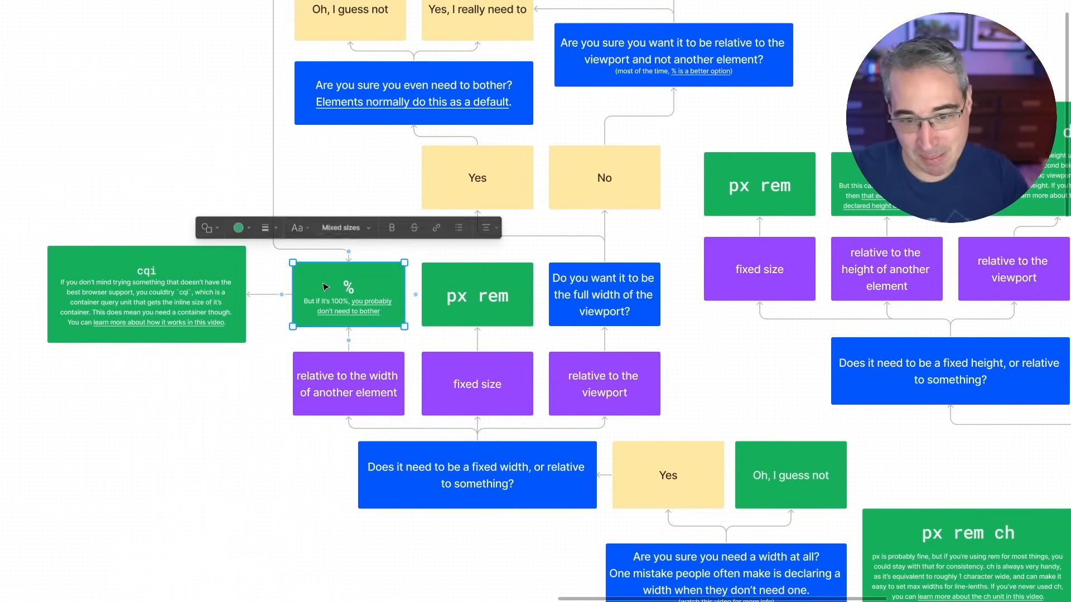
mouse_move(244, 398)
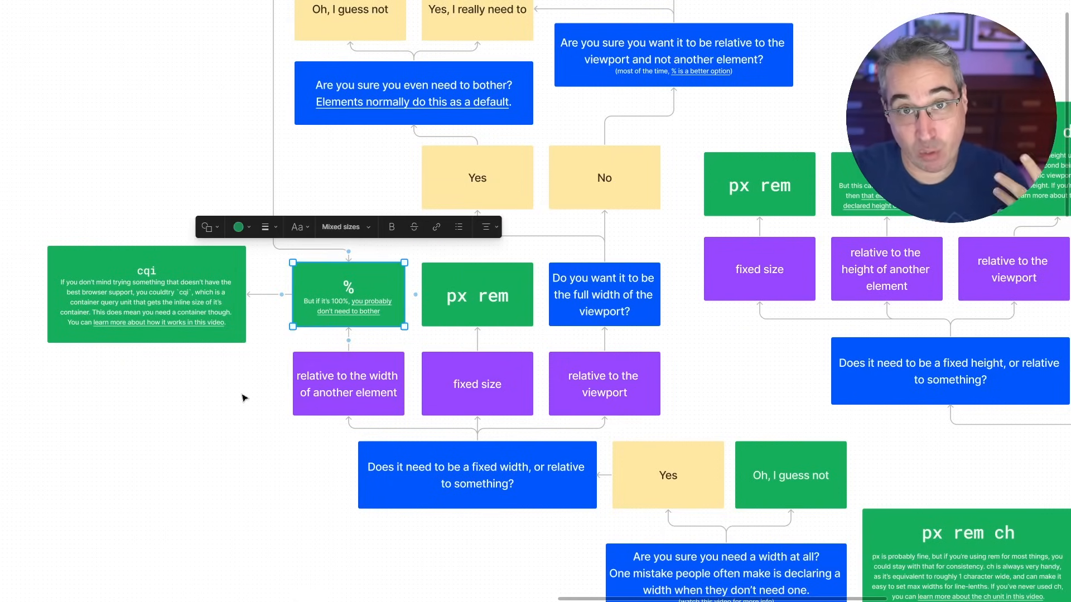
mouse_move(245, 380)
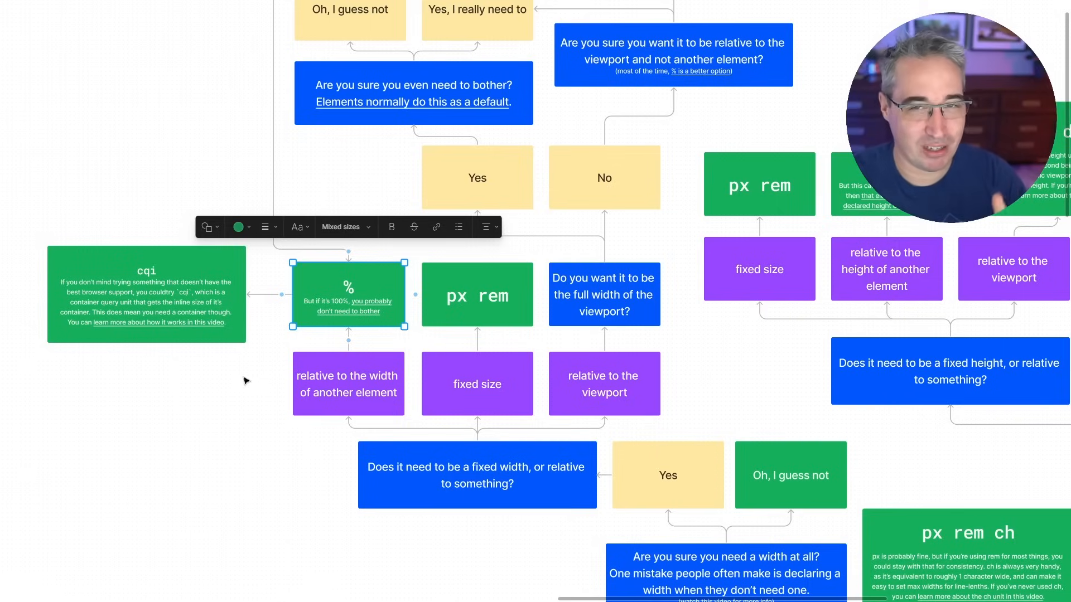
click(142, 413)
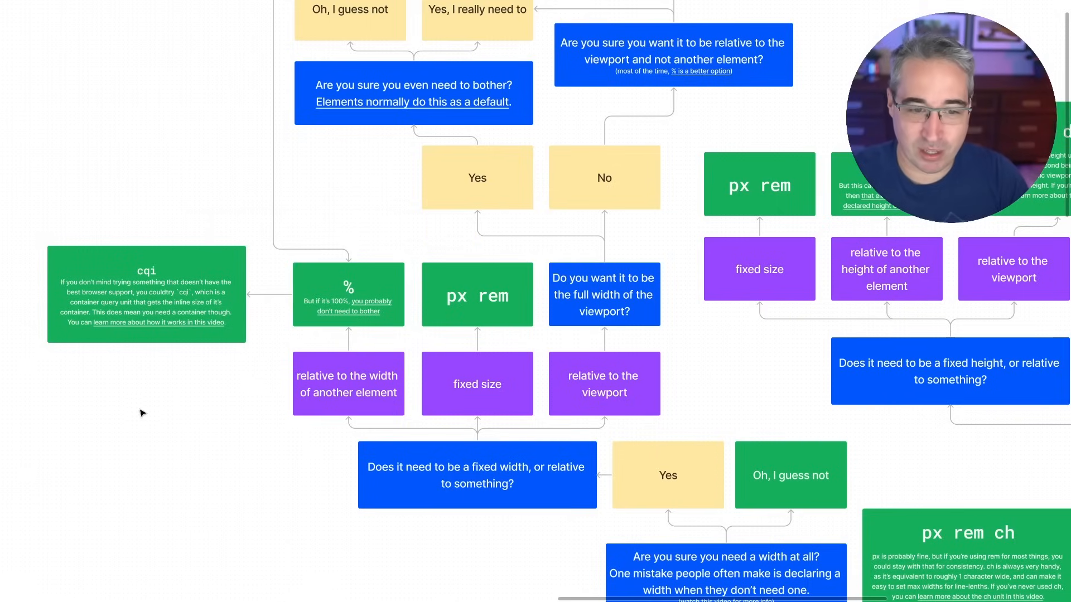
click(146, 295)
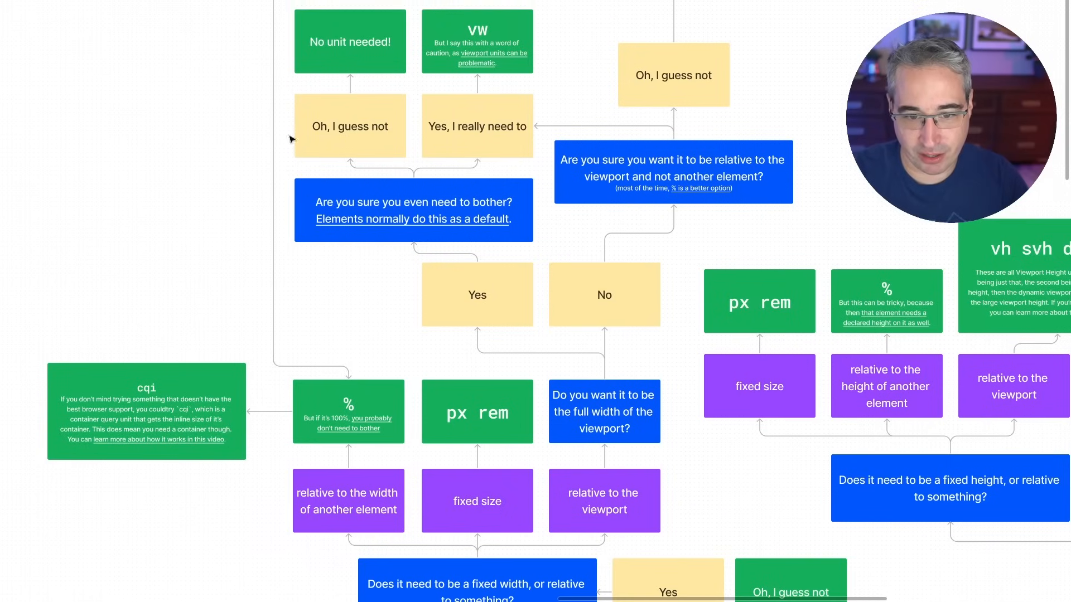
mouse_move(670, 393)
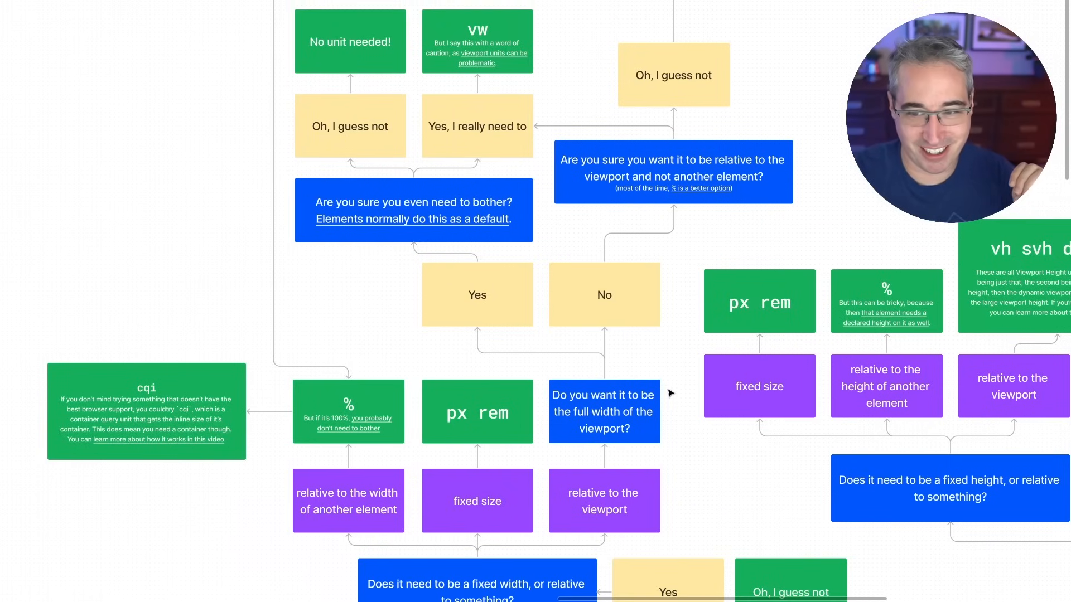
scroll(down, 3)
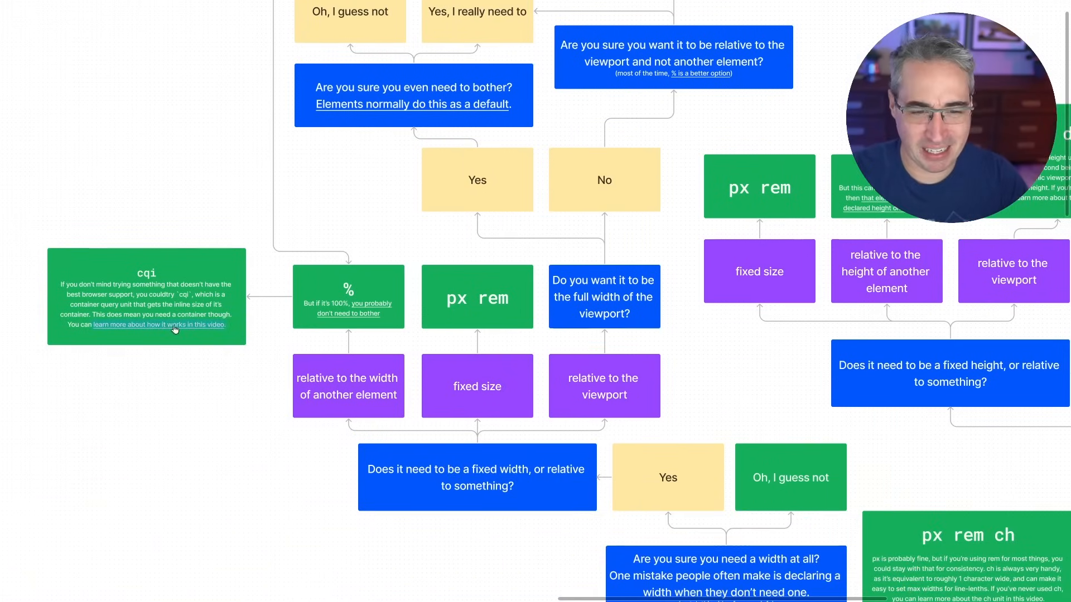
scroll(down, 3)
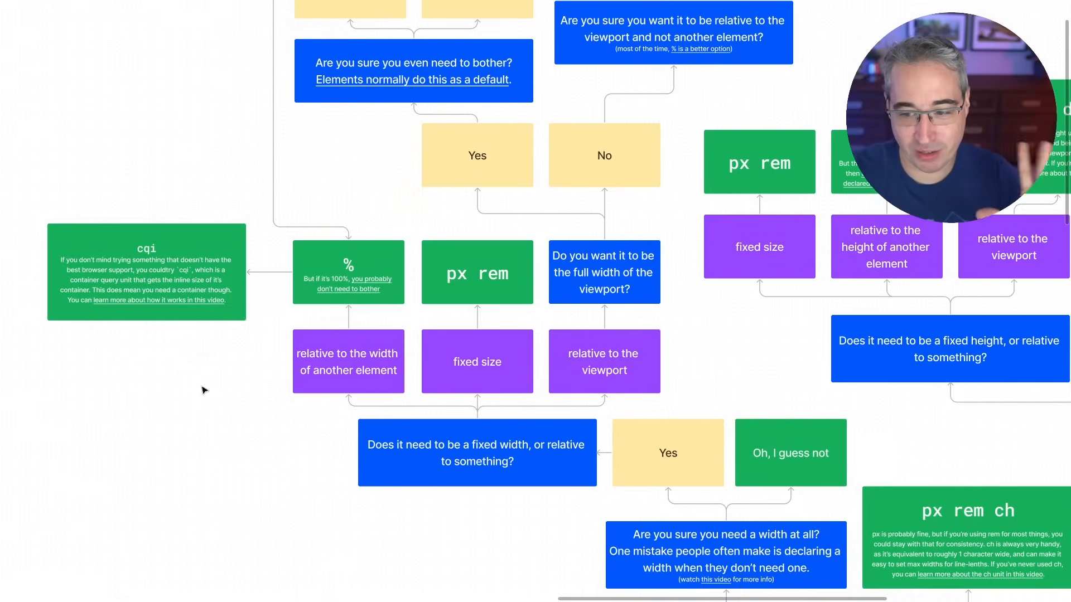